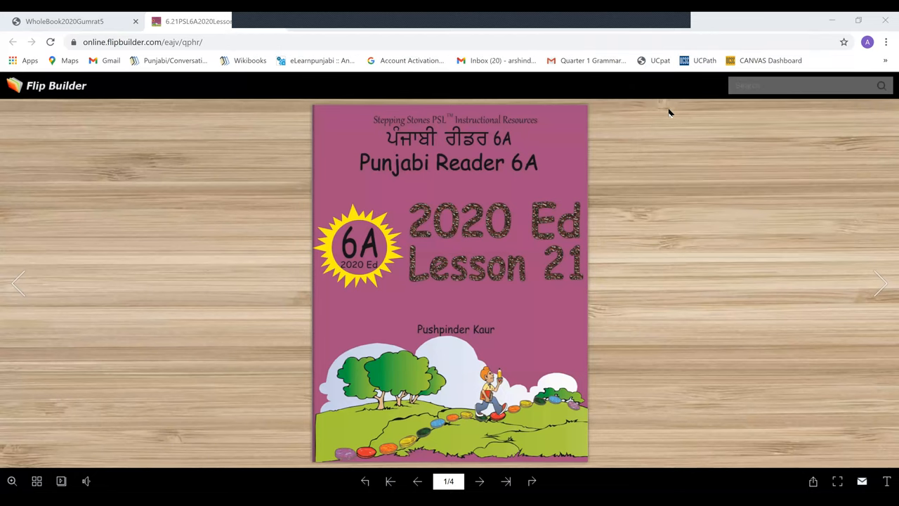
{"action": "mouse_move", "coordinate": [658, 120]}
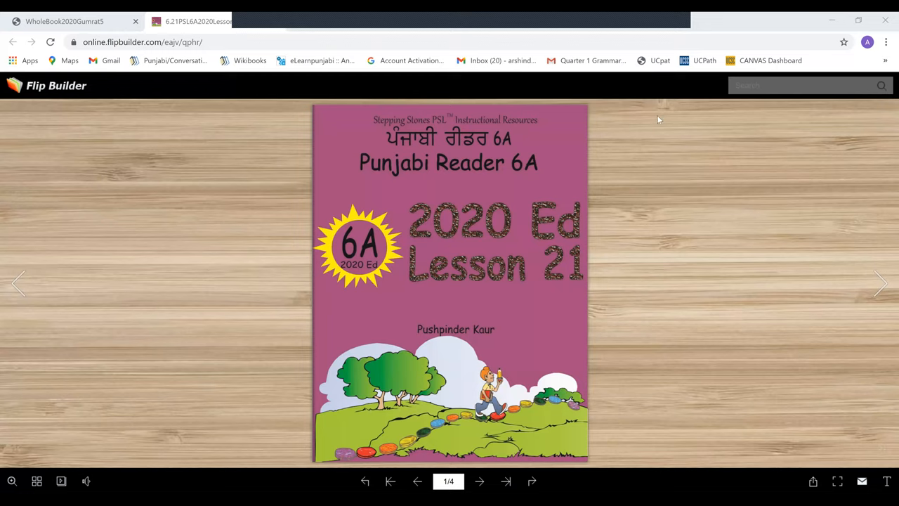
{"action": "mouse_move", "coordinate": [657, 125]}
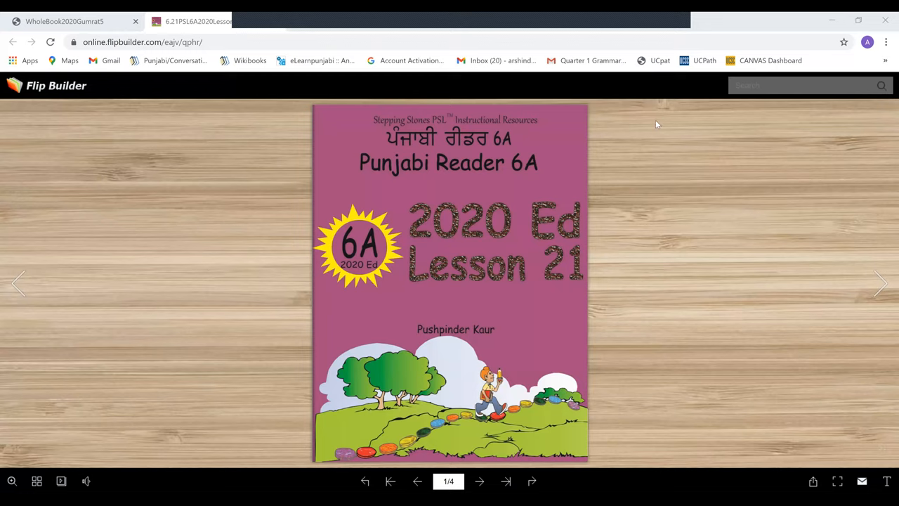
{"action": "mouse_move", "coordinate": [611, 139]}
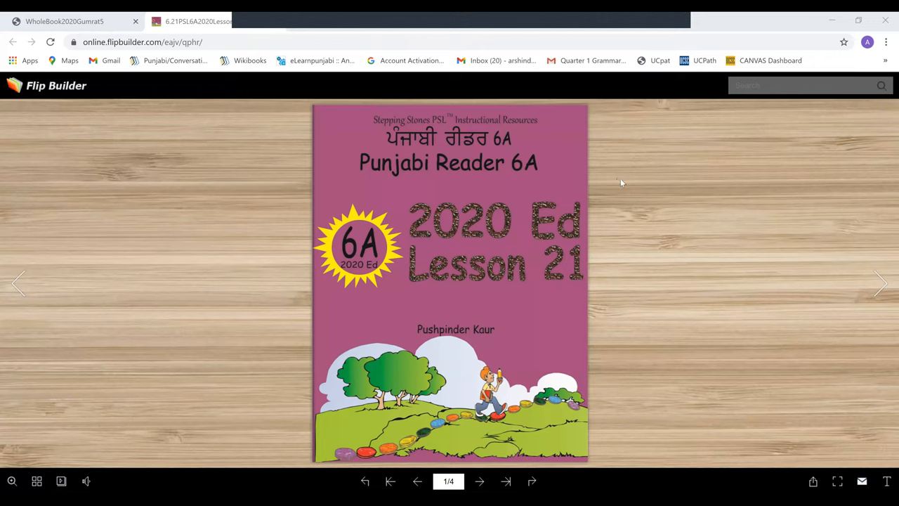
{"action": "mouse_move", "coordinate": [627, 183]}
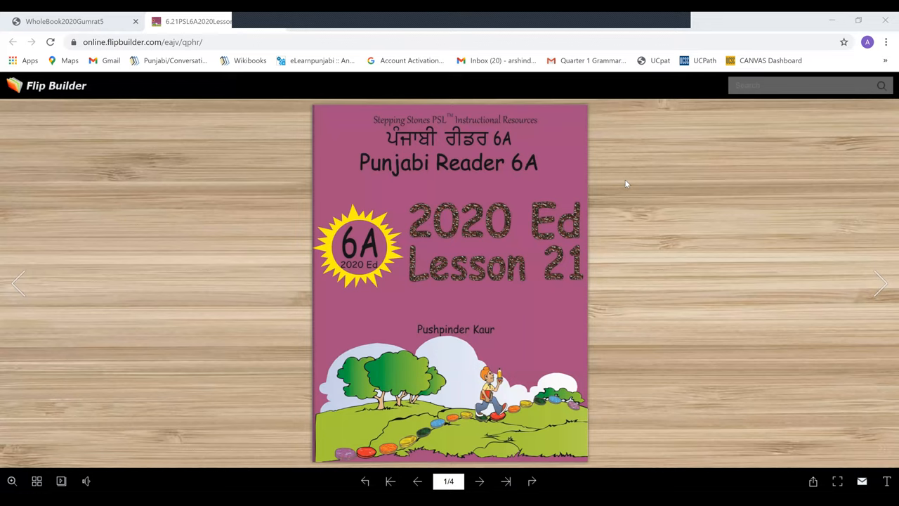
{"action": "mouse_move", "coordinate": [606, 200]}
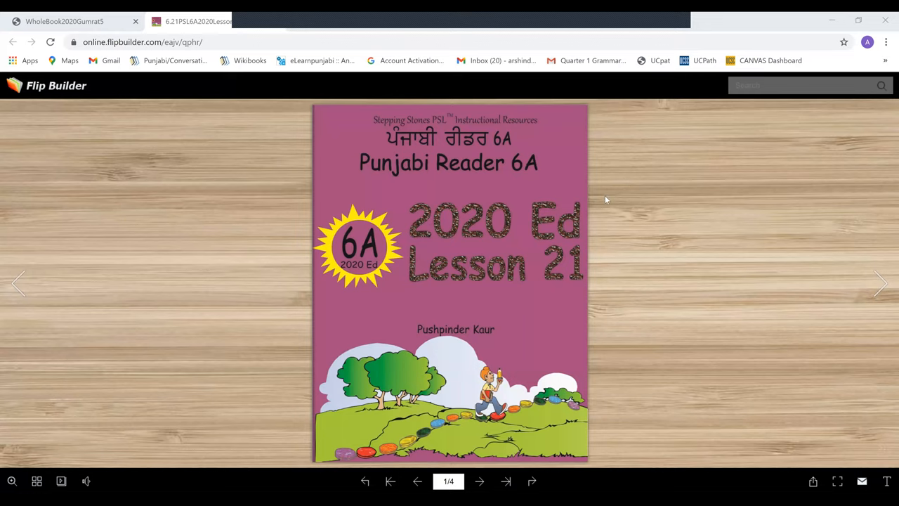
{"action": "mouse_move", "coordinate": [483, 469]}
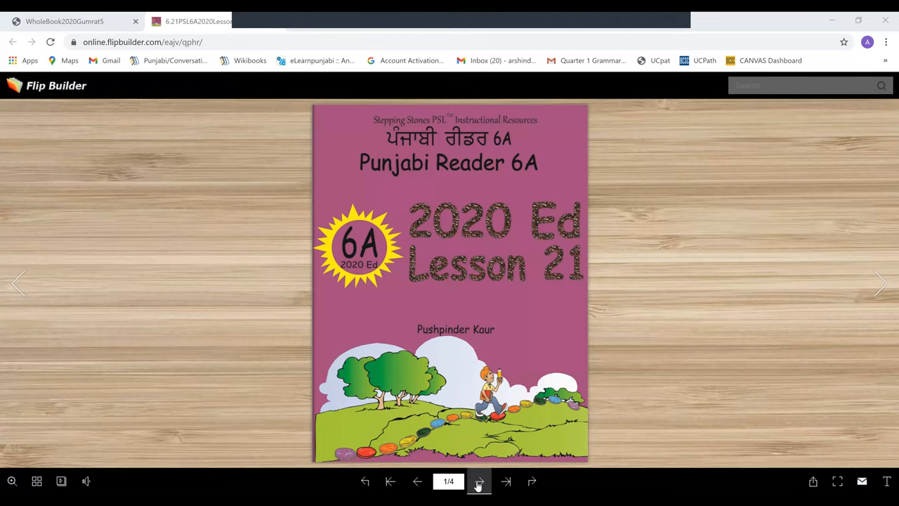
- Turn to the contents and Lesson 21 text spread and view it full screen
{"action": "left_click", "coordinate": [479, 481]}
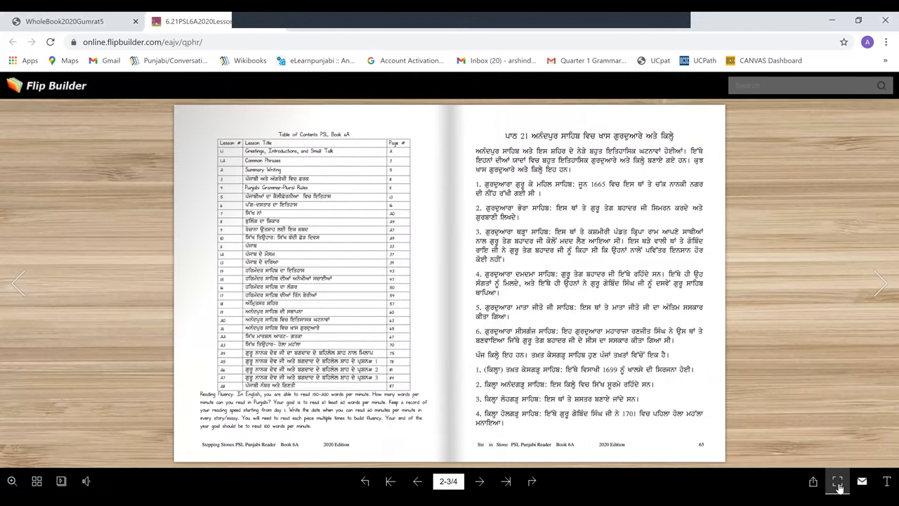
{"action": "left_click", "coordinate": [837, 481]}
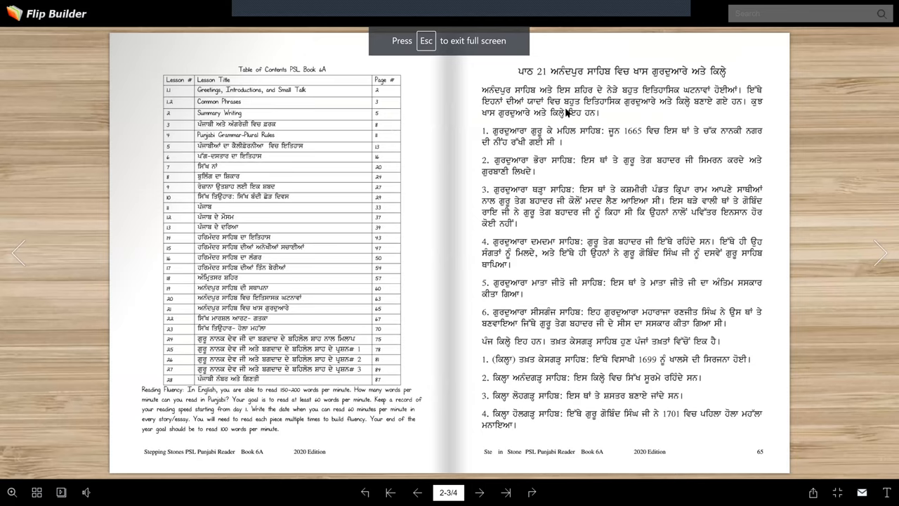
{"action": "mouse_move", "coordinate": [596, 81]}
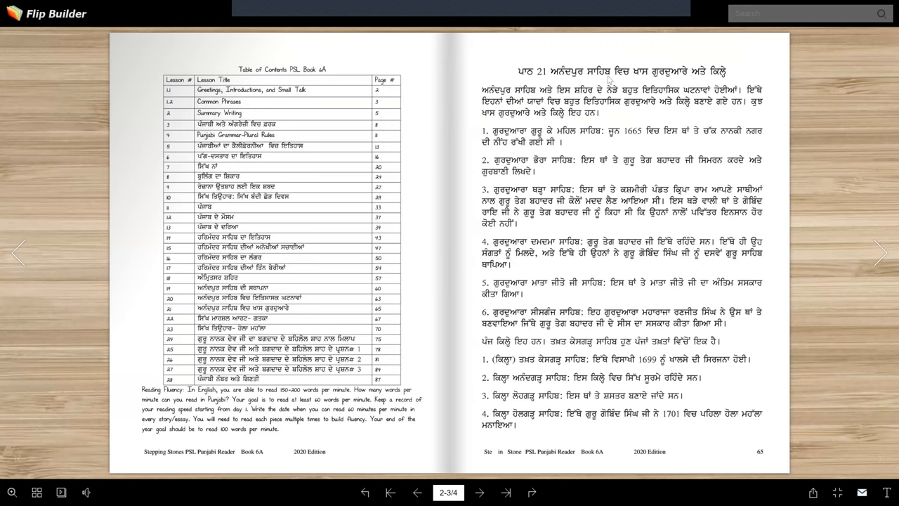
{"action": "mouse_move", "coordinate": [632, 81]}
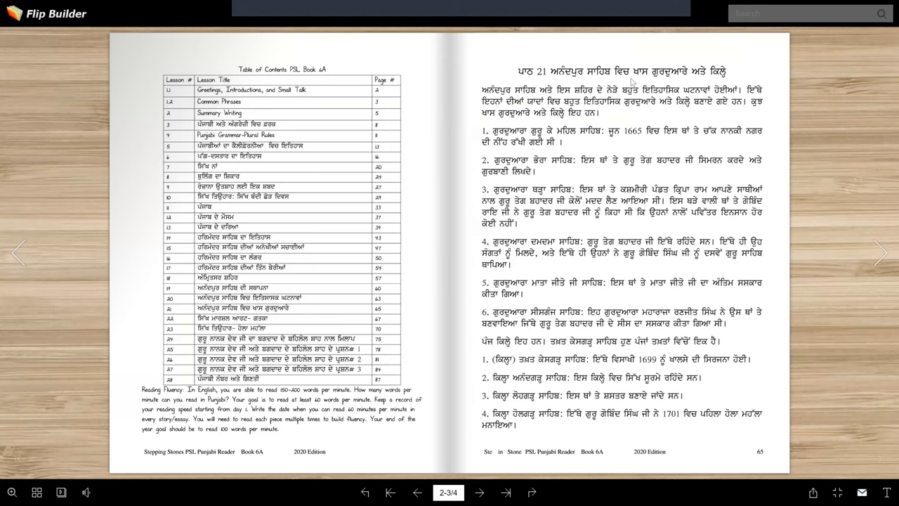
{"action": "mouse_move", "coordinate": [684, 96]}
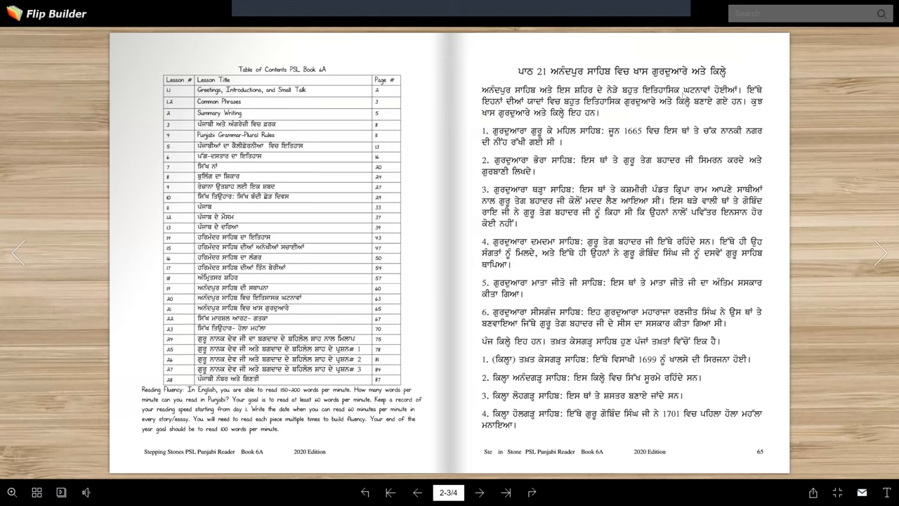
{"action": "mouse_move", "coordinate": [684, 96]}
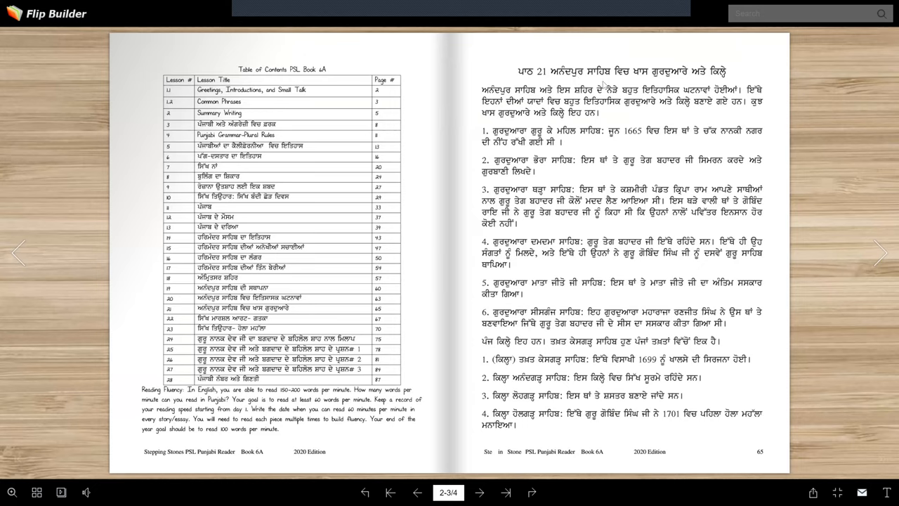
{"action": "mouse_move", "coordinate": [692, 83]}
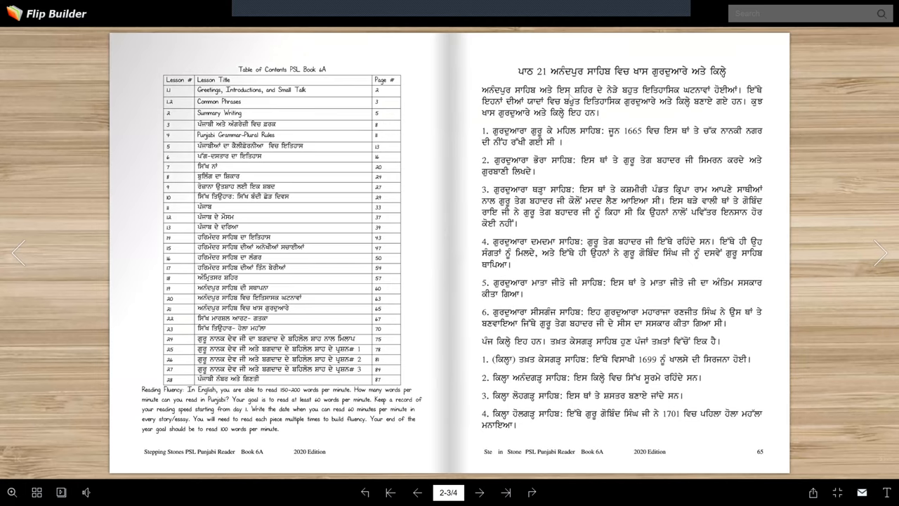
{"action": "mouse_move", "coordinate": [686, 98]}
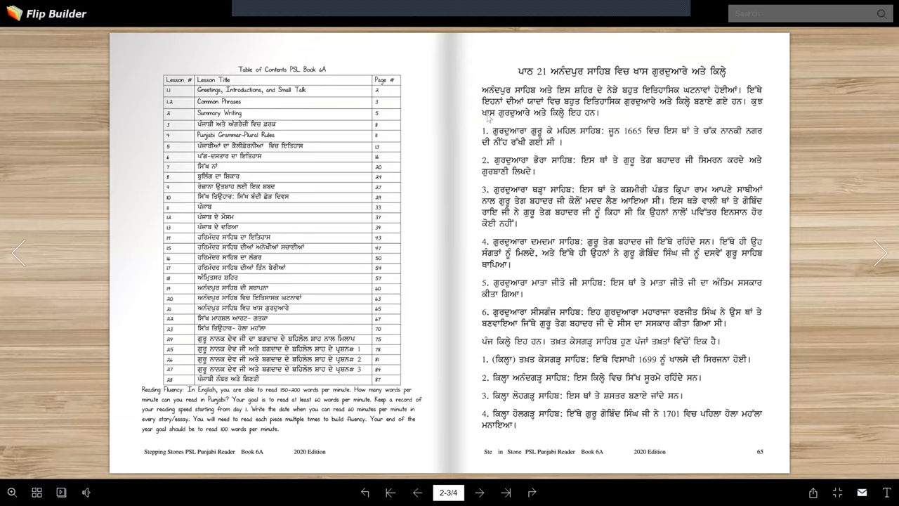
{"action": "mouse_move", "coordinate": [594, 120]}
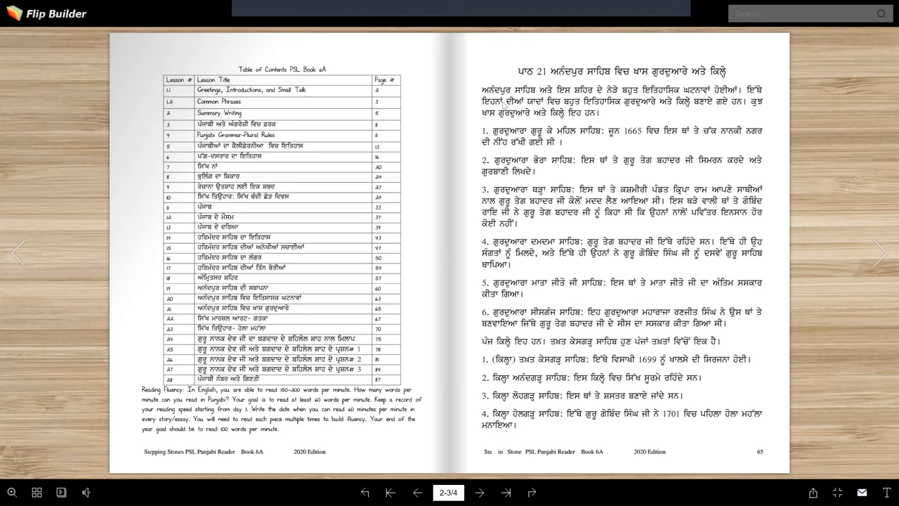
{"action": "mouse_move", "coordinate": [503, 105]}
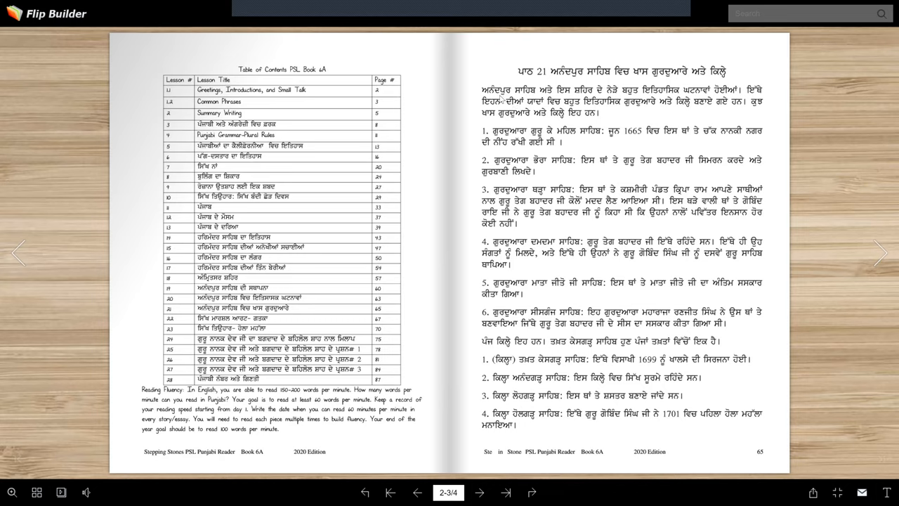
{"action": "mouse_move", "coordinate": [533, 97]}
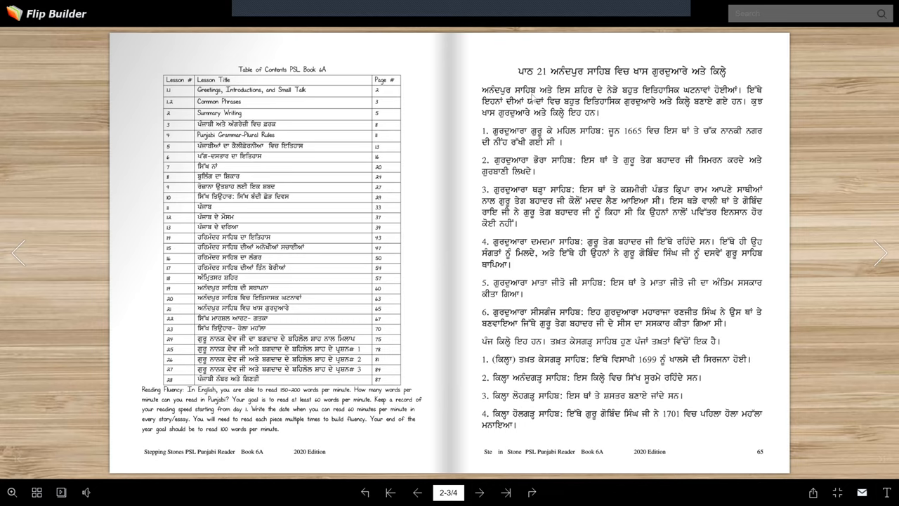
{"action": "mouse_move", "coordinate": [545, 100]}
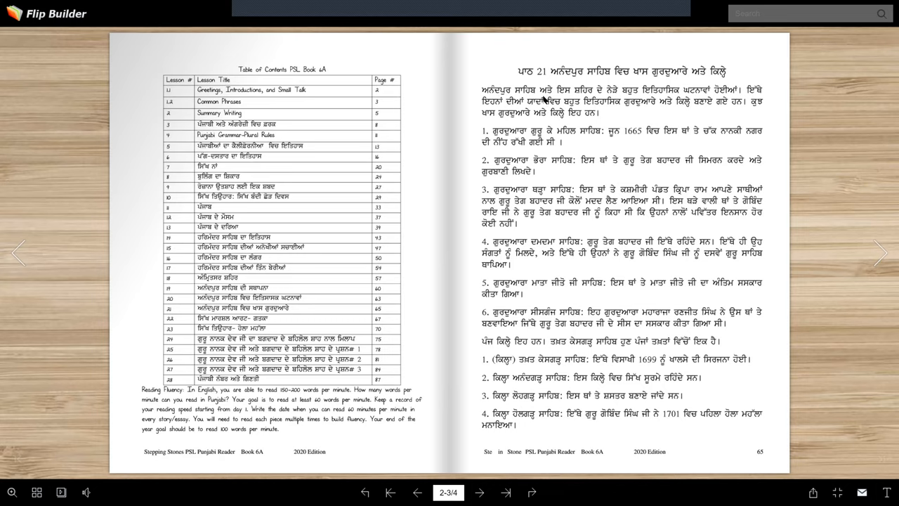
{"action": "mouse_move", "coordinate": [541, 100]}
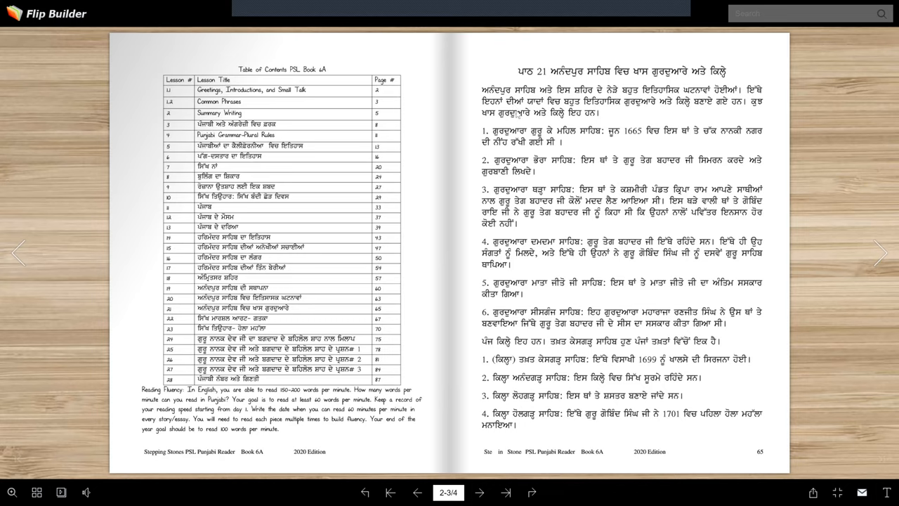
{"action": "mouse_move", "coordinate": [526, 103]}
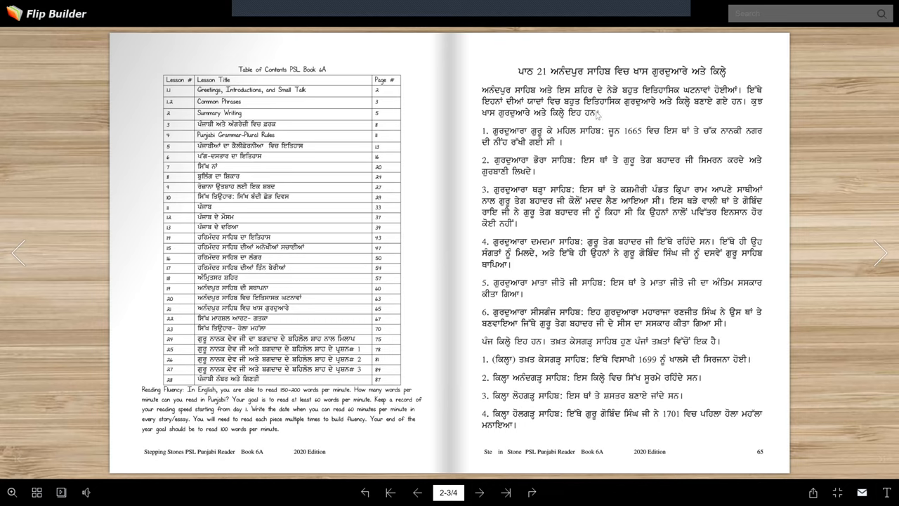
{"action": "mouse_move", "coordinate": [639, 117]}
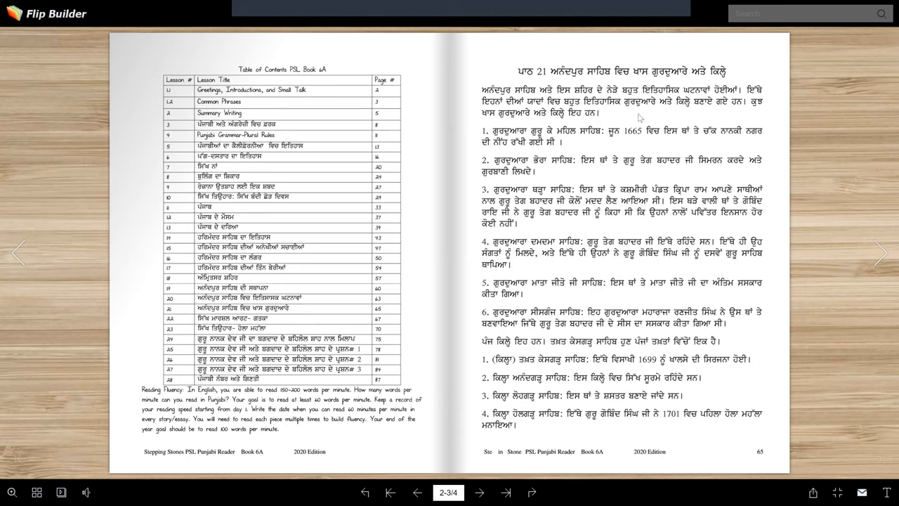
{"action": "mouse_move", "coordinate": [556, 127]}
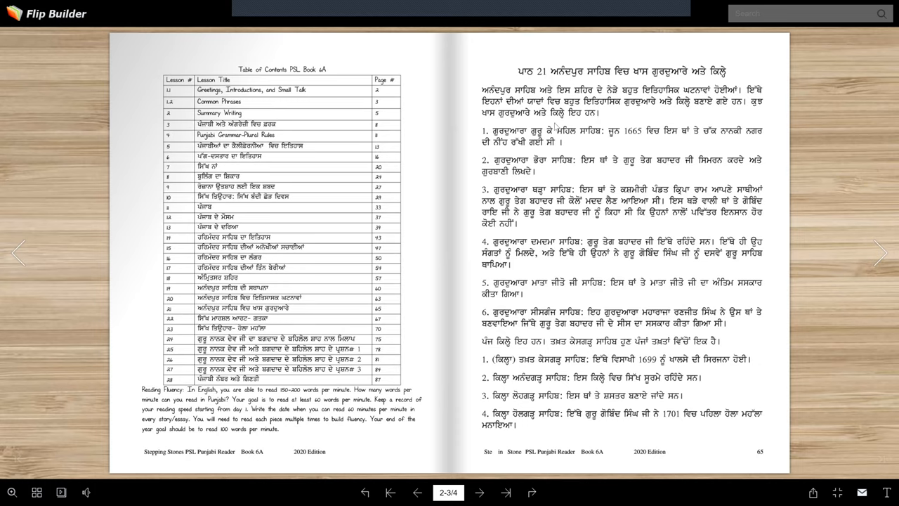
{"action": "mouse_move", "coordinate": [623, 117]}
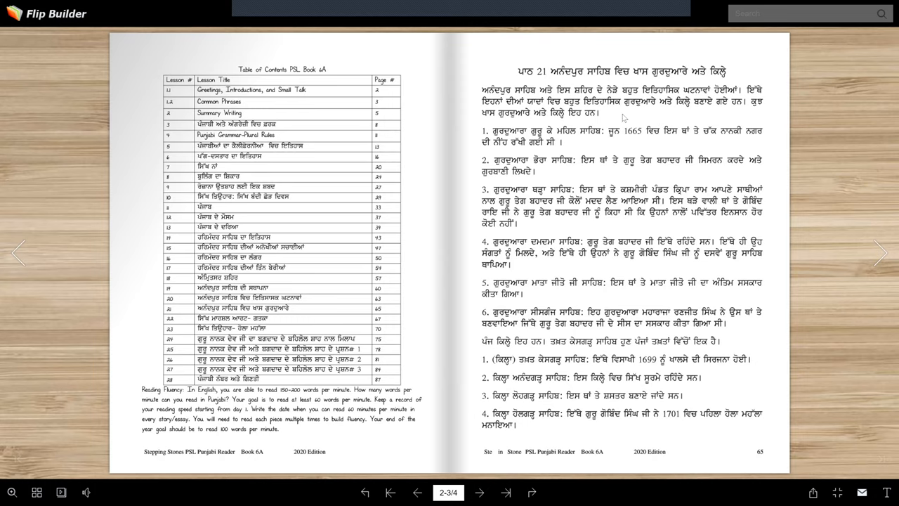
{"action": "mouse_move", "coordinate": [591, 146]}
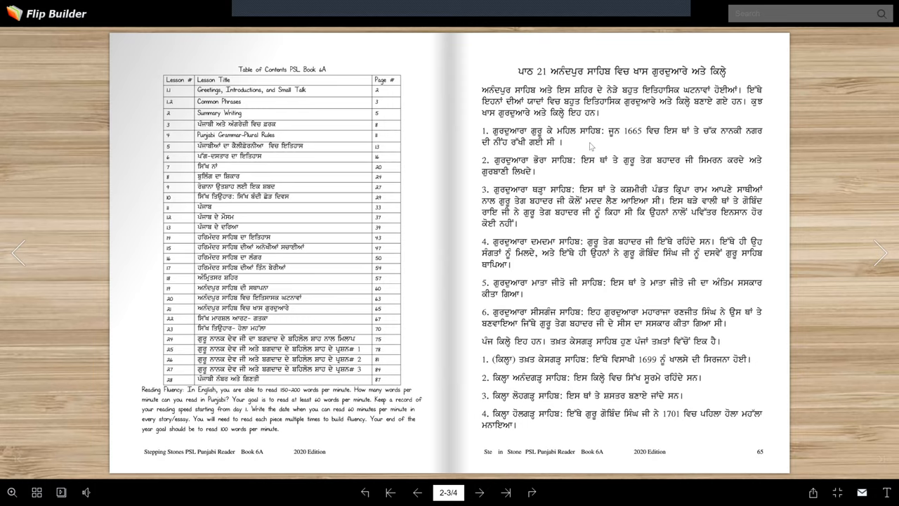
{"action": "mouse_move", "coordinate": [634, 152]}
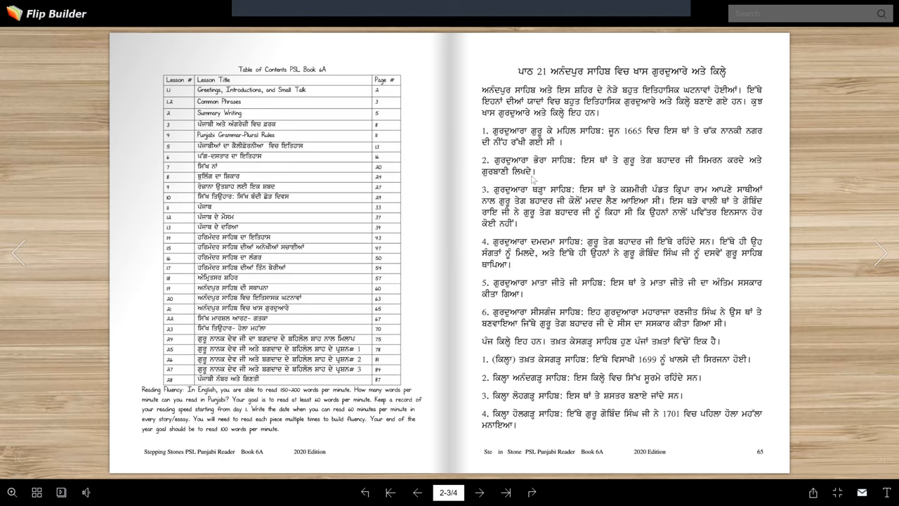
{"action": "mouse_move", "coordinate": [640, 143]}
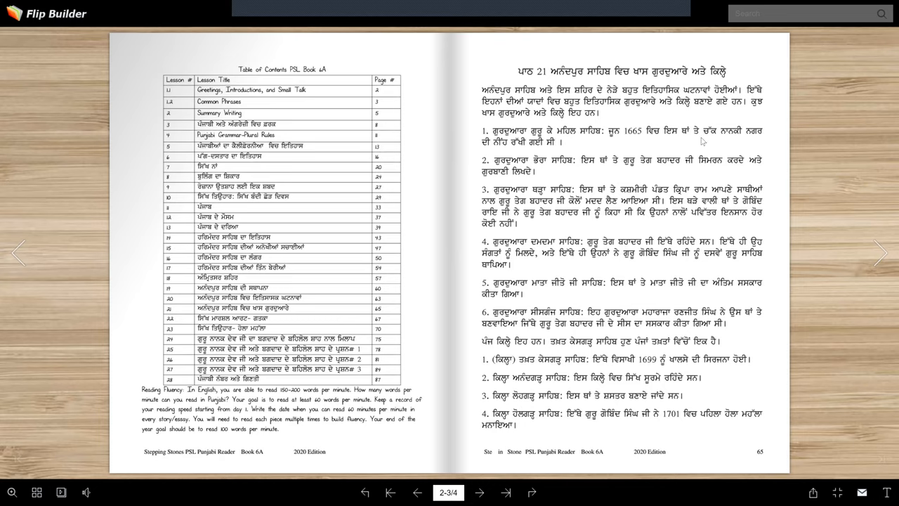
{"action": "mouse_move", "coordinate": [515, 151]}
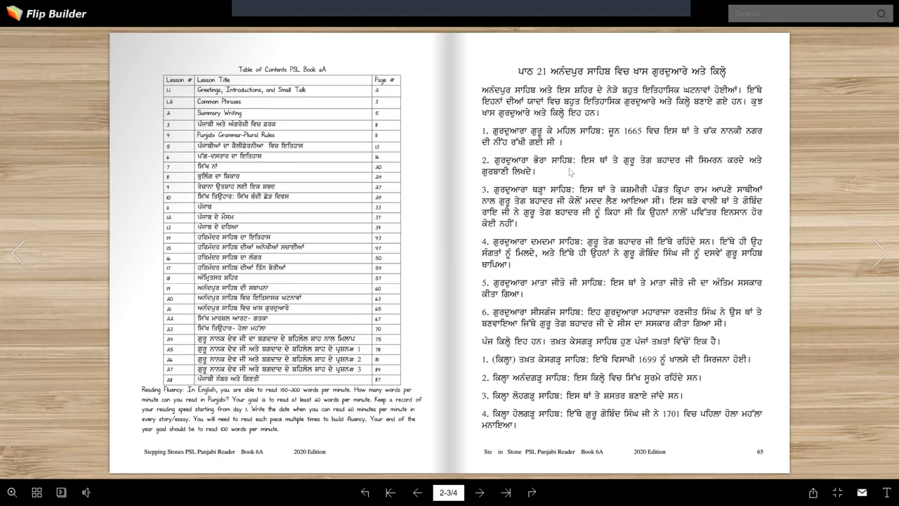
{"action": "mouse_move", "coordinate": [648, 166]}
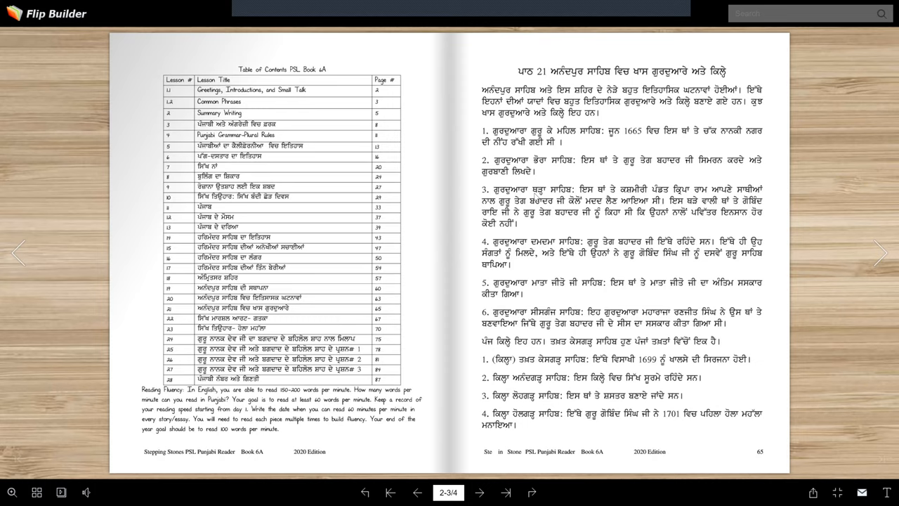
{"action": "mouse_move", "coordinate": [599, 194]}
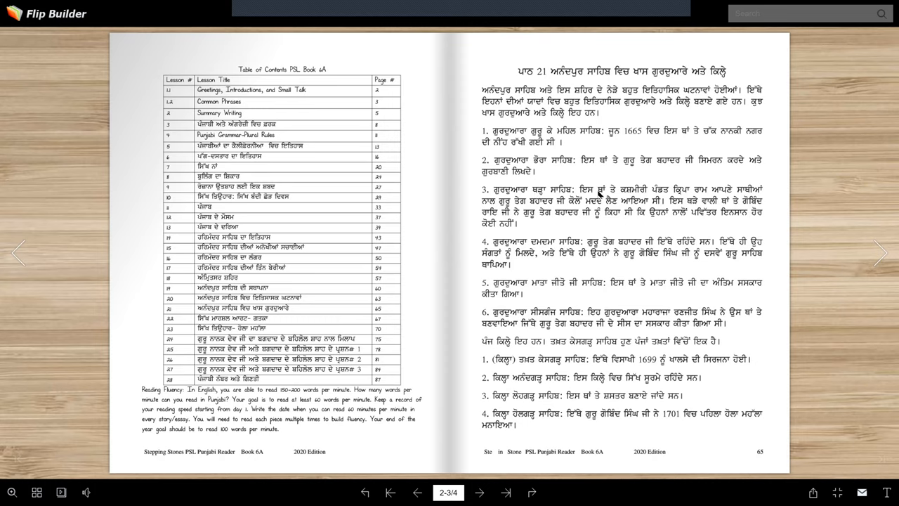
{"action": "mouse_move", "coordinate": [690, 198]}
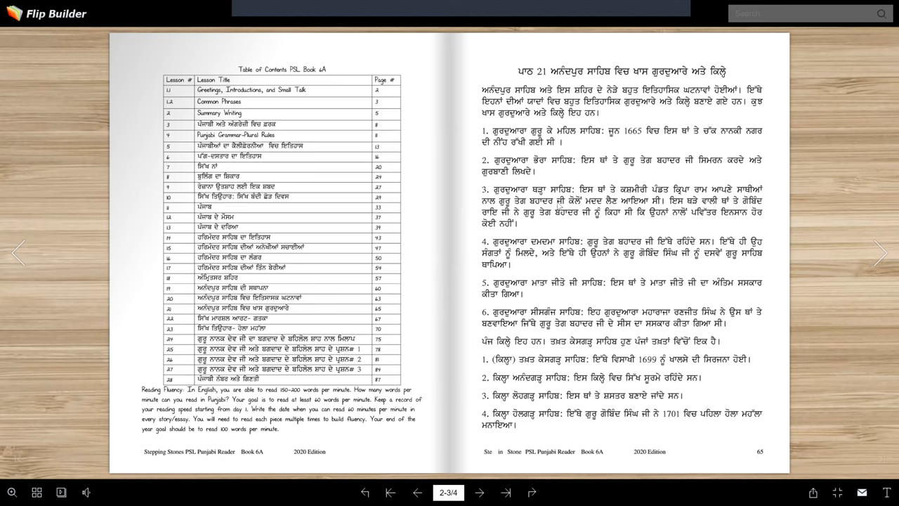
{"action": "mouse_move", "coordinate": [587, 209]}
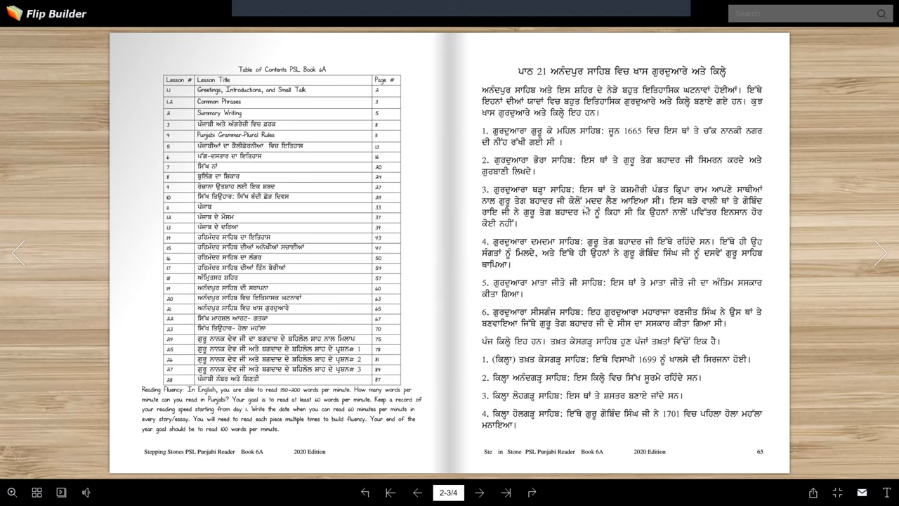
{"action": "mouse_move", "coordinate": [673, 211]}
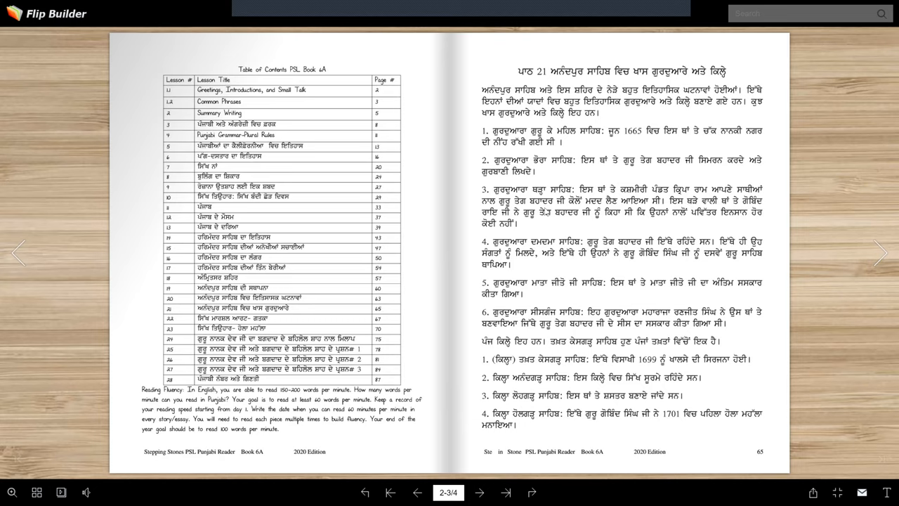
{"action": "mouse_move", "coordinate": [599, 223]}
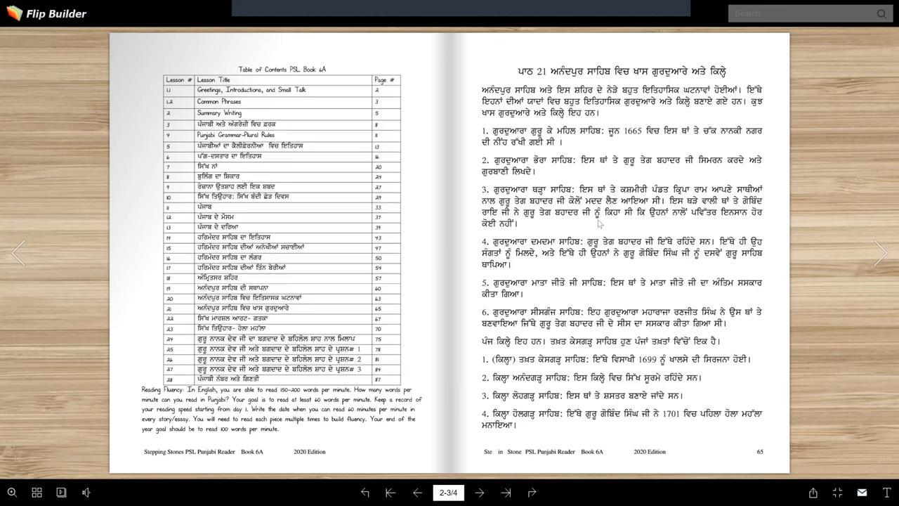
{"action": "mouse_move", "coordinate": [680, 223]}
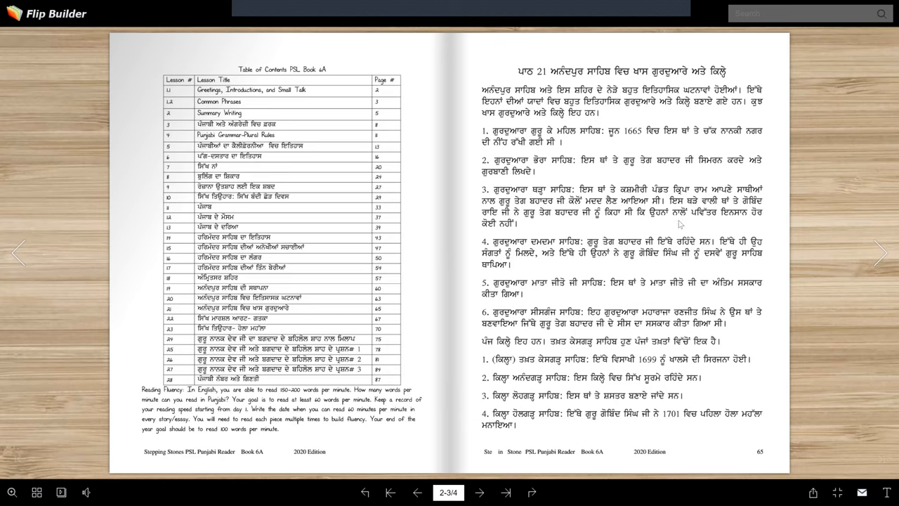
{"action": "mouse_move", "coordinate": [616, 222]}
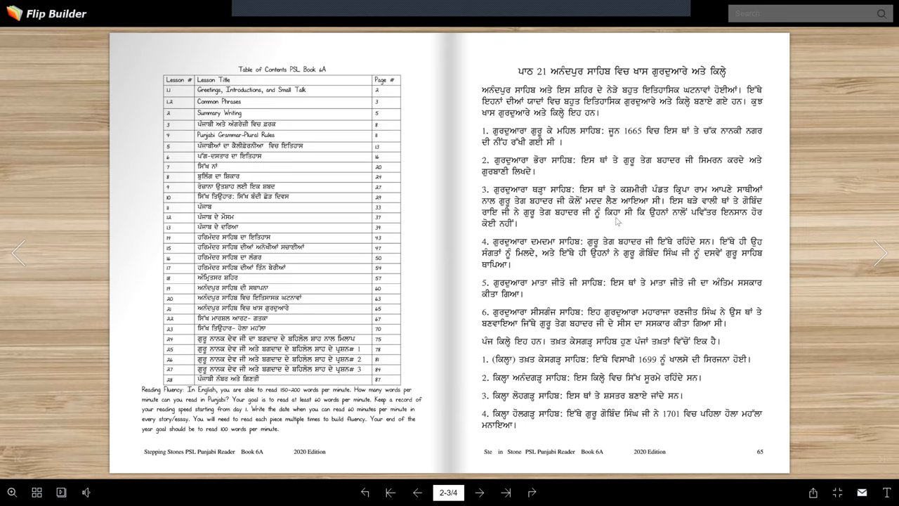
{"action": "mouse_move", "coordinate": [657, 220]}
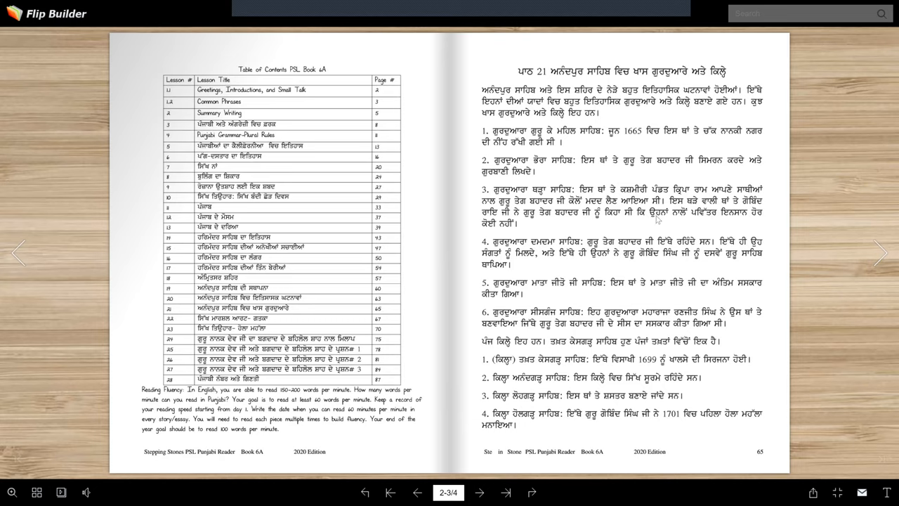
{"action": "mouse_move", "coordinate": [684, 199]}
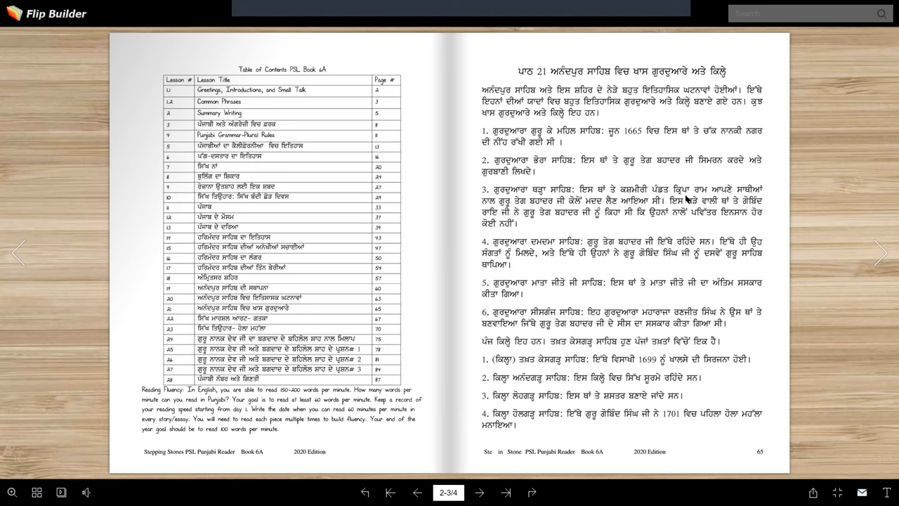
{"action": "mouse_move", "coordinate": [704, 197]}
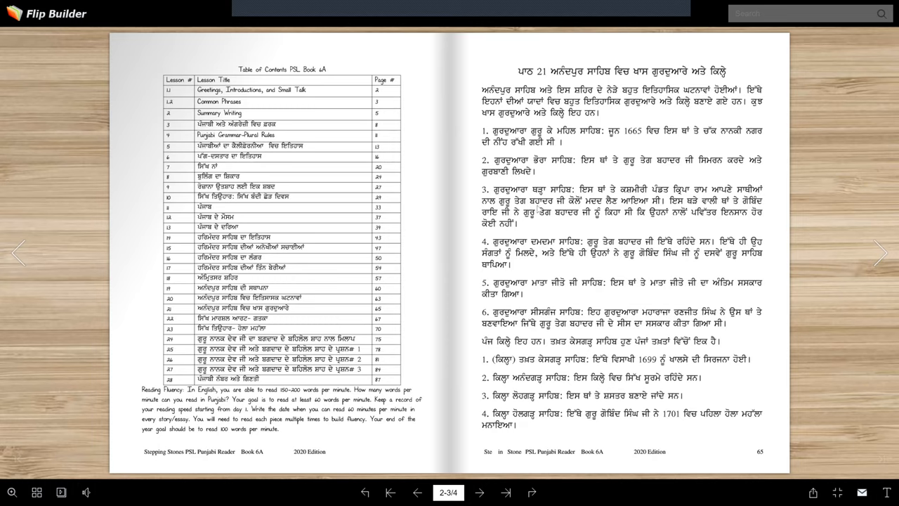
{"action": "mouse_move", "coordinate": [539, 209]}
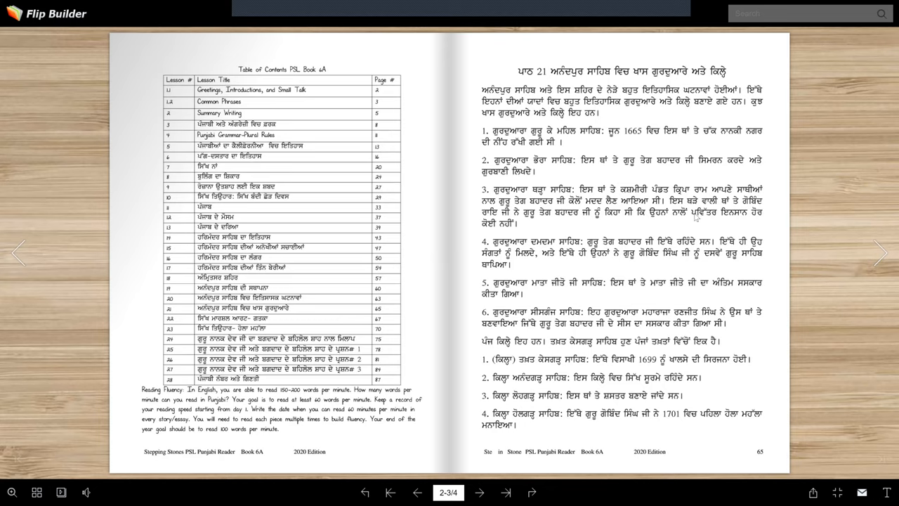
{"action": "mouse_move", "coordinate": [747, 211]}
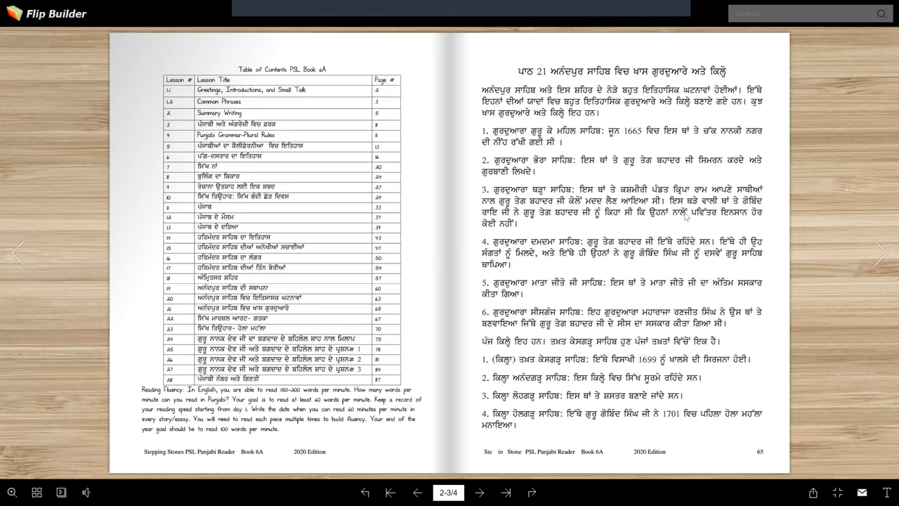
{"action": "mouse_move", "coordinate": [562, 219]}
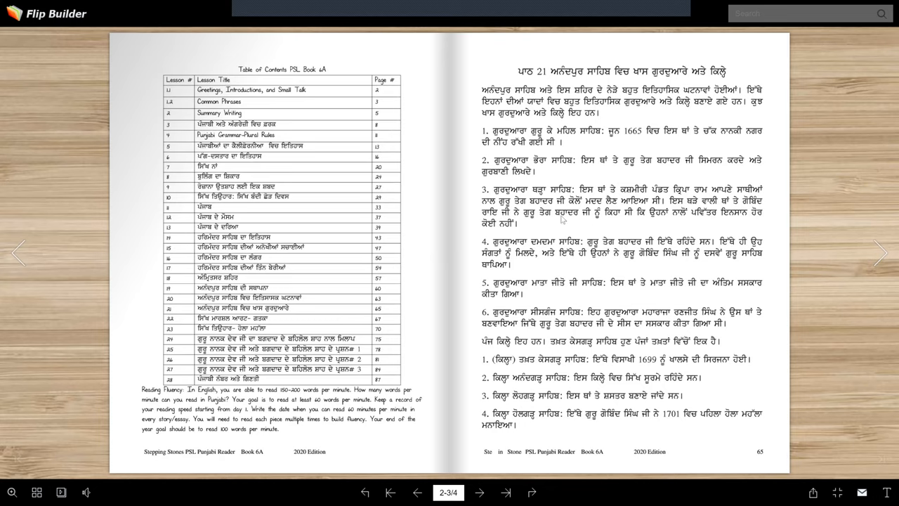
{"action": "mouse_move", "coordinate": [634, 221]}
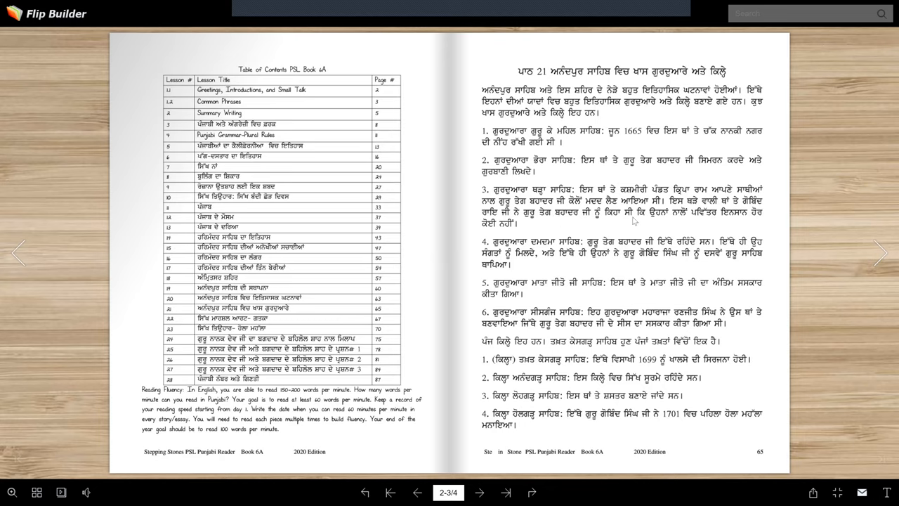
{"action": "mouse_move", "coordinate": [700, 221]}
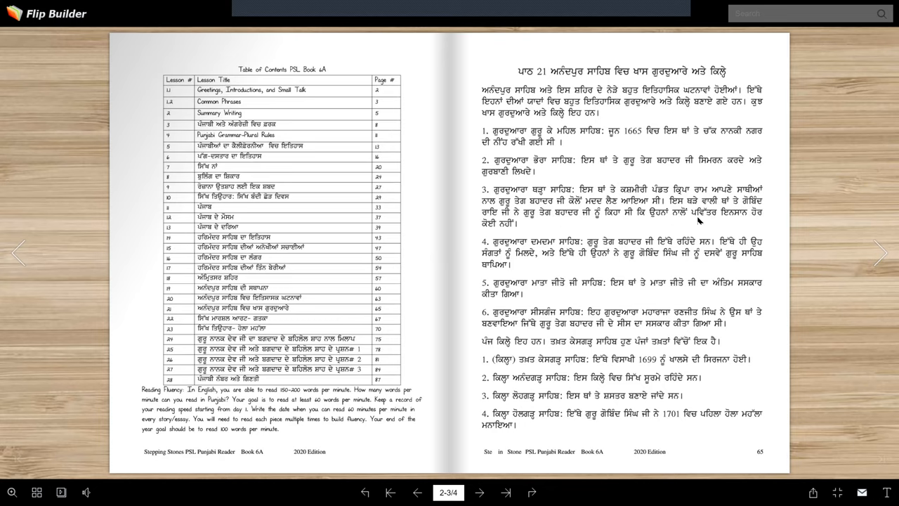
{"action": "mouse_move", "coordinate": [498, 230]}
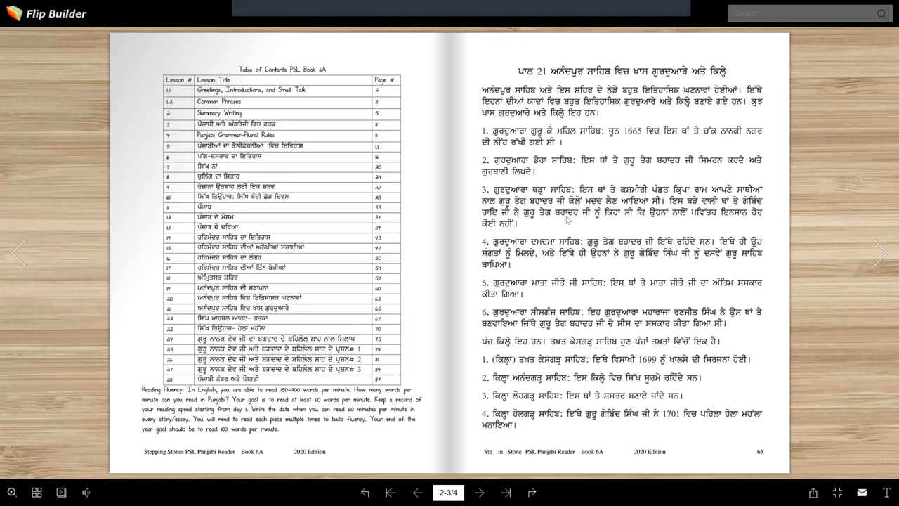
{"action": "mouse_move", "coordinate": [587, 220]}
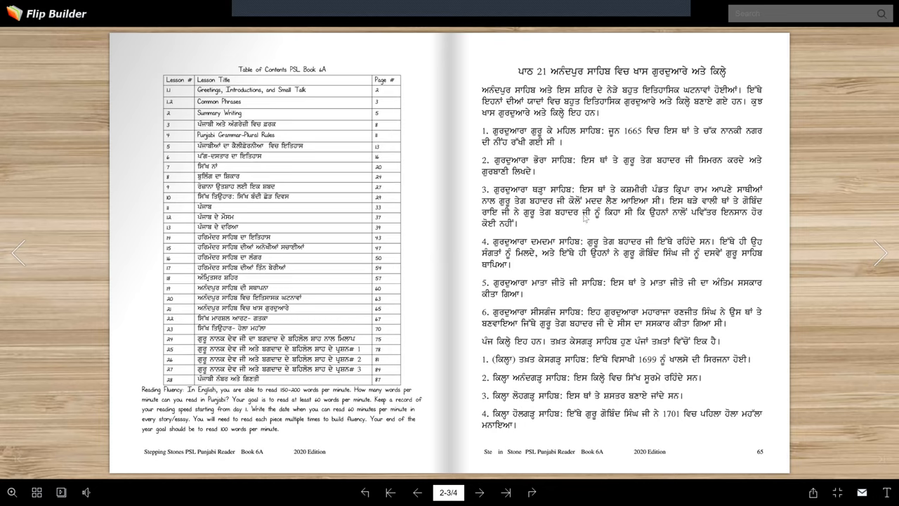
{"action": "mouse_move", "coordinate": [690, 217]}
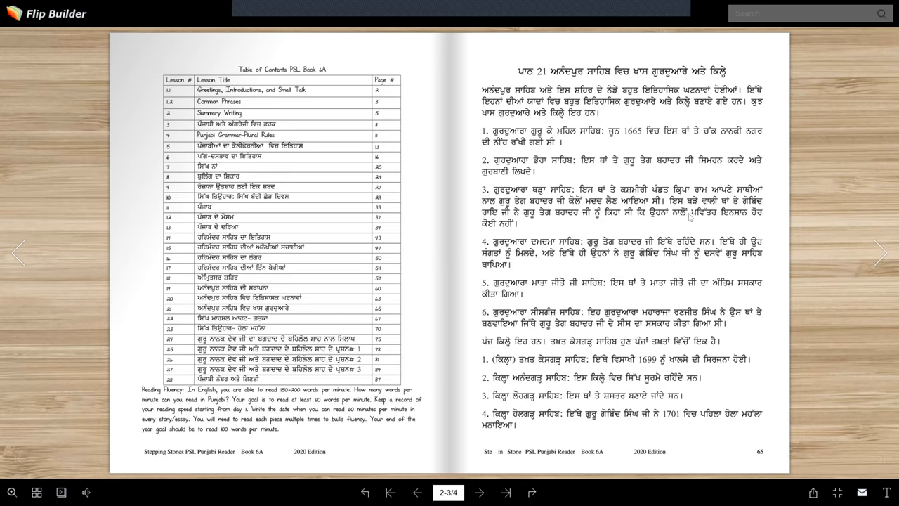
{"action": "mouse_move", "coordinate": [577, 215]}
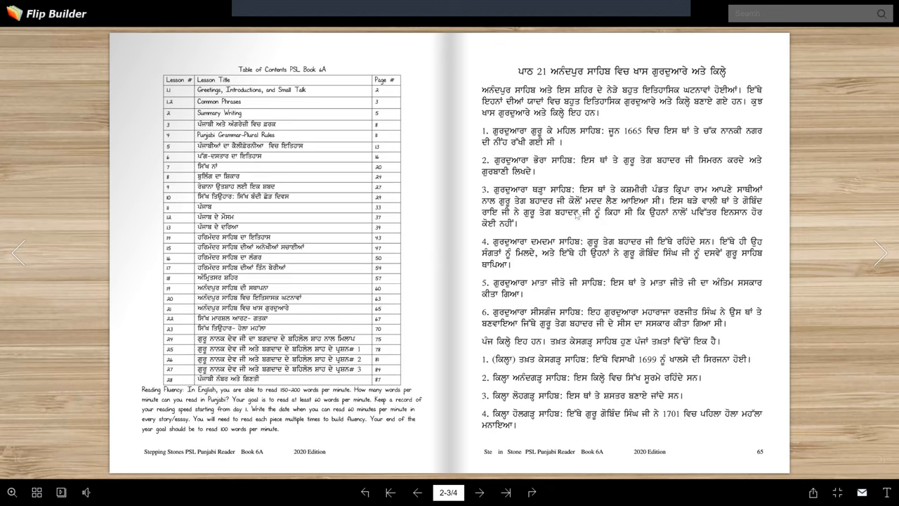
{"action": "mouse_move", "coordinate": [525, 232]}
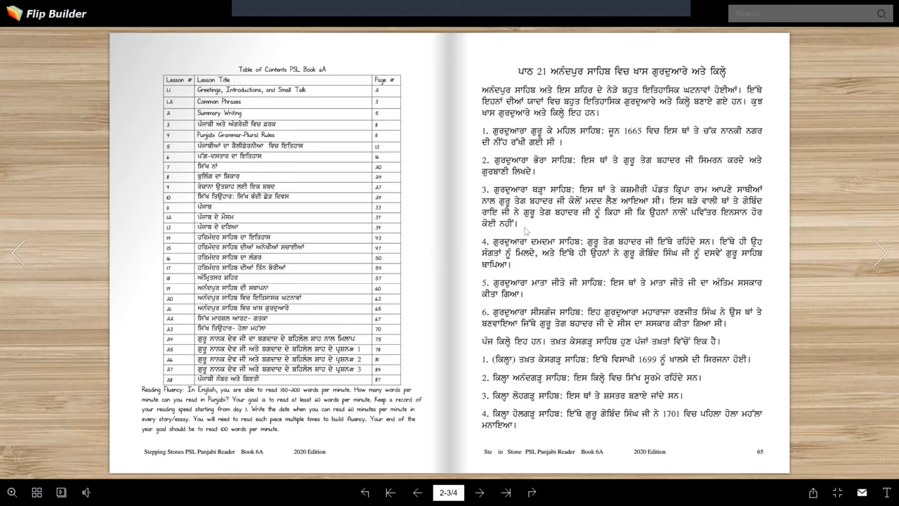
{"action": "mouse_move", "coordinate": [562, 227]}
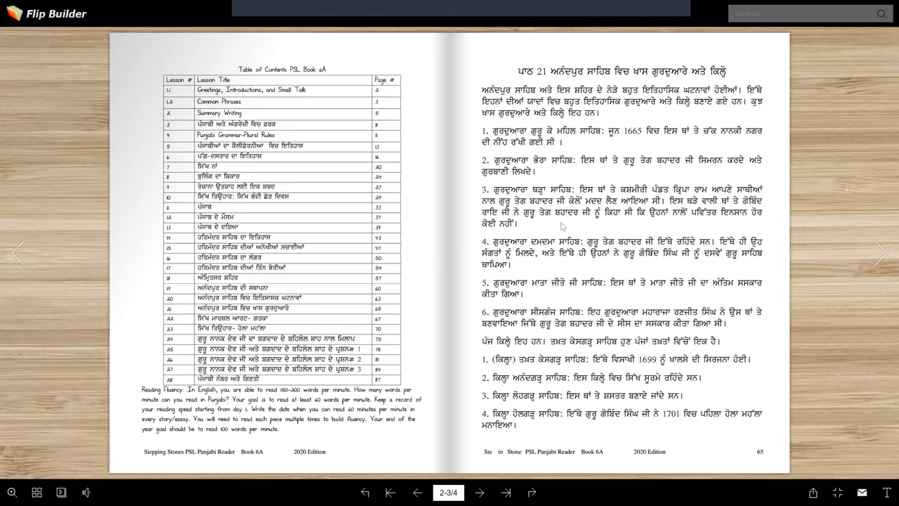
{"action": "mouse_move", "coordinate": [573, 225]}
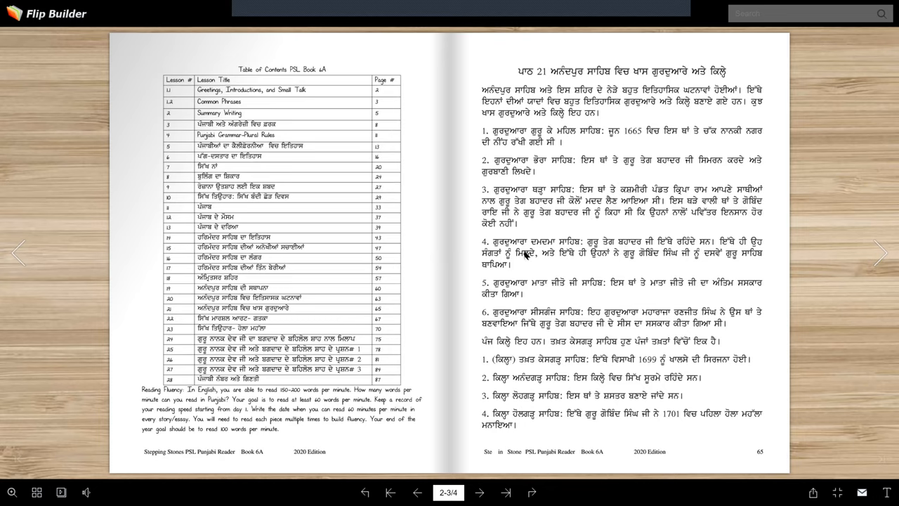
{"action": "mouse_move", "coordinate": [601, 255]}
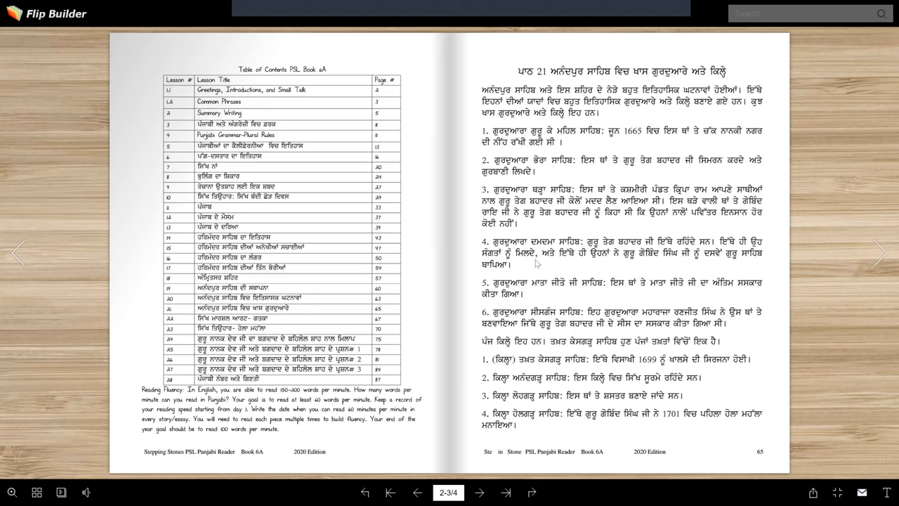
{"action": "mouse_move", "coordinate": [608, 260]}
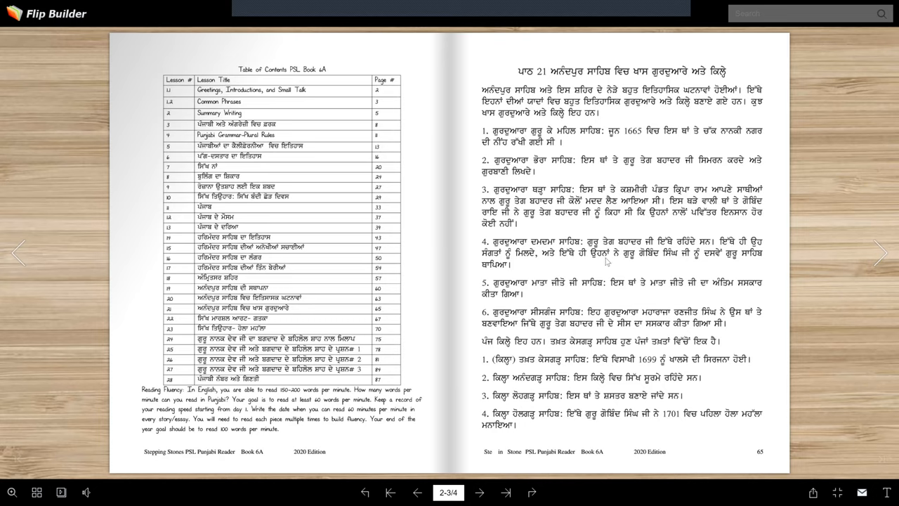
{"action": "mouse_move", "coordinate": [694, 263]}
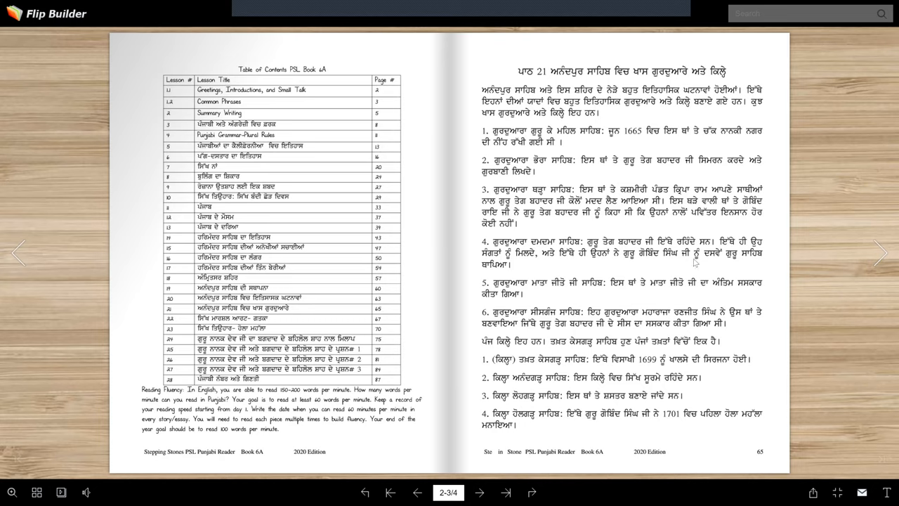
{"action": "mouse_move", "coordinate": [496, 278]}
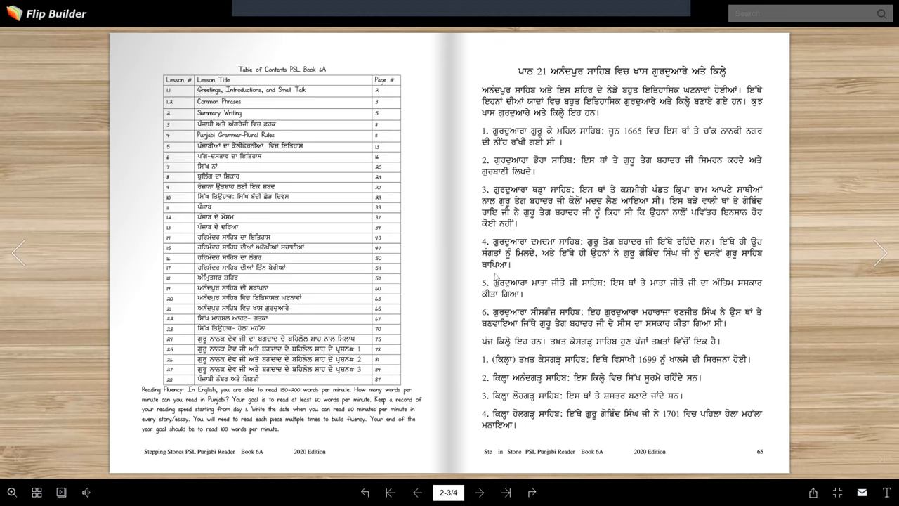
{"action": "mouse_move", "coordinate": [503, 302]}
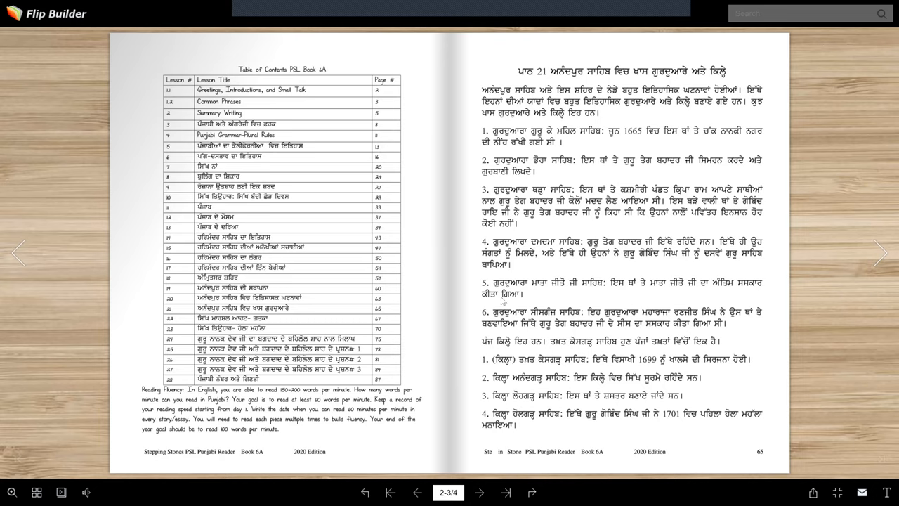
{"action": "mouse_move", "coordinate": [584, 291]}
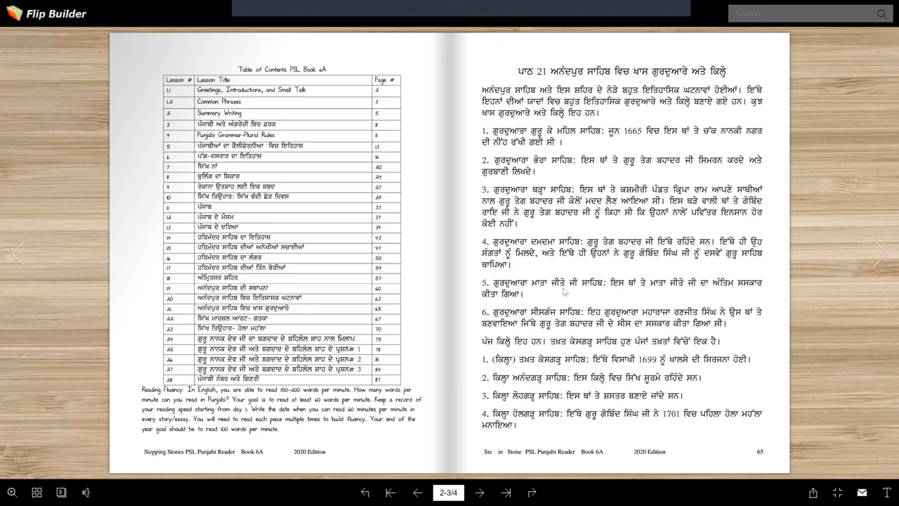
{"action": "mouse_move", "coordinate": [646, 292]}
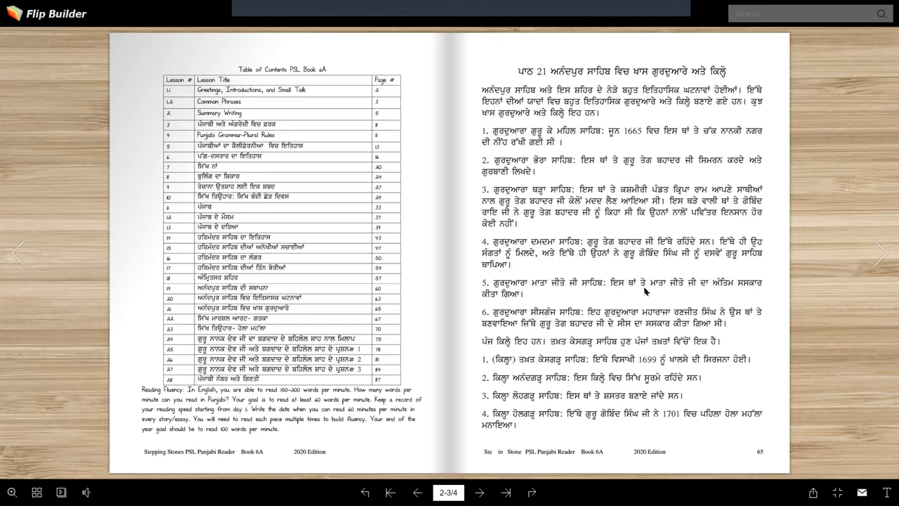
{"action": "mouse_move", "coordinate": [741, 290]}
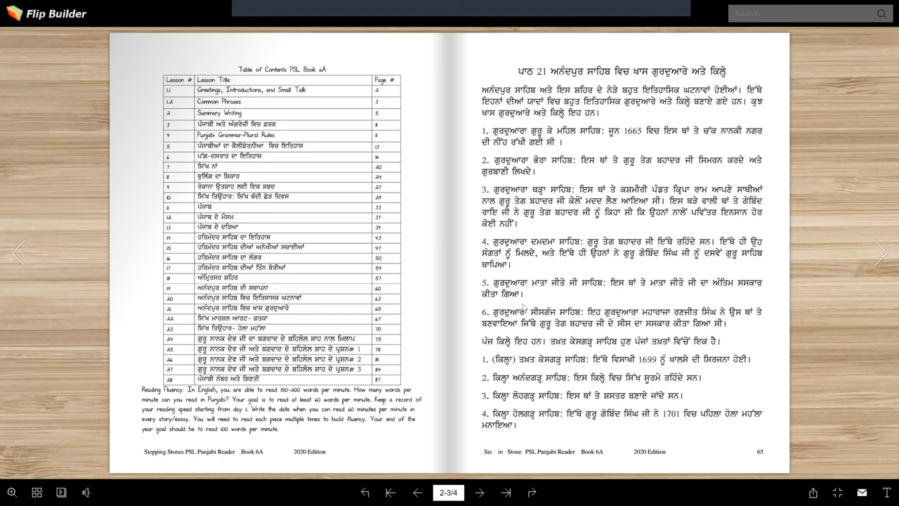
{"action": "mouse_move", "coordinate": [558, 295]}
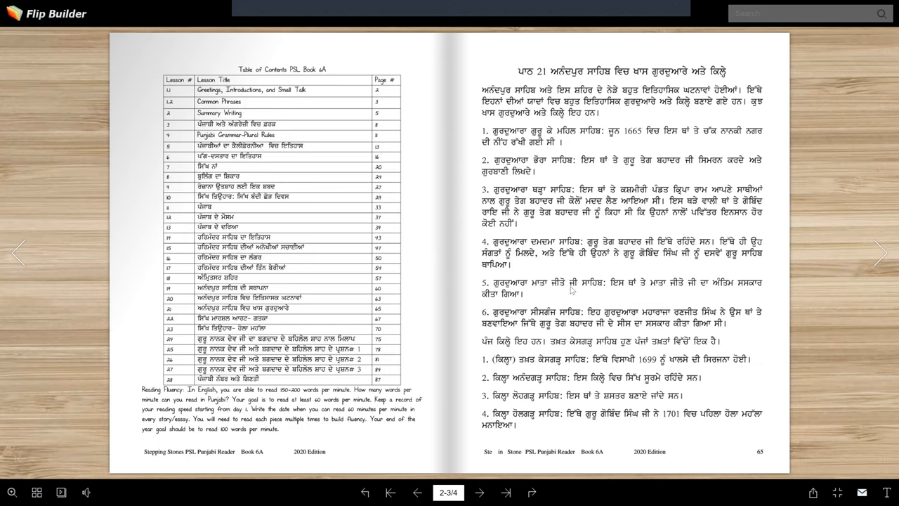
{"action": "mouse_move", "coordinate": [581, 302]}
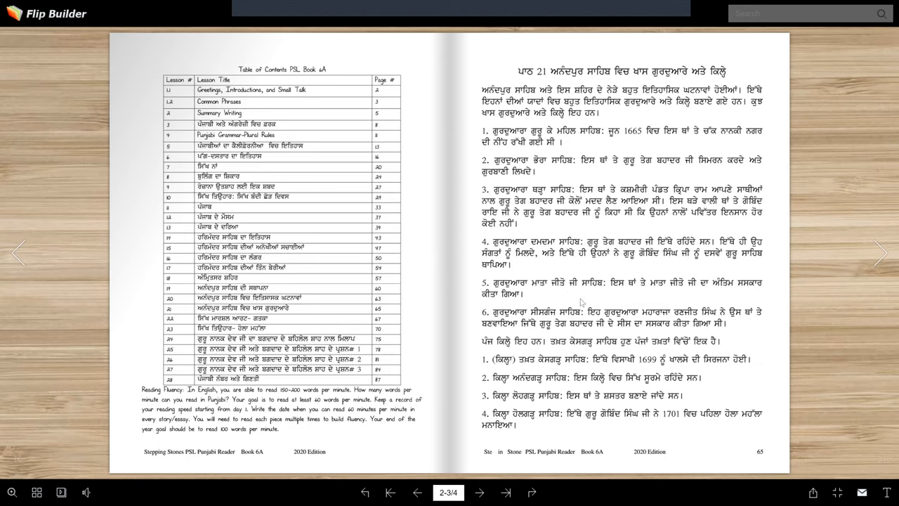
{"action": "mouse_move", "coordinate": [581, 302]}
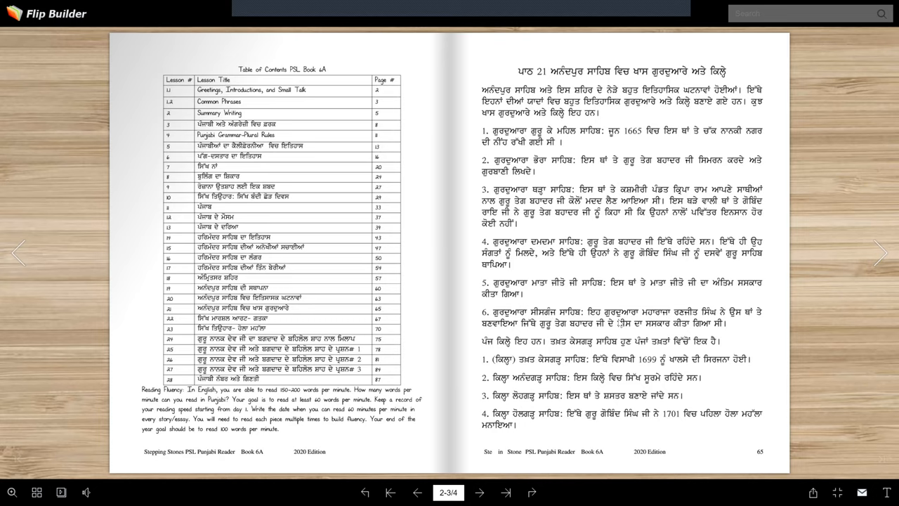
{"action": "mouse_move", "coordinate": [726, 316]}
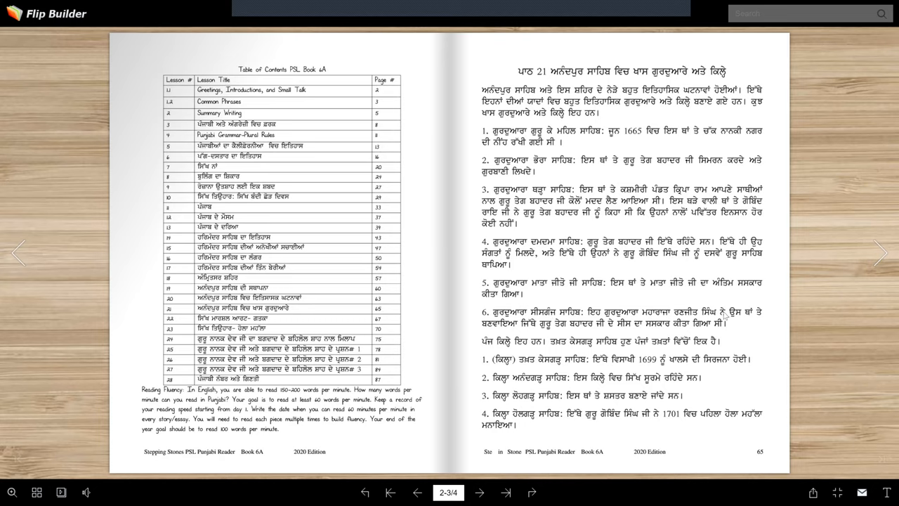
{"action": "mouse_move", "coordinate": [536, 338]}
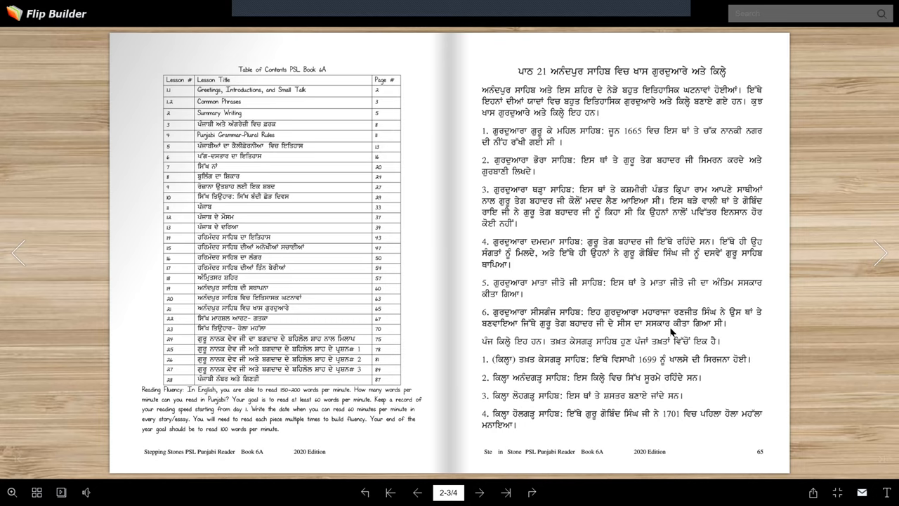
{"action": "mouse_move", "coordinate": [688, 338]}
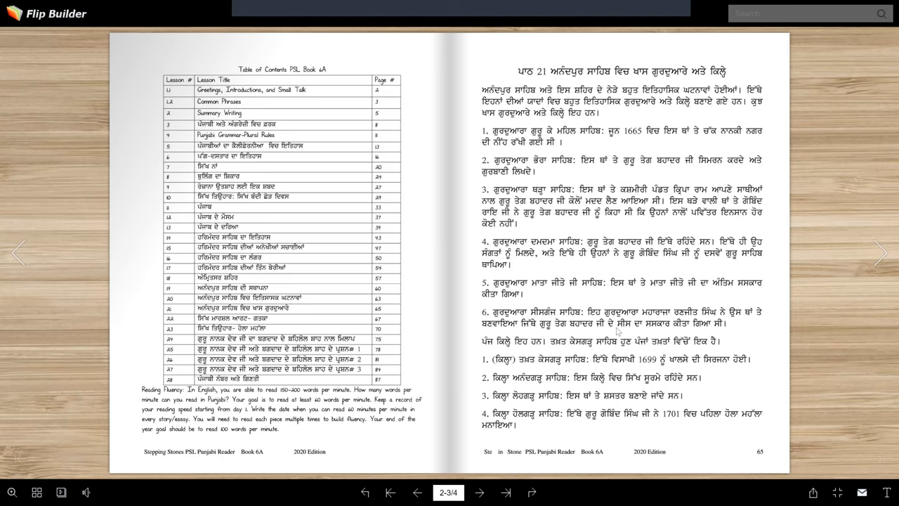
{"action": "mouse_move", "coordinate": [593, 321]}
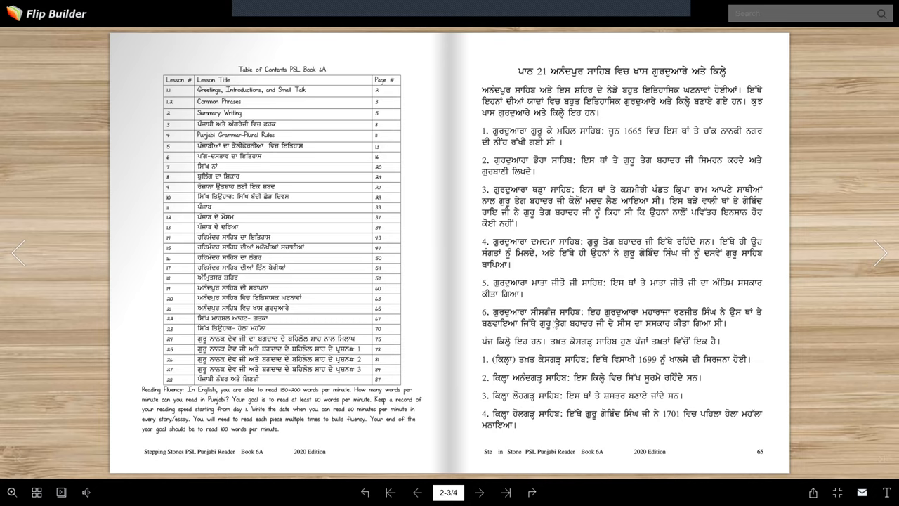
{"action": "mouse_move", "coordinate": [642, 320]}
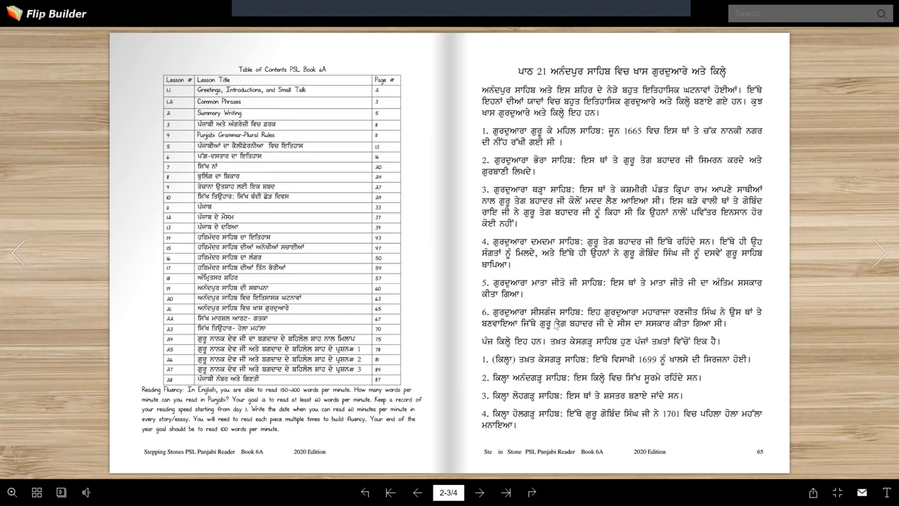
{"action": "mouse_move", "coordinate": [566, 319]}
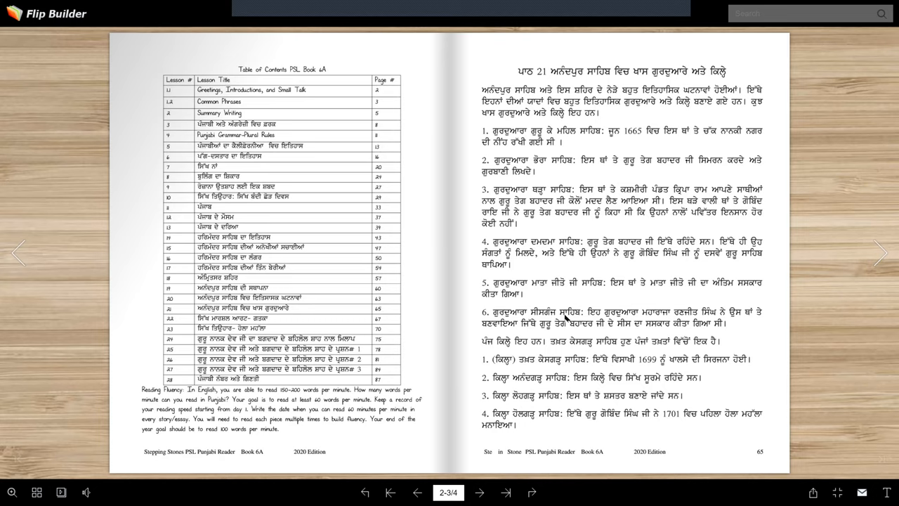
{"action": "mouse_move", "coordinate": [625, 320]}
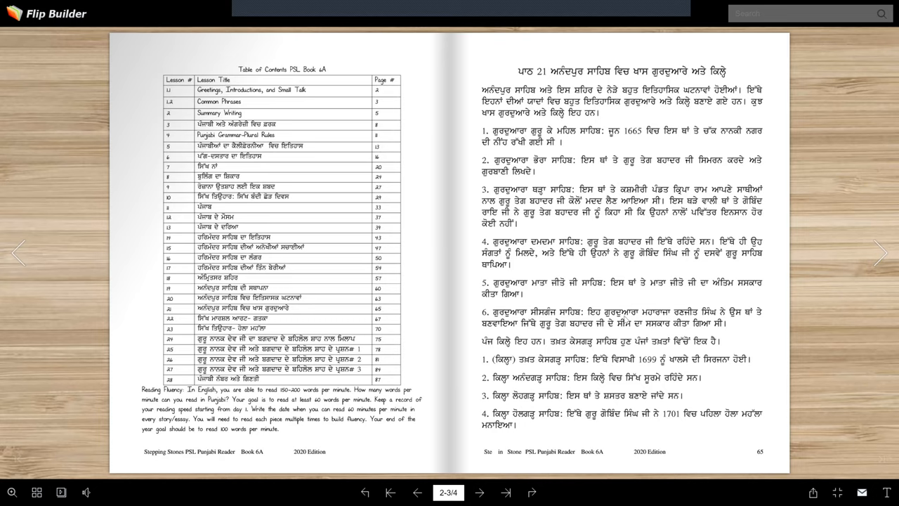
{"action": "mouse_move", "coordinate": [693, 319]}
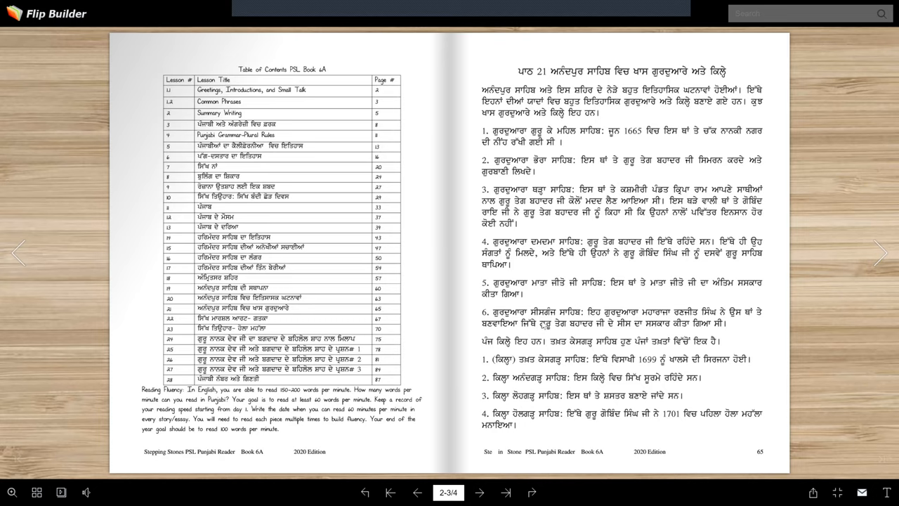
{"action": "mouse_move", "coordinate": [524, 326]}
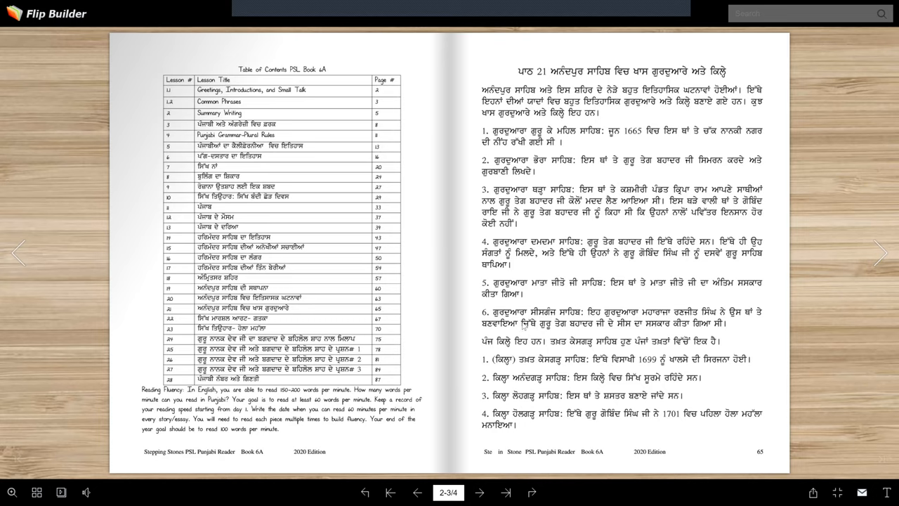
{"action": "mouse_move", "coordinate": [548, 325]}
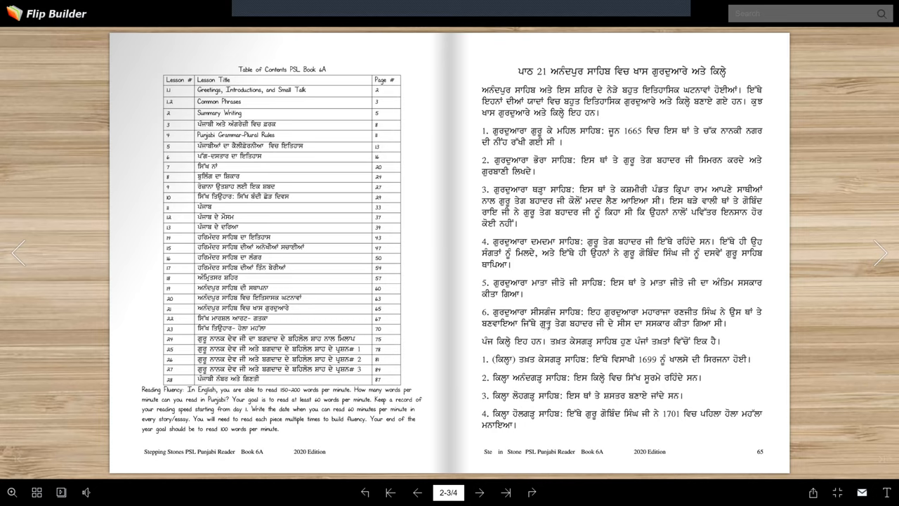
{"action": "mouse_move", "coordinate": [600, 330]}
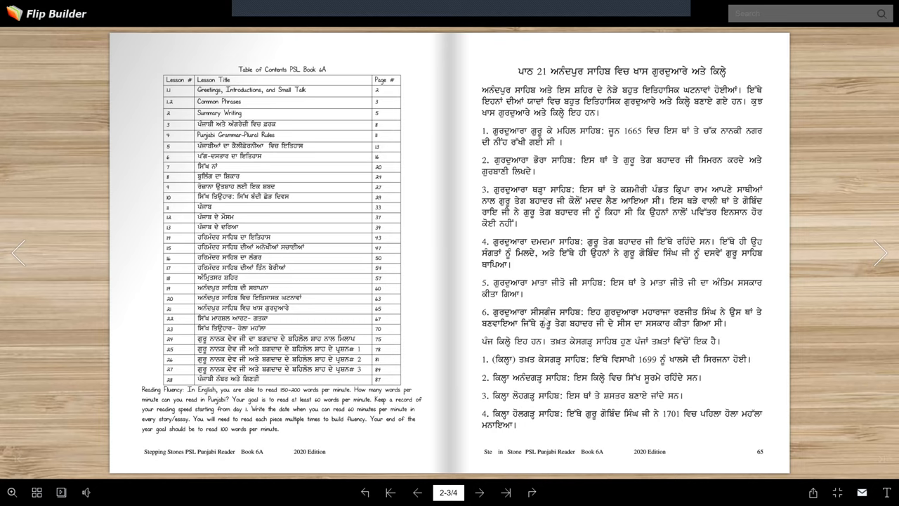
{"action": "mouse_move", "coordinate": [523, 326]}
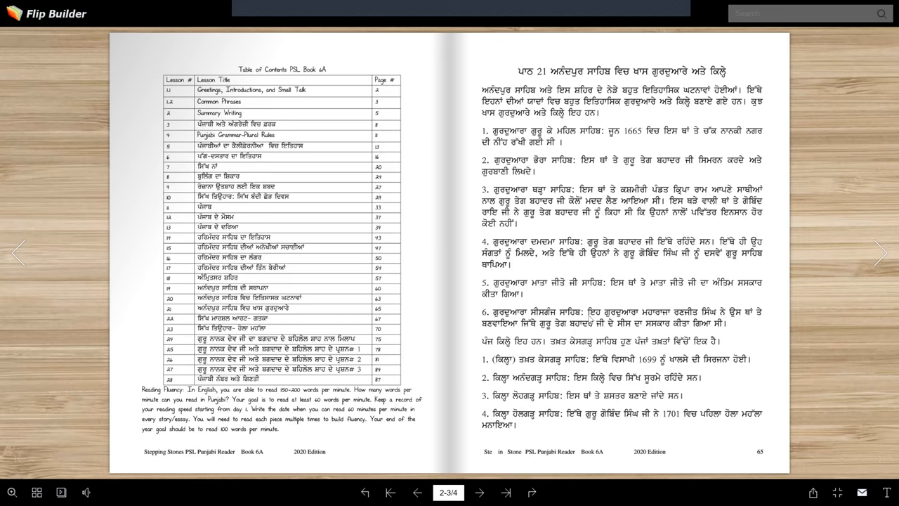
{"action": "mouse_move", "coordinate": [624, 317]}
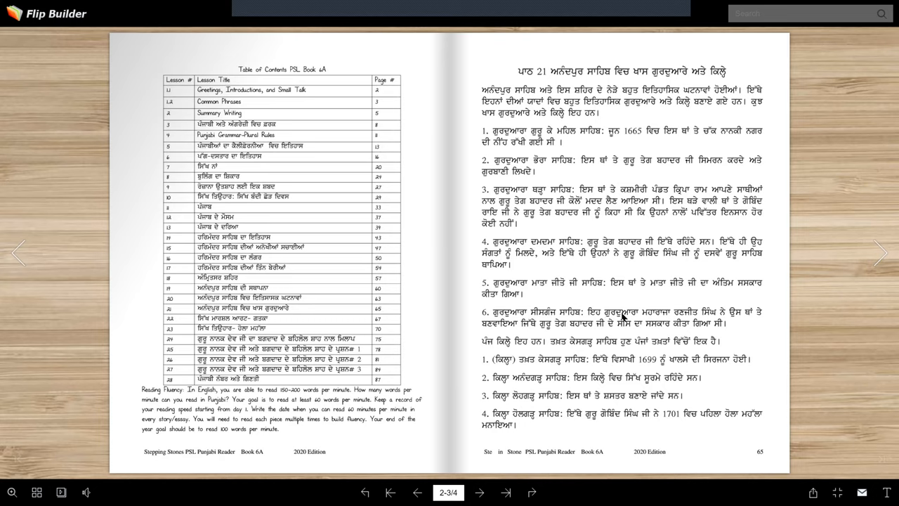
{"action": "mouse_move", "coordinate": [510, 322]}
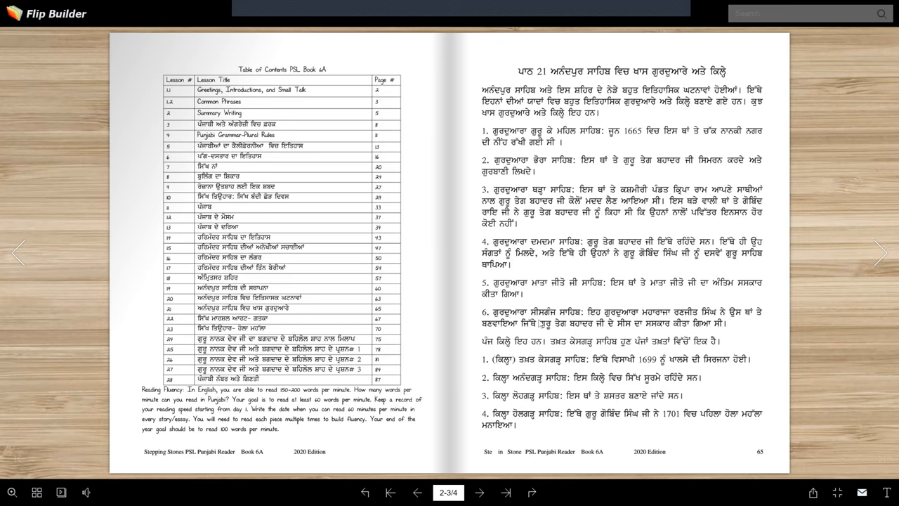
{"action": "mouse_move", "coordinate": [592, 323]}
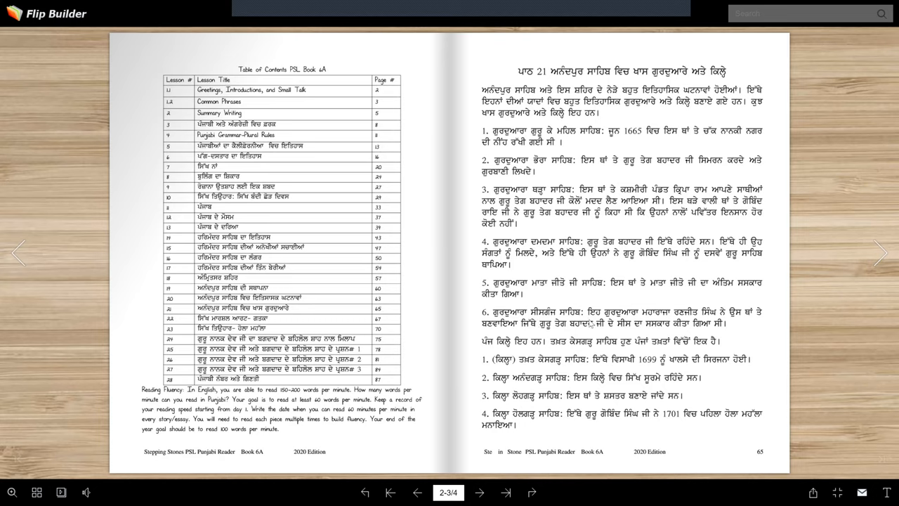
{"action": "mouse_move", "coordinate": [592, 323]}
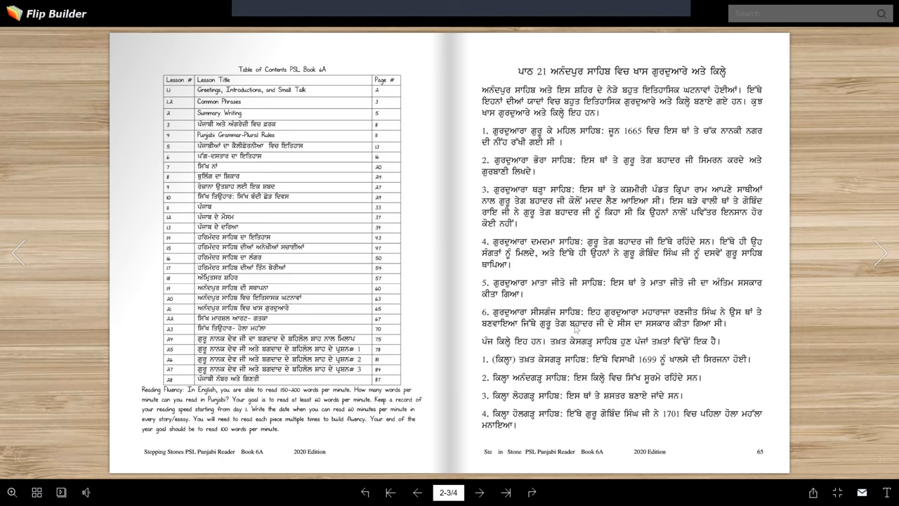
{"action": "mouse_move", "coordinate": [618, 328]}
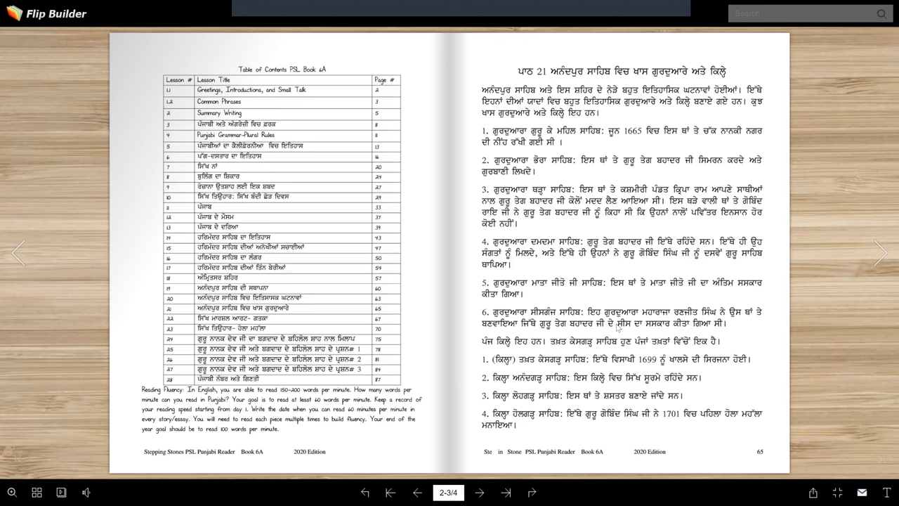
{"action": "mouse_move", "coordinate": [696, 328]}
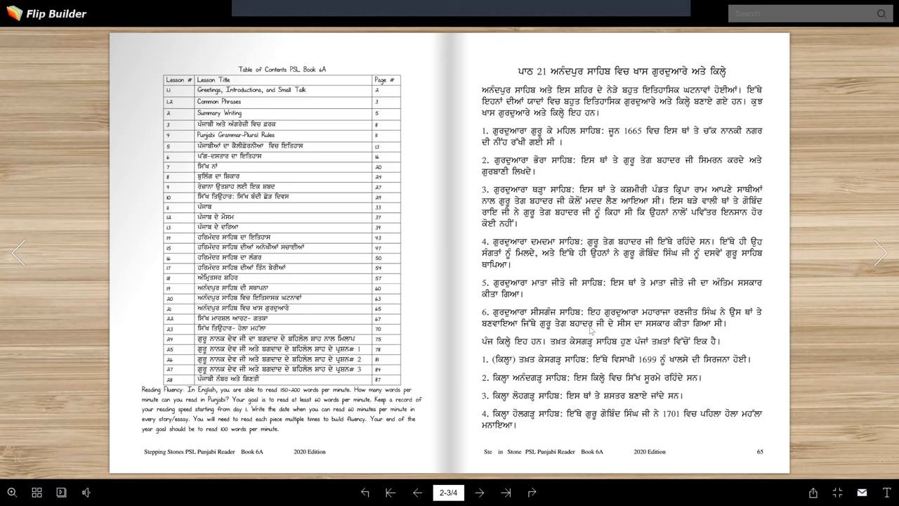
{"action": "mouse_move", "coordinate": [540, 337]}
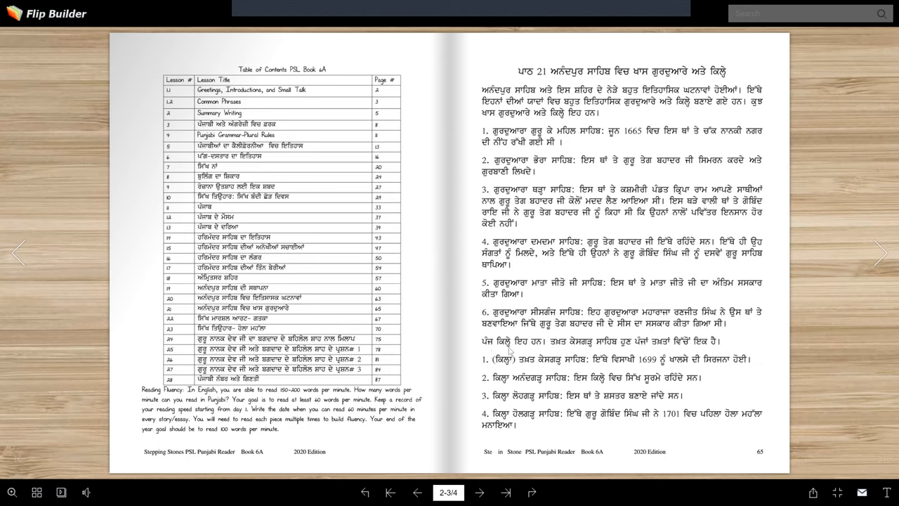
{"action": "mouse_move", "coordinate": [583, 347]}
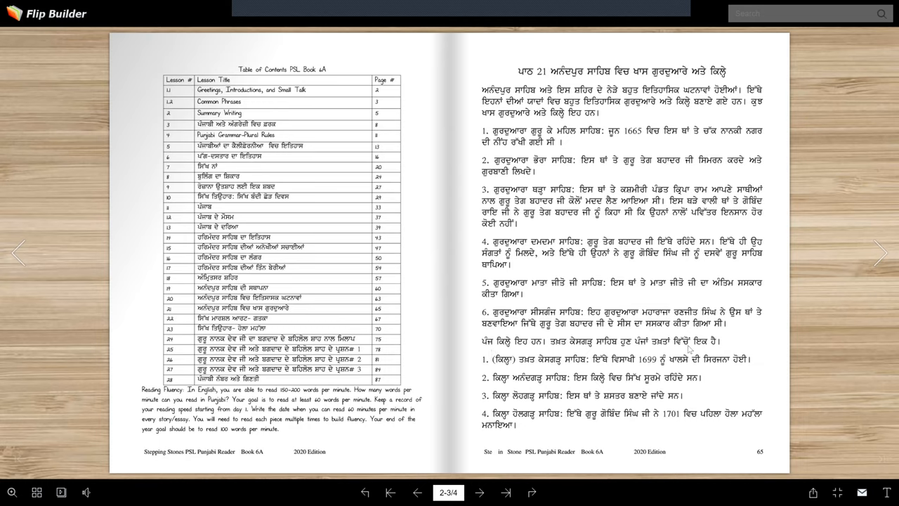
{"action": "mouse_move", "coordinate": [562, 346]}
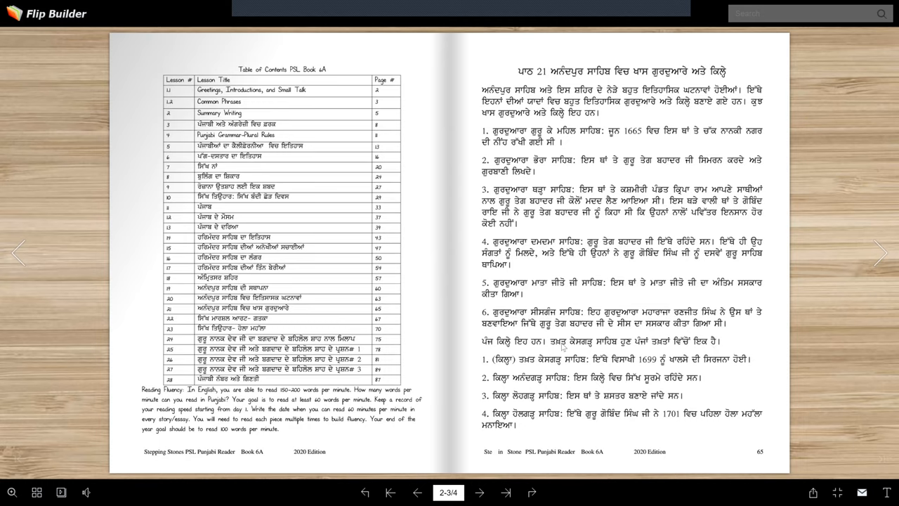
{"action": "mouse_move", "coordinate": [600, 347]}
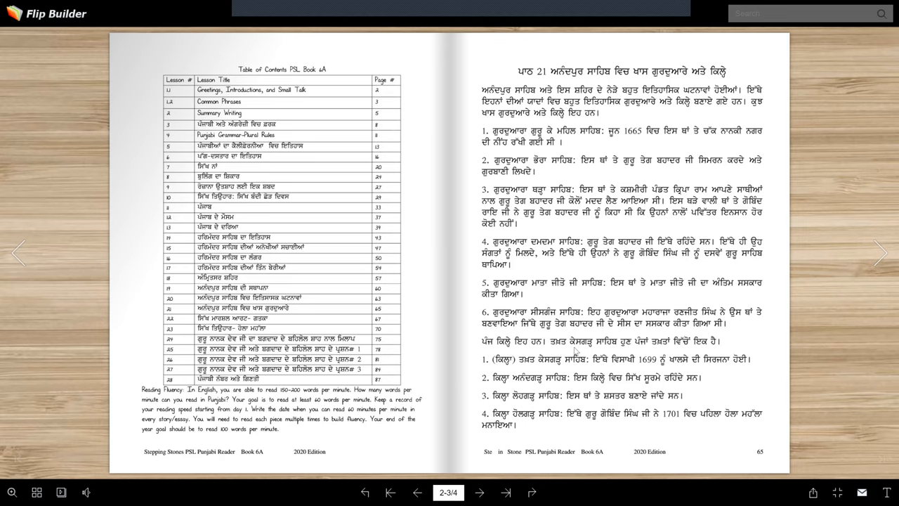
{"action": "mouse_move", "coordinate": [628, 345]}
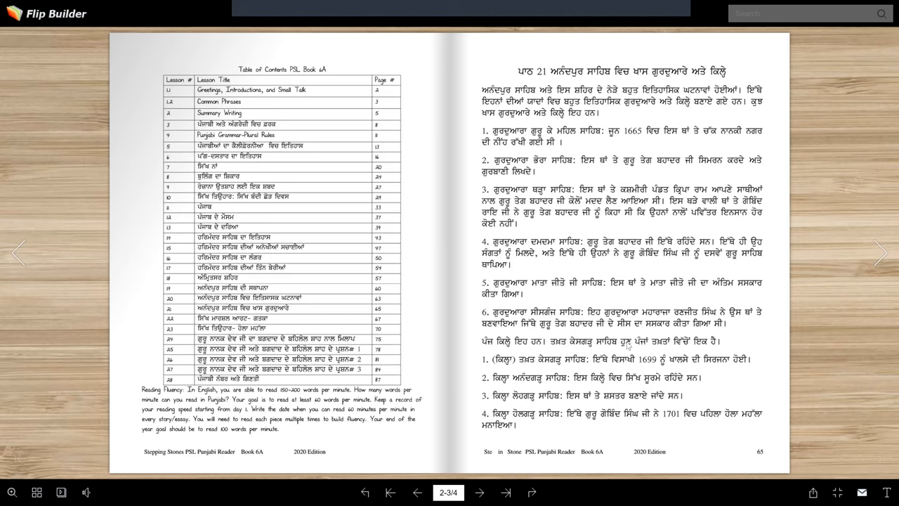
{"action": "mouse_move", "coordinate": [724, 370]}
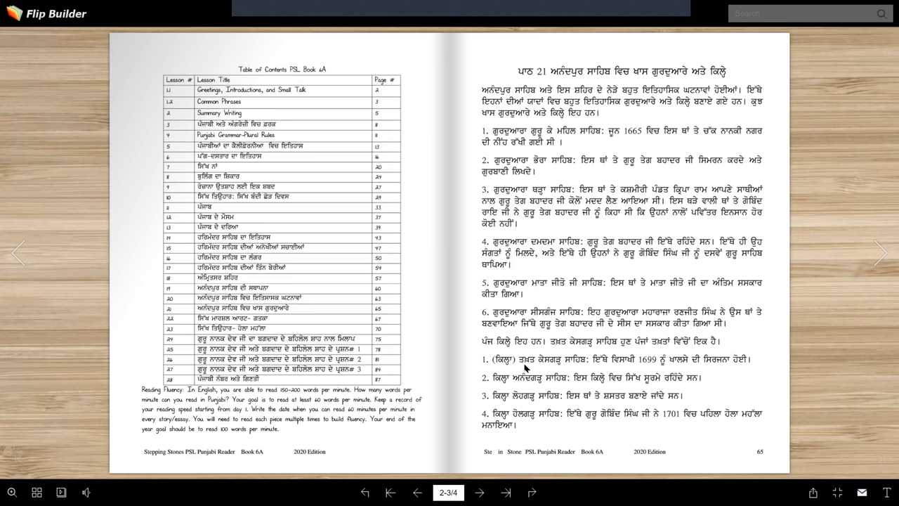
{"action": "mouse_move", "coordinate": [537, 367]}
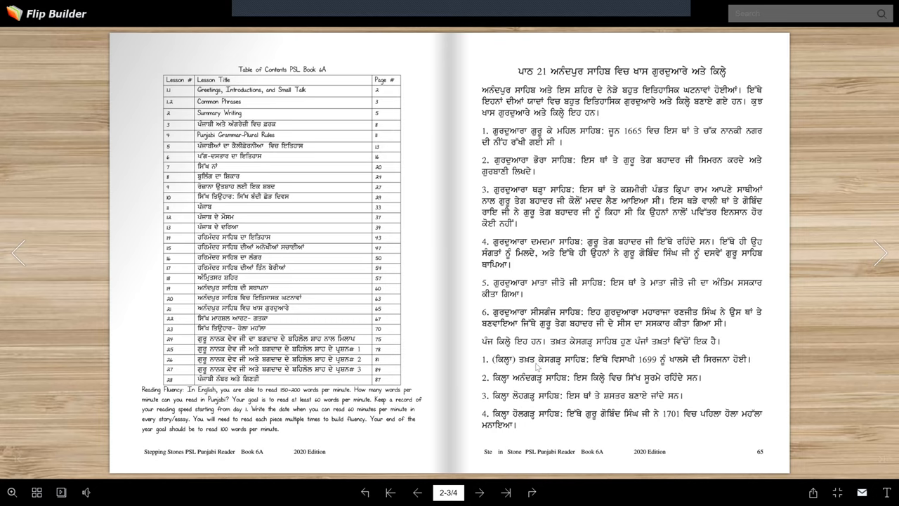
{"action": "mouse_move", "coordinate": [638, 369]}
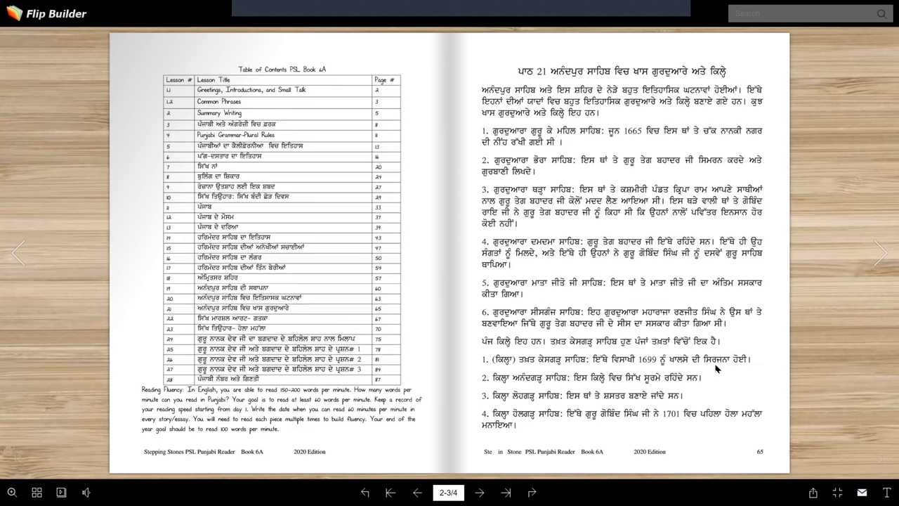
{"action": "mouse_move", "coordinate": [491, 385]}
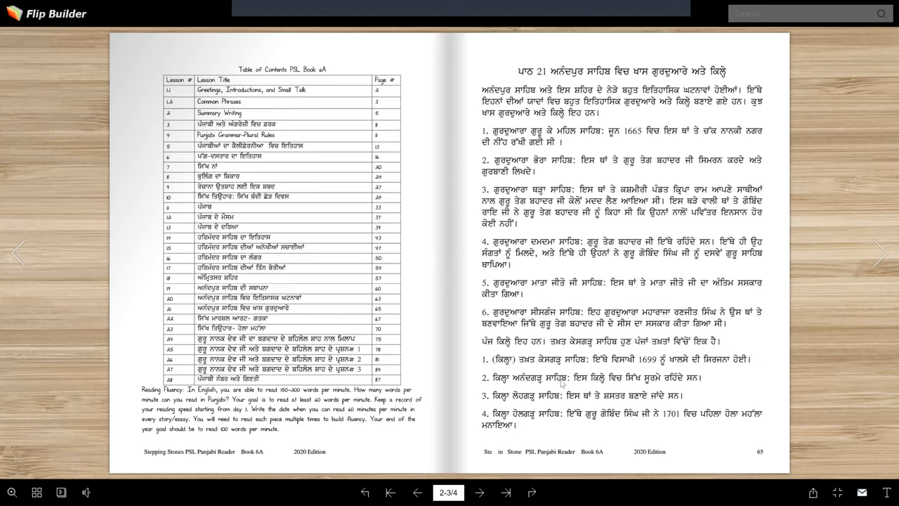
{"action": "mouse_move", "coordinate": [704, 384]}
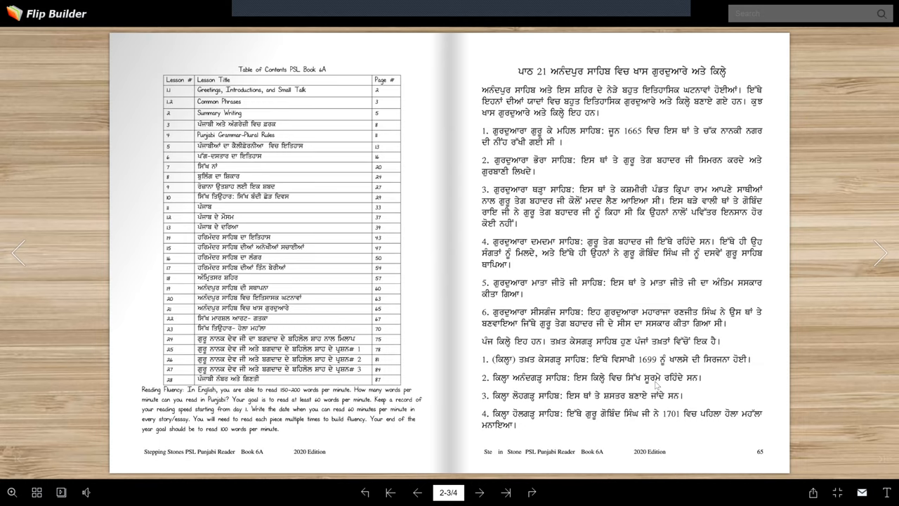
{"action": "mouse_move", "coordinate": [654, 386]}
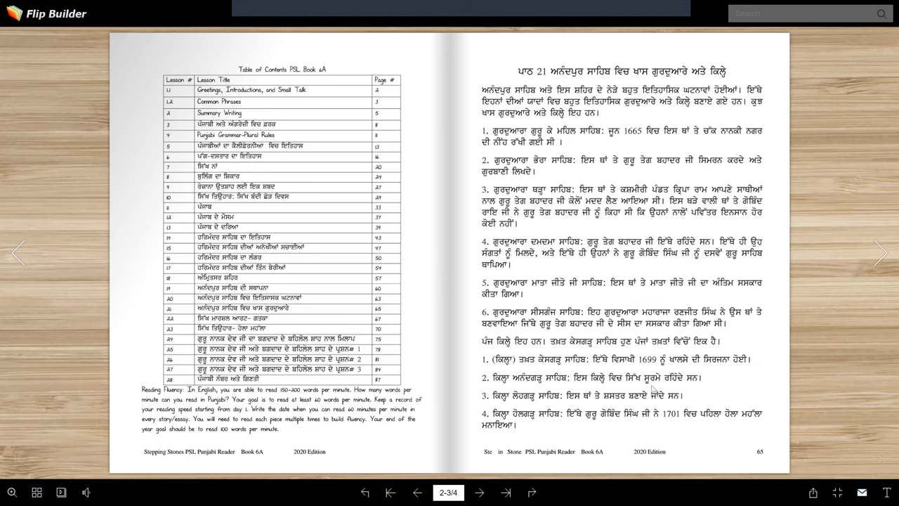
{"action": "mouse_move", "coordinate": [516, 406]}
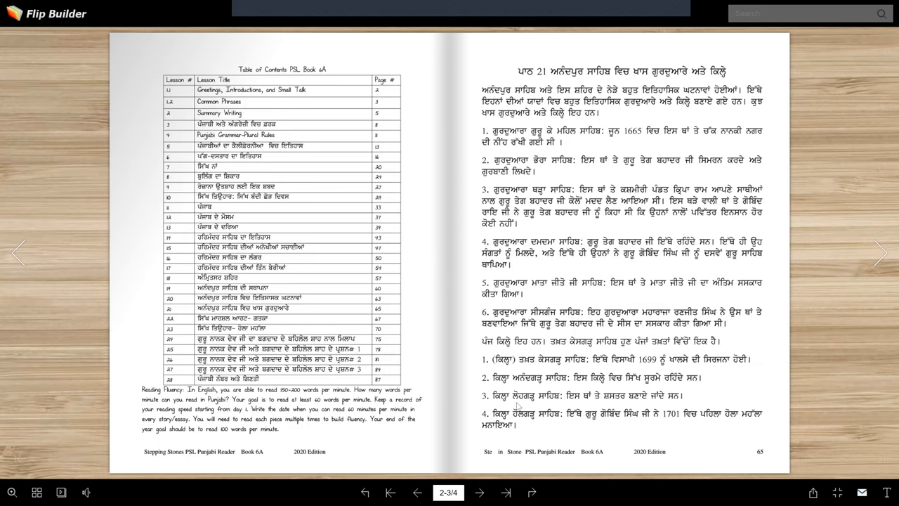
{"action": "mouse_move", "coordinate": [613, 400]}
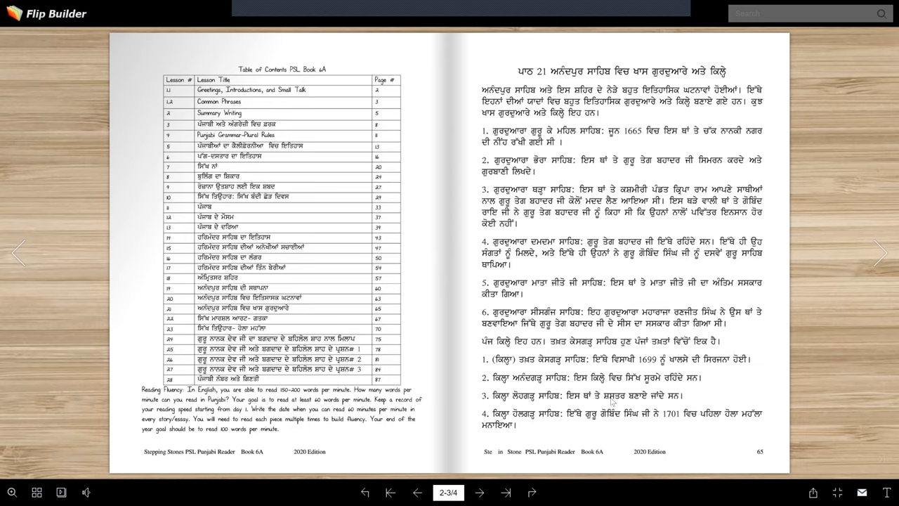
{"action": "mouse_move", "coordinate": [642, 409]}
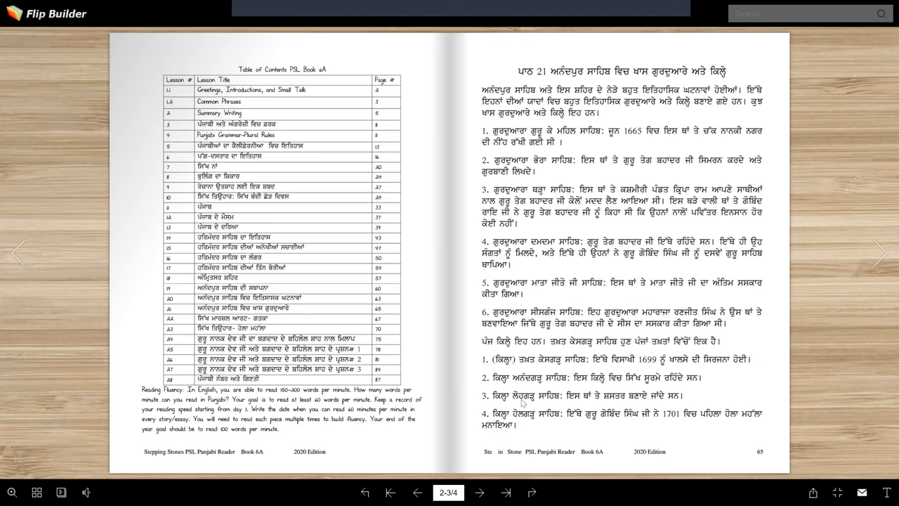
{"action": "mouse_move", "coordinate": [527, 404]}
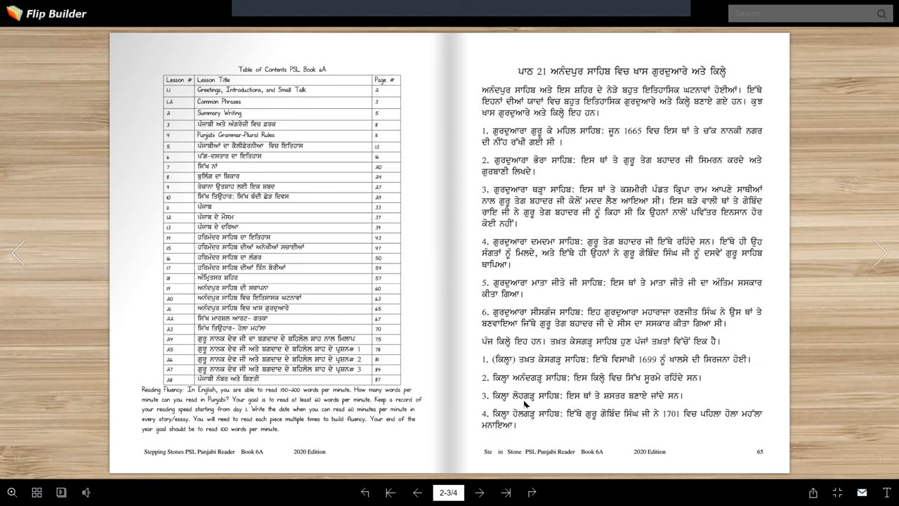
{"action": "mouse_move", "coordinate": [494, 433]}
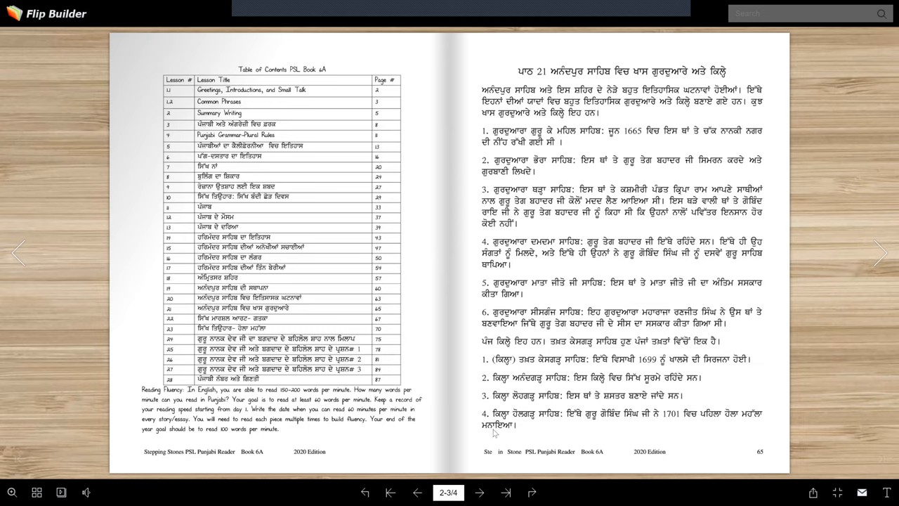
{"action": "mouse_move", "coordinate": [580, 423]}
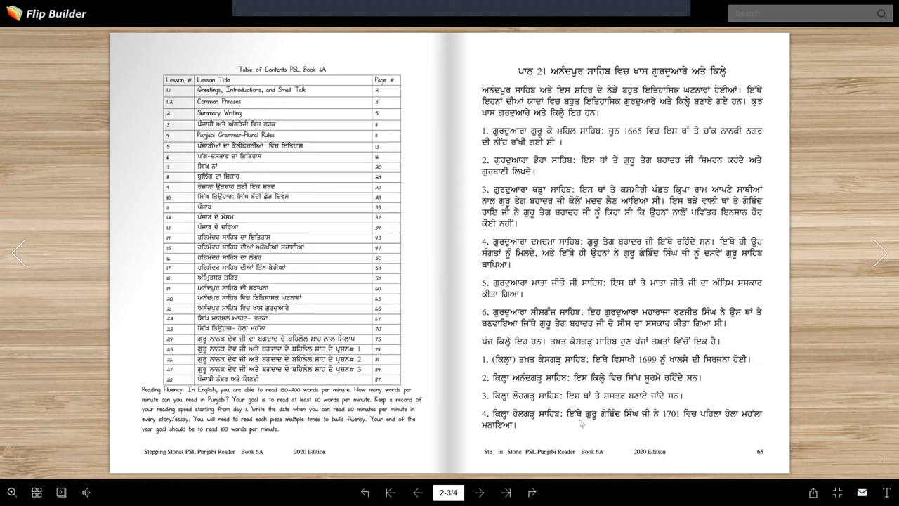
{"action": "mouse_move", "coordinate": [669, 425]}
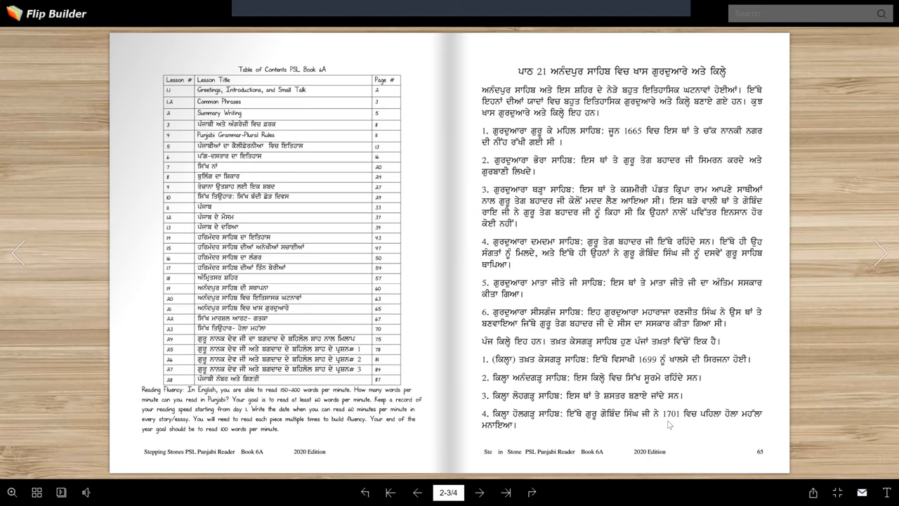
{"action": "mouse_move", "coordinate": [696, 428]}
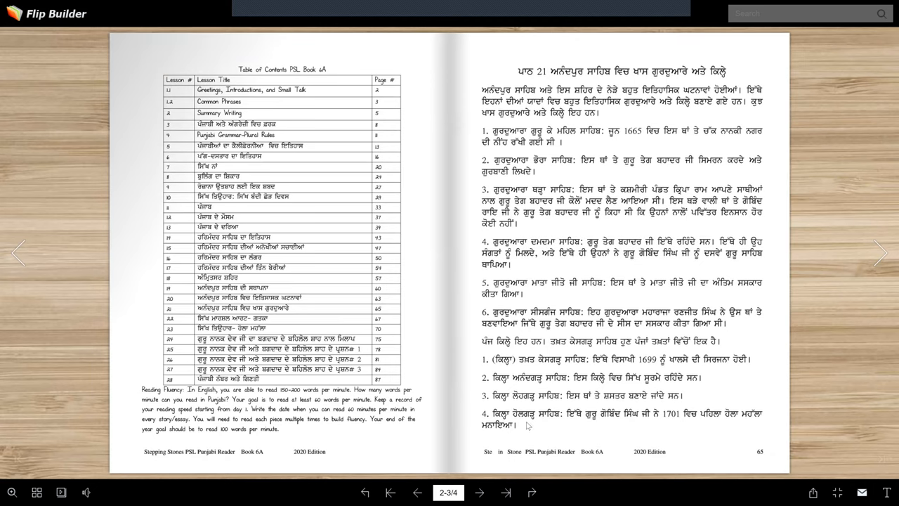
{"action": "mouse_move", "coordinate": [649, 418]}
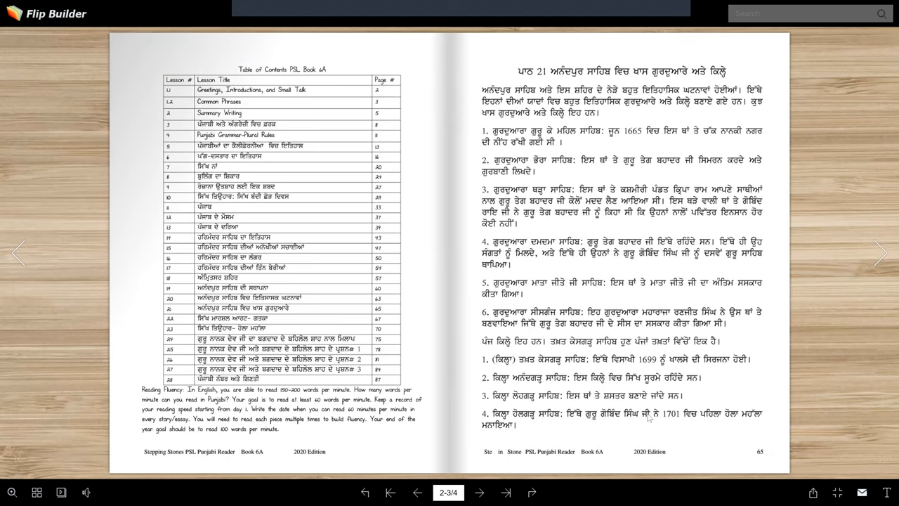
{"action": "mouse_move", "coordinate": [530, 430]}
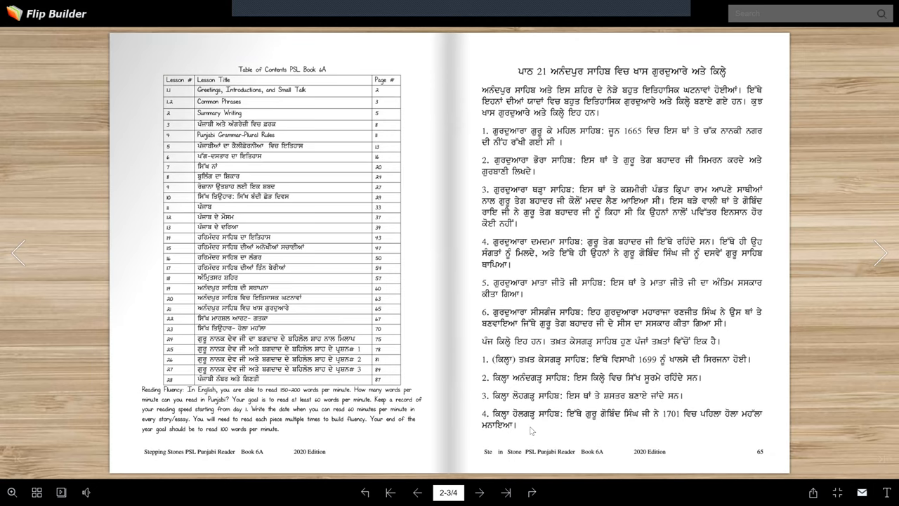
{"action": "mouse_move", "coordinate": [508, 427]}
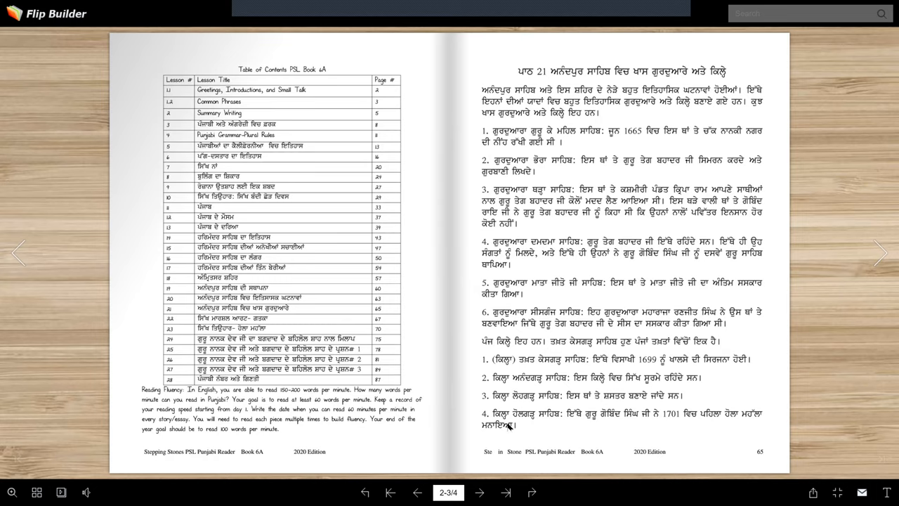
{"action": "mouse_move", "coordinate": [621, 424]}
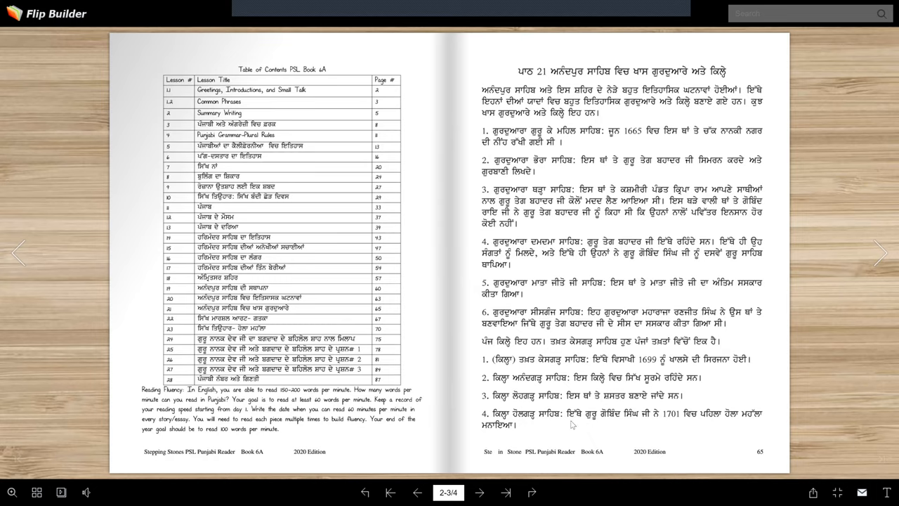
{"action": "mouse_move", "coordinate": [518, 440]}
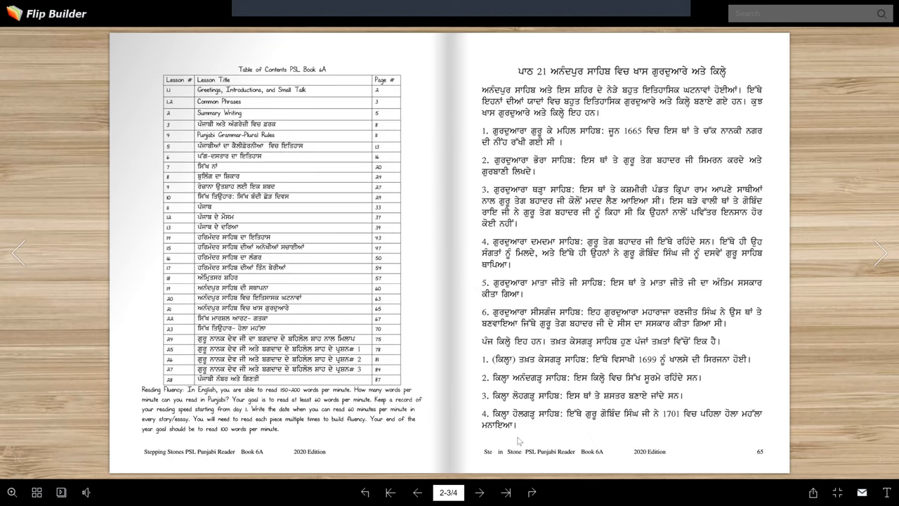
{"action": "mouse_move", "coordinate": [666, 442]}
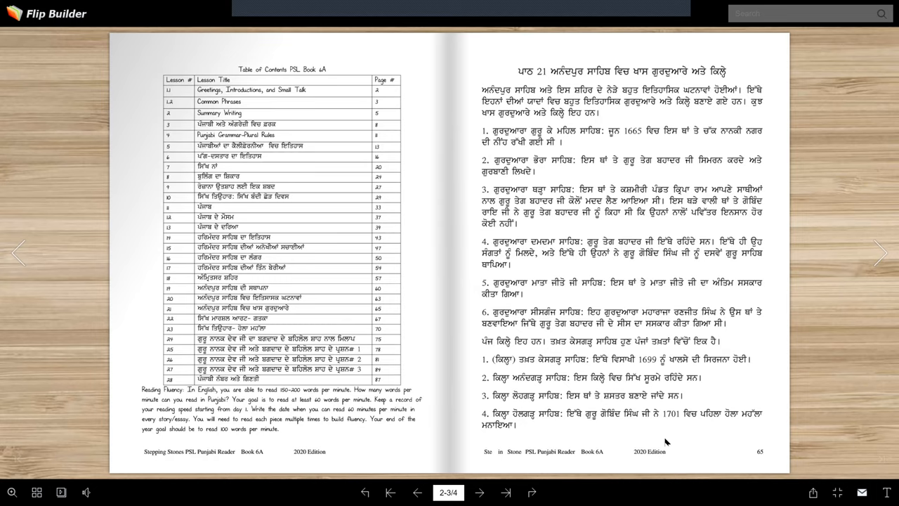
{"action": "mouse_move", "coordinate": [505, 492]}
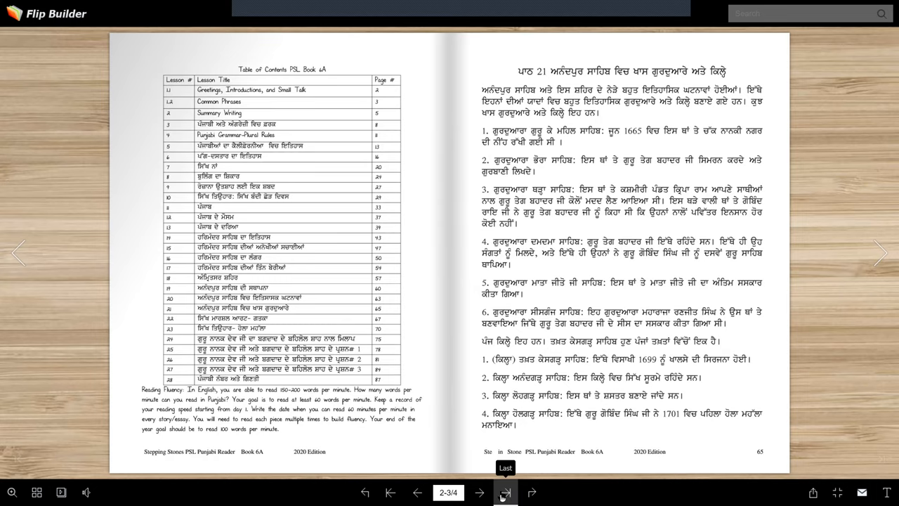
- Jump to the last page, 66, with the Lesson 21 homework tables and exercises
{"action": "left_click", "coordinate": [506, 492]}
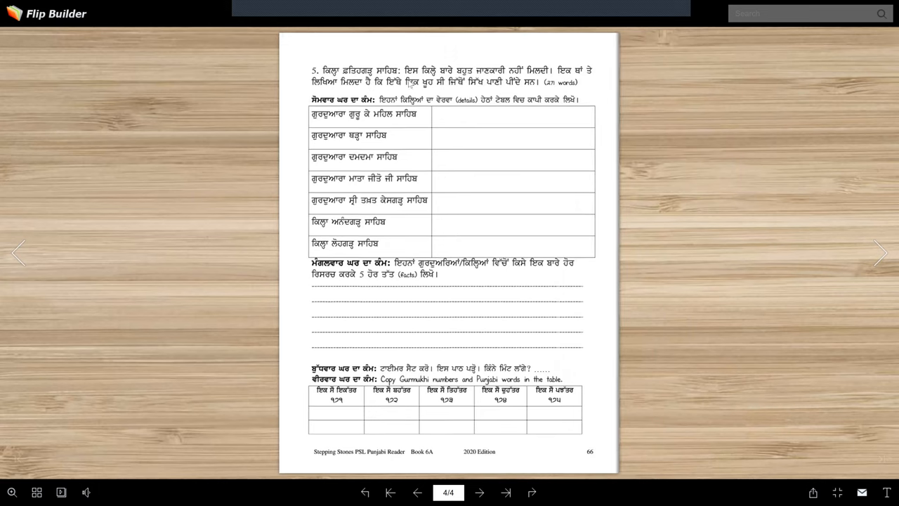
{"action": "mouse_move", "coordinate": [512, 77]}
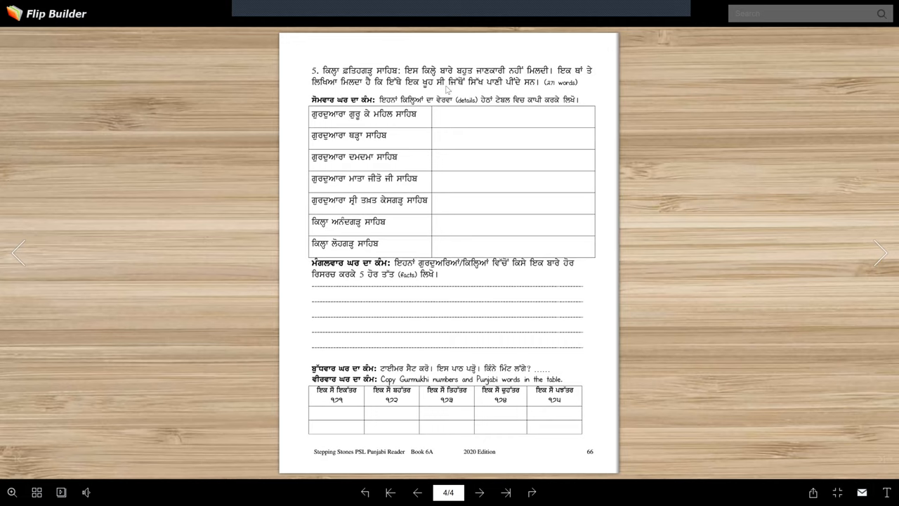
{"action": "mouse_move", "coordinate": [543, 90]}
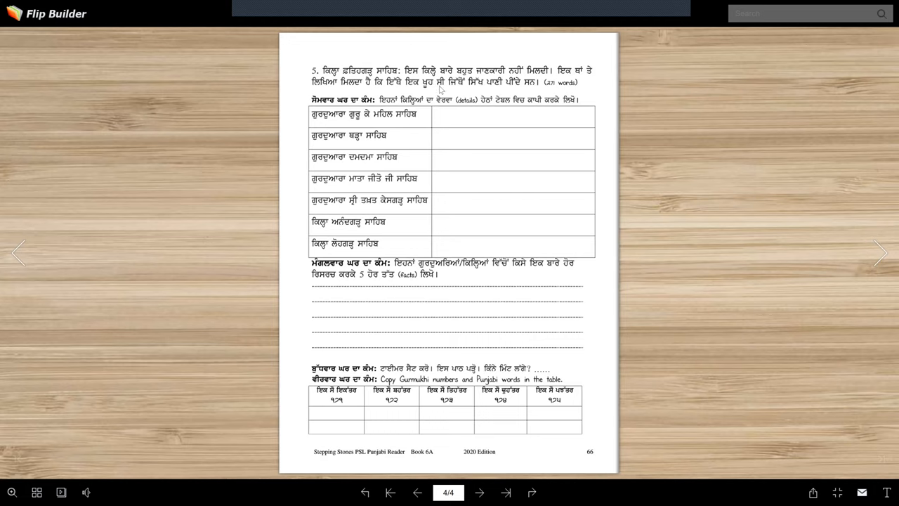
{"action": "mouse_move", "coordinate": [430, 92]}
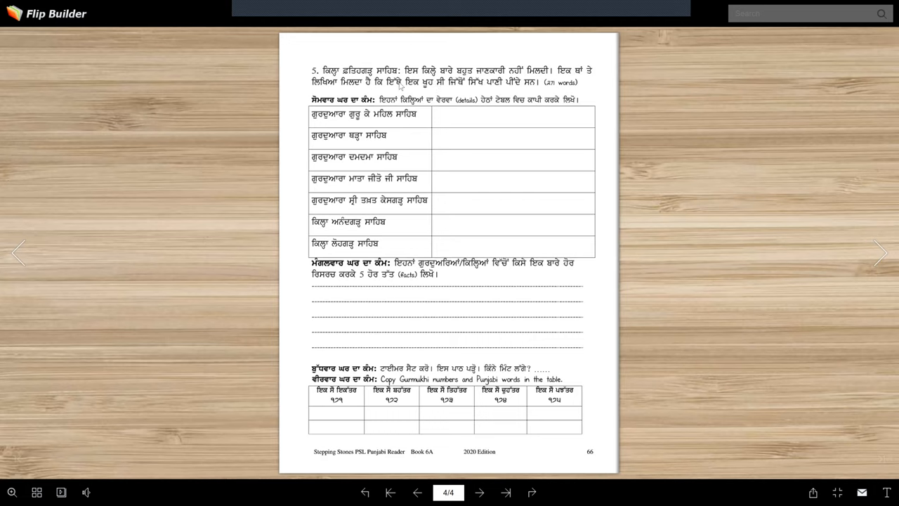
{"action": "mouse_move", "coordinate": [399, 84]}
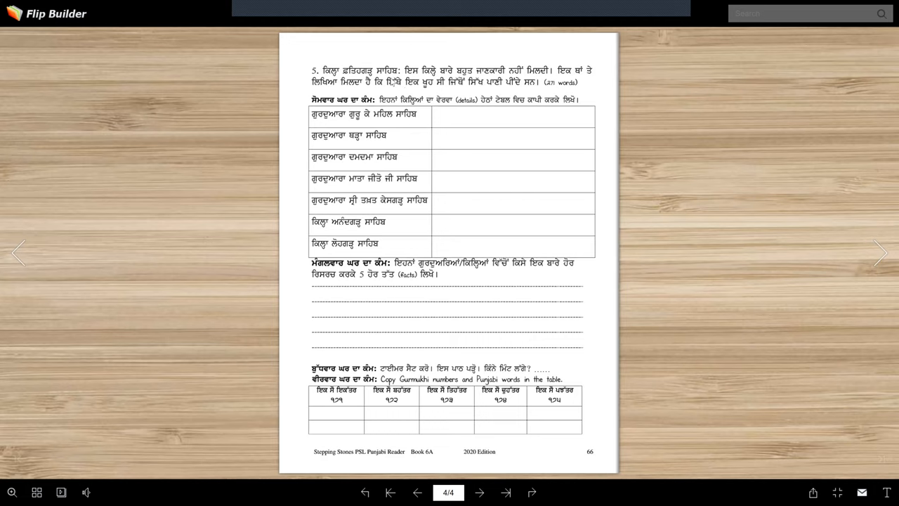
{"action": "mouse_move", "coordinate": [437, 82]}
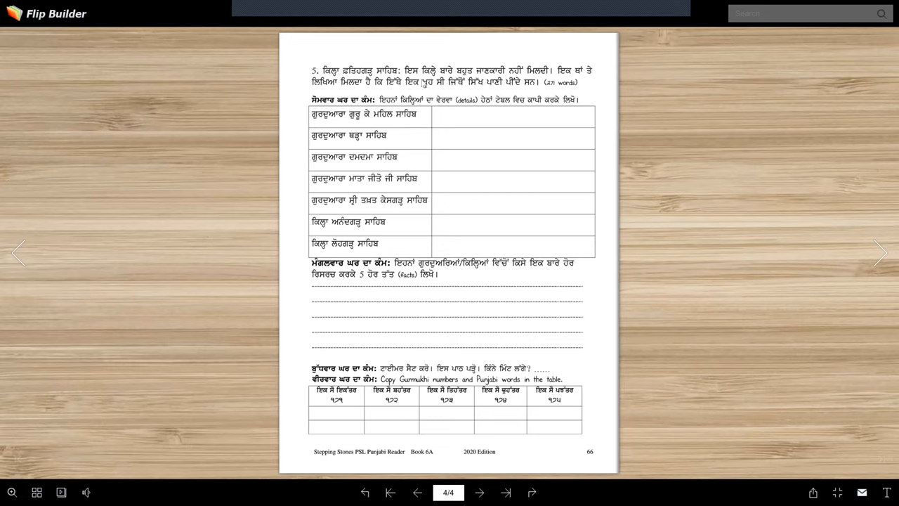
{"action": "mouse_move", "coordinate": [433, 89]}
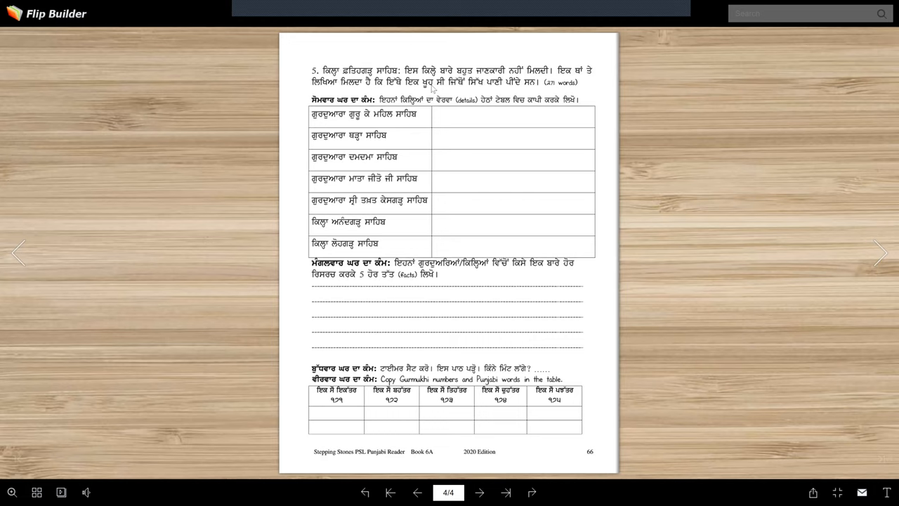
{"action": "mouse_move", "coordinate": [467, 83]}
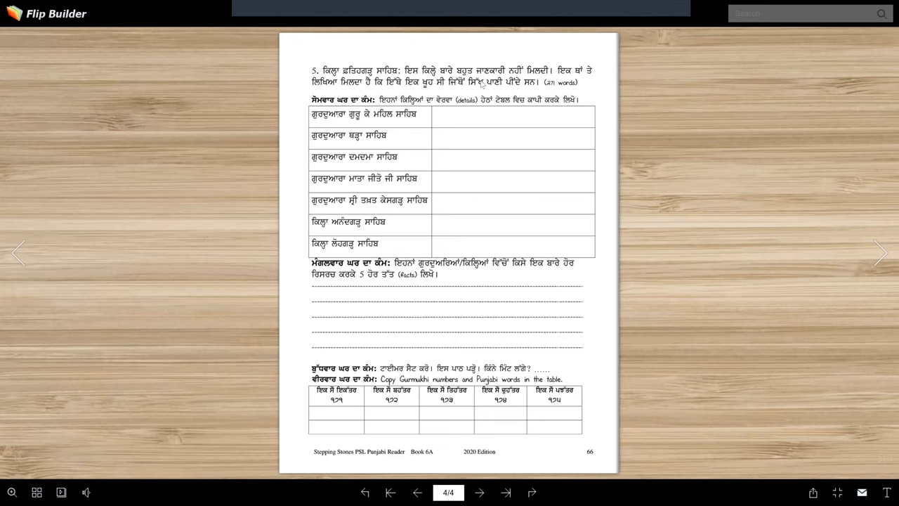
{"action": "mouse_move", "coordinate": [527, 84]}
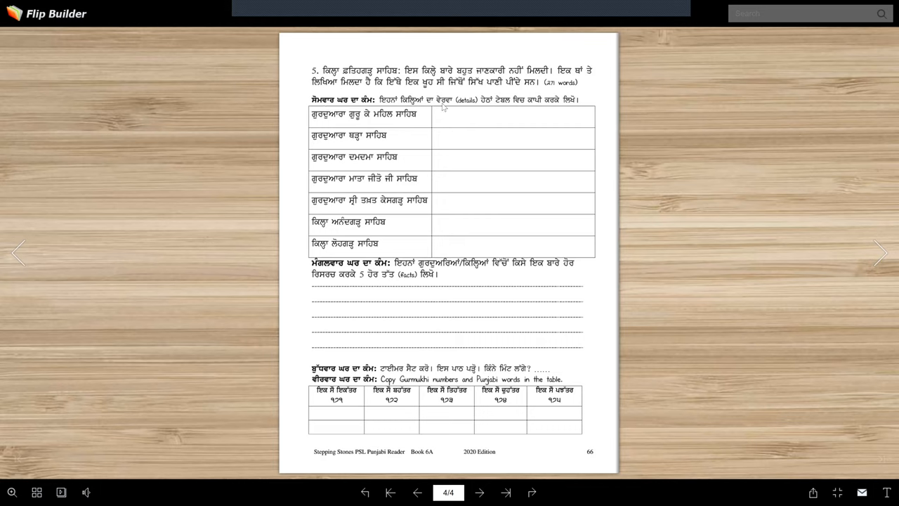
{"action": "mouse_move", "coordinate": [503, 106]}
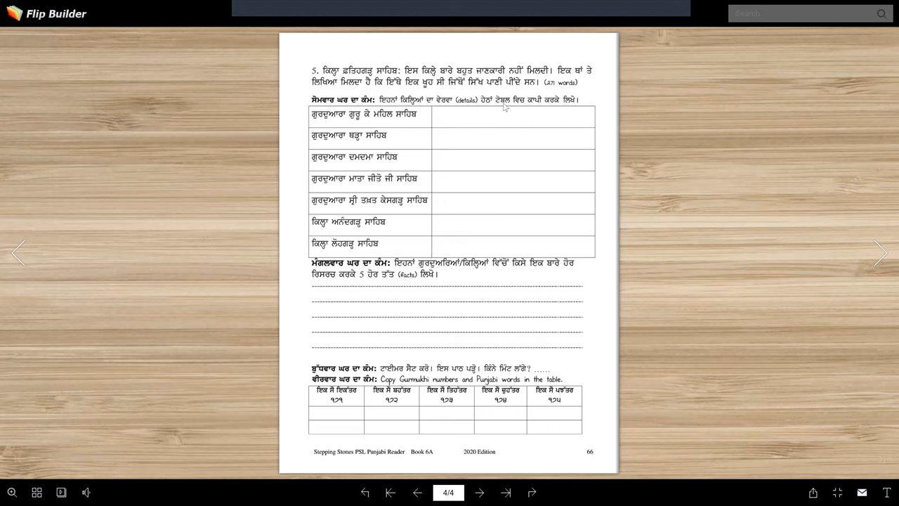
{"action": "mouse_move", "coordinate": [569, 106]}
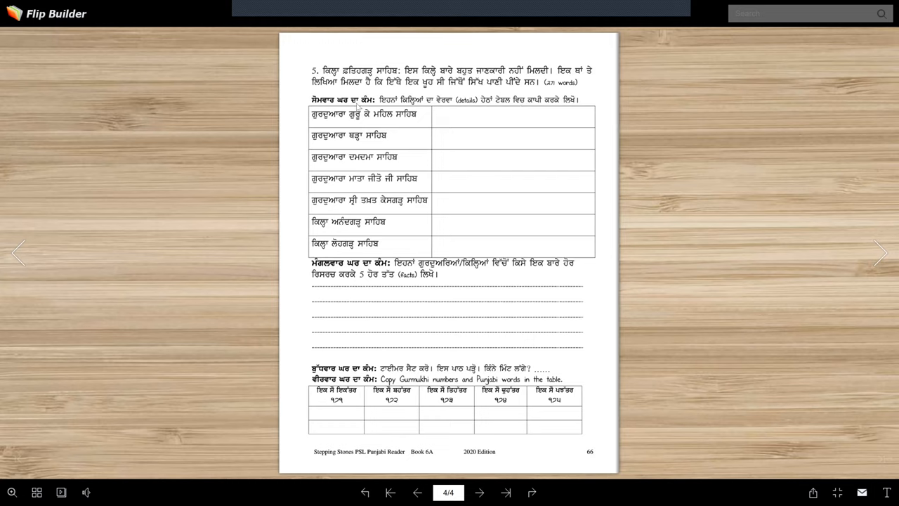
{"action": "mouse_move", "coordinate": [342, 122]}
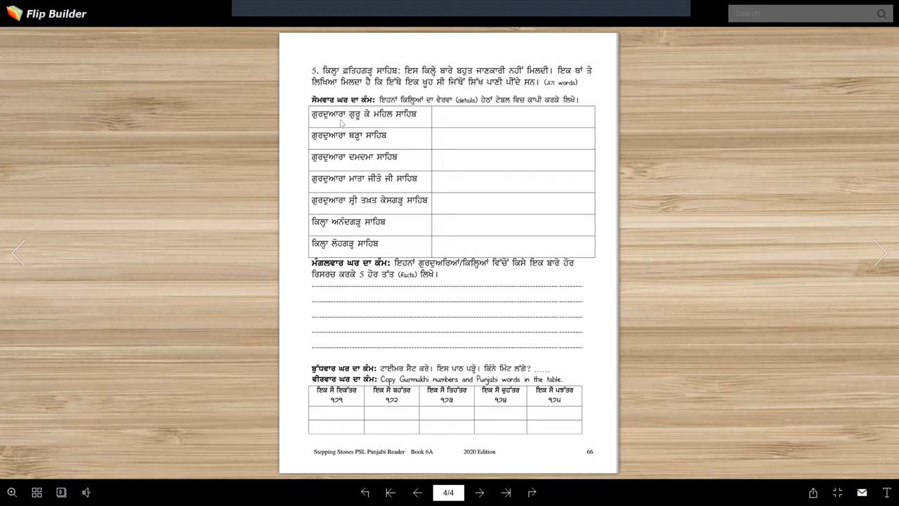
{"action": "mouse_move", "coordinate": [404, 122]}
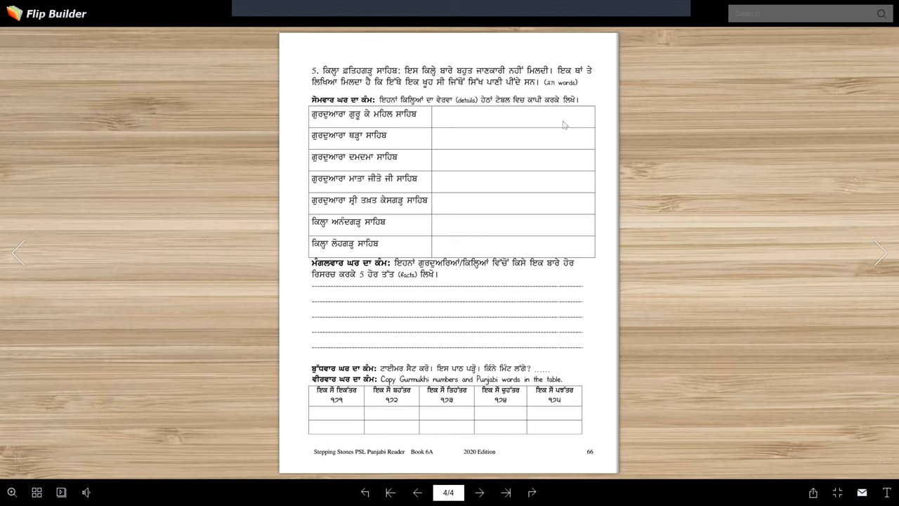
{"action": "mouse_move", "coordinate": [388, 143]}
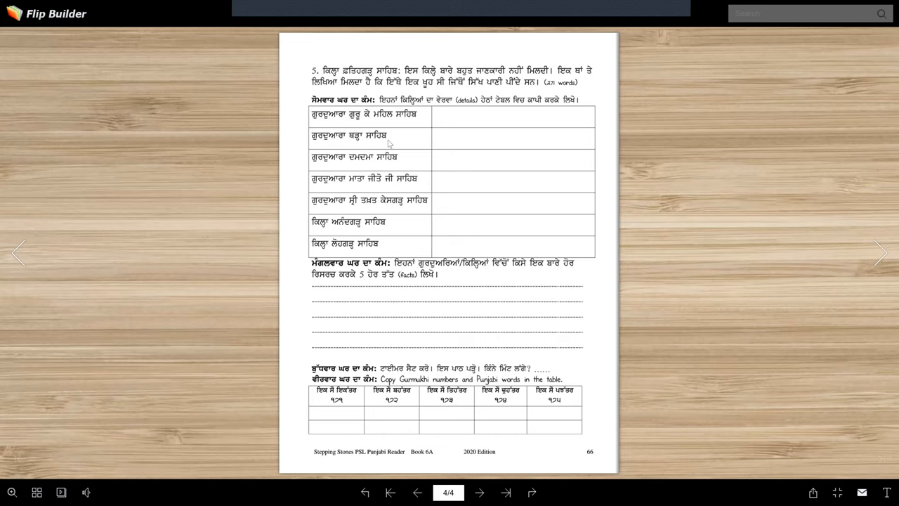
{"action": "mouse_move", "coordinate": [360, 167]}
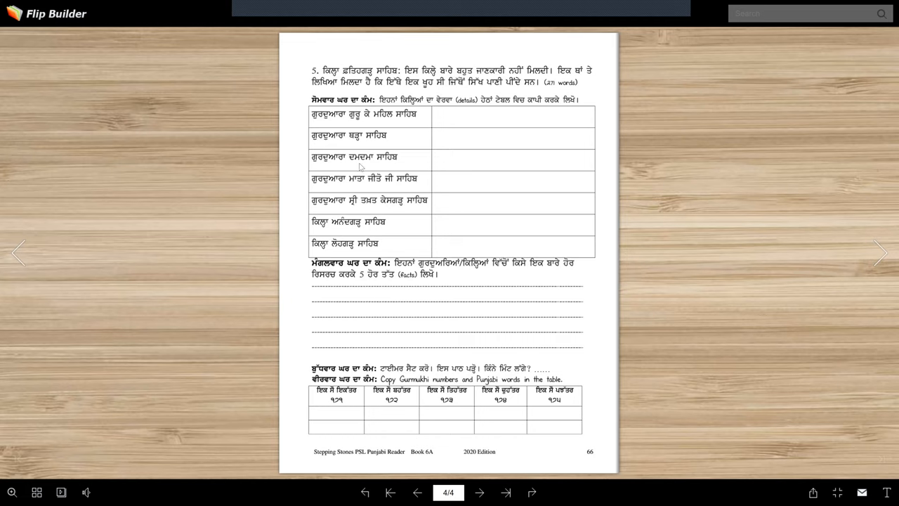
{"action": "mouse_move", "coordinate": [447, 165]}
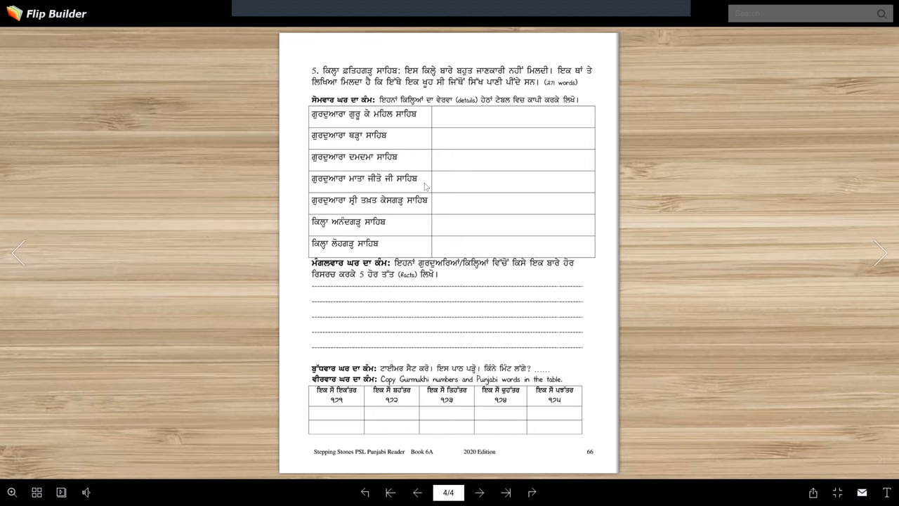
{"action": "mouse_move", "coordinate": [373, 210]}
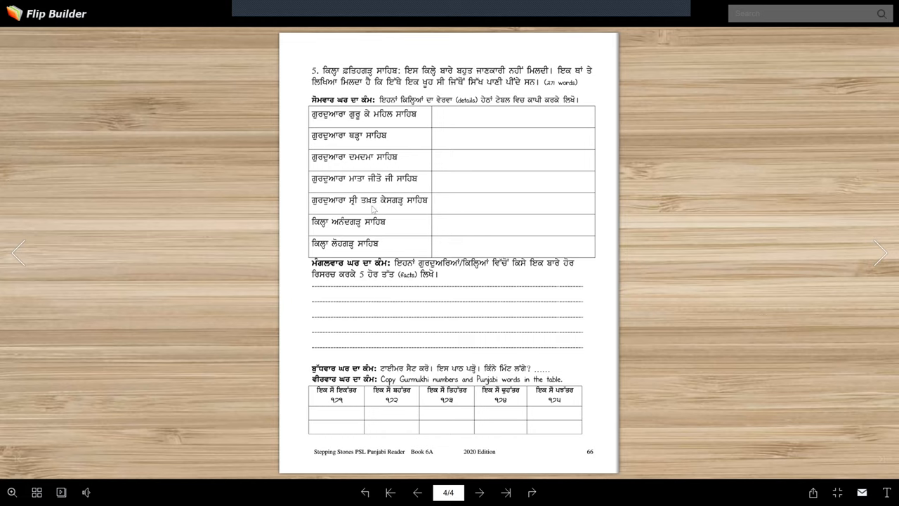
{"action": "mouse_move", "coordinate": [351, 234]}
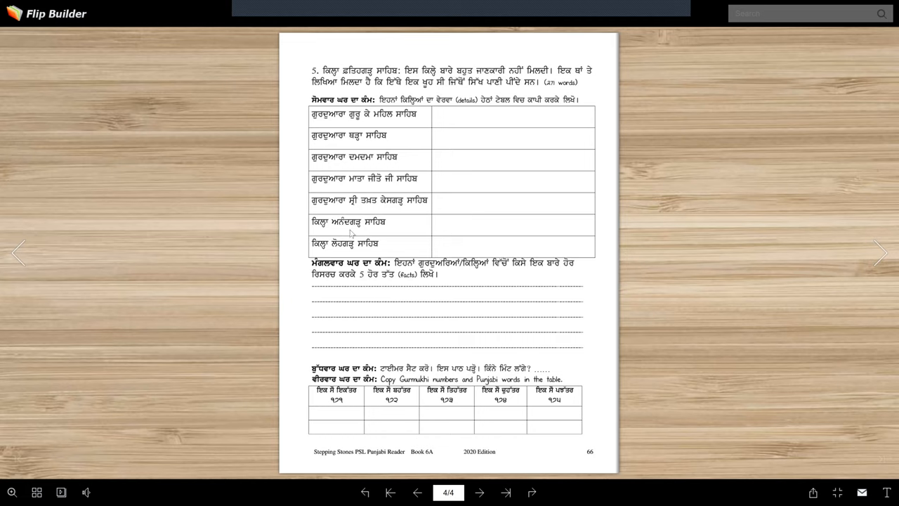
{"action": "mouse_move", "coordinate": [341, 254]}
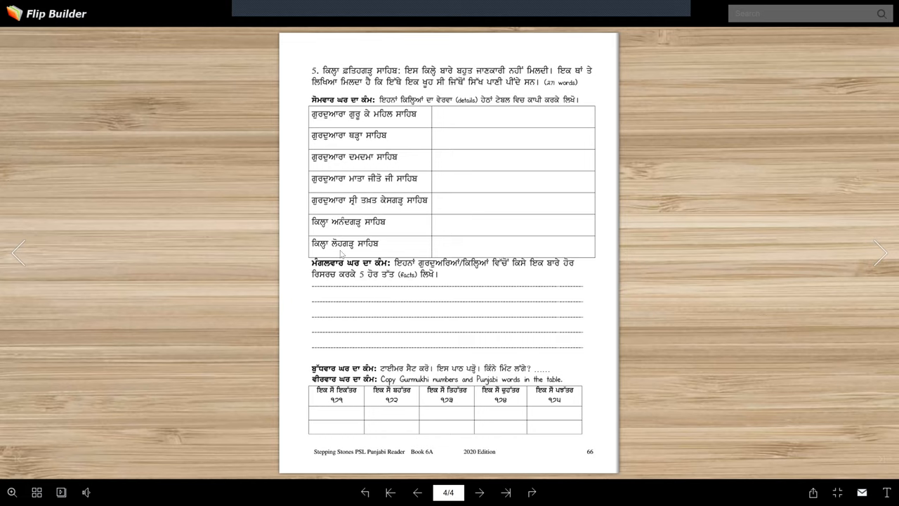
{"action": "mouse_move", "coordinate": [352, 185]}
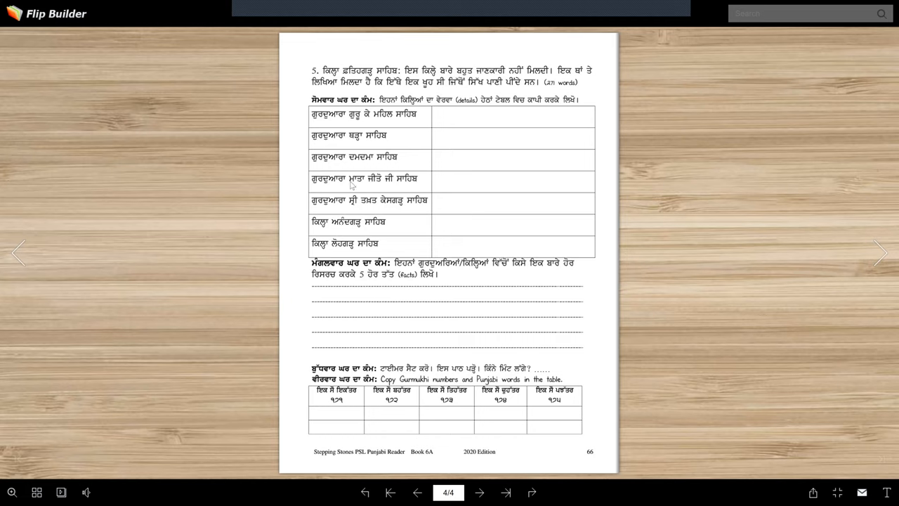
{"action": "mouse_move", "coordinate": [352, 208]}
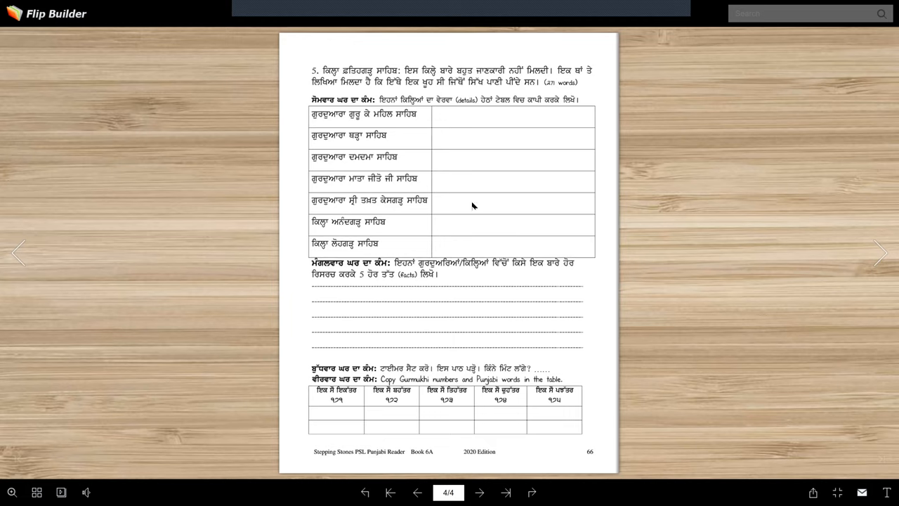
{"action": "mouse_move", "coordinate": [468, 217]}
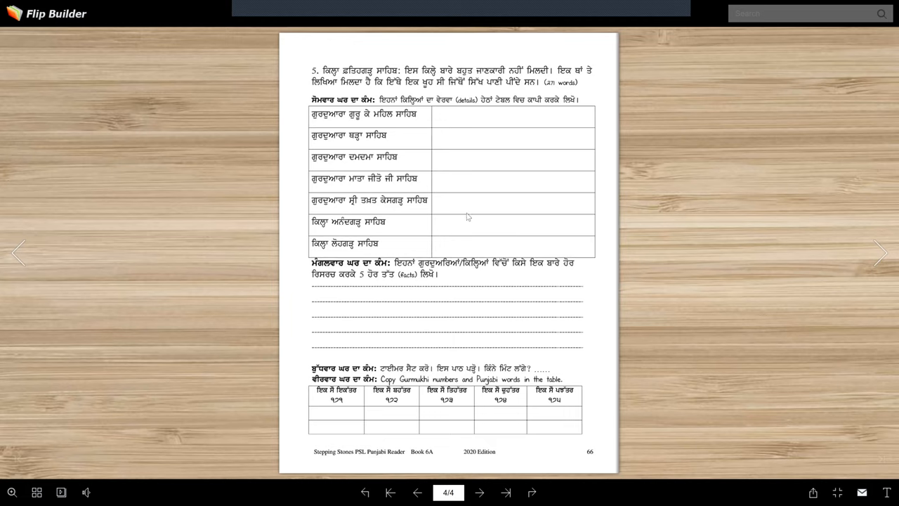
{"action": "mouse_move", "coordinate": [354, 290]}
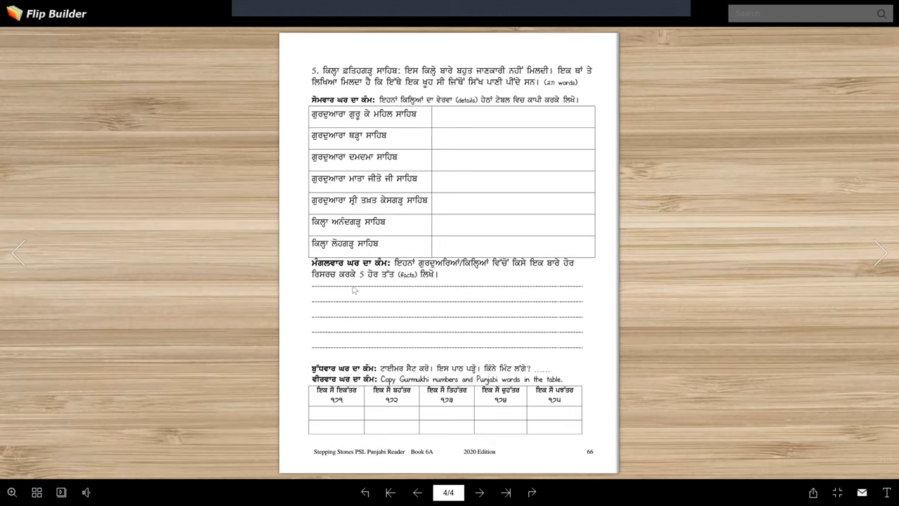
{"action": "mouse_move", "coordinate": [463, 275]}
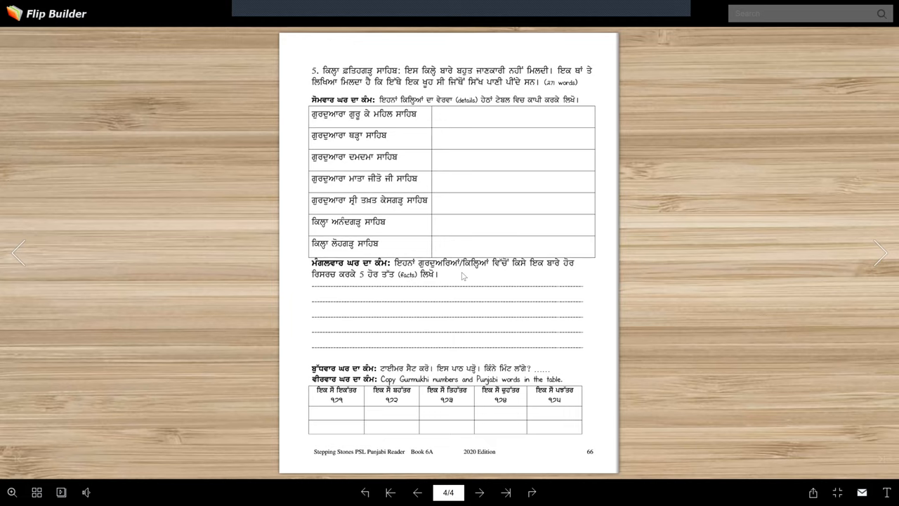
{"action": "mouse_move", "coordinate": [548, 272]}
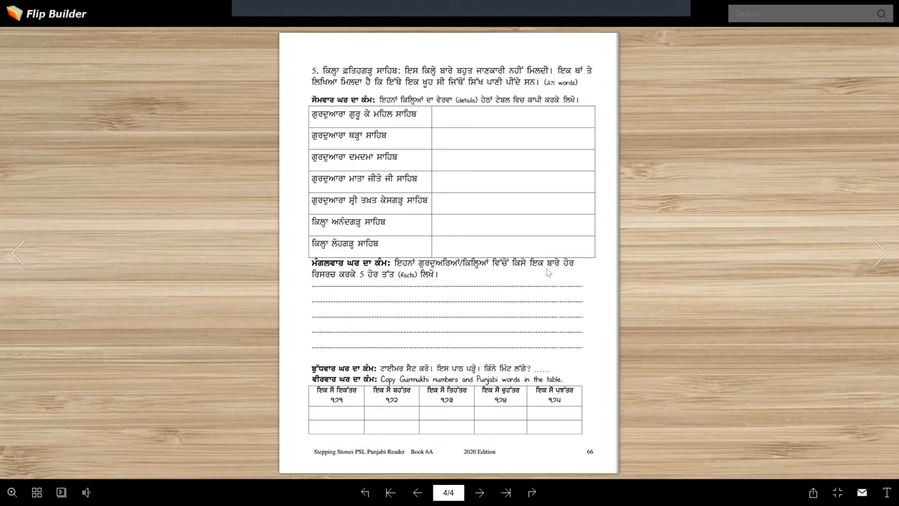
{"action": "mouse_move", "coordinate": [404, 284]}
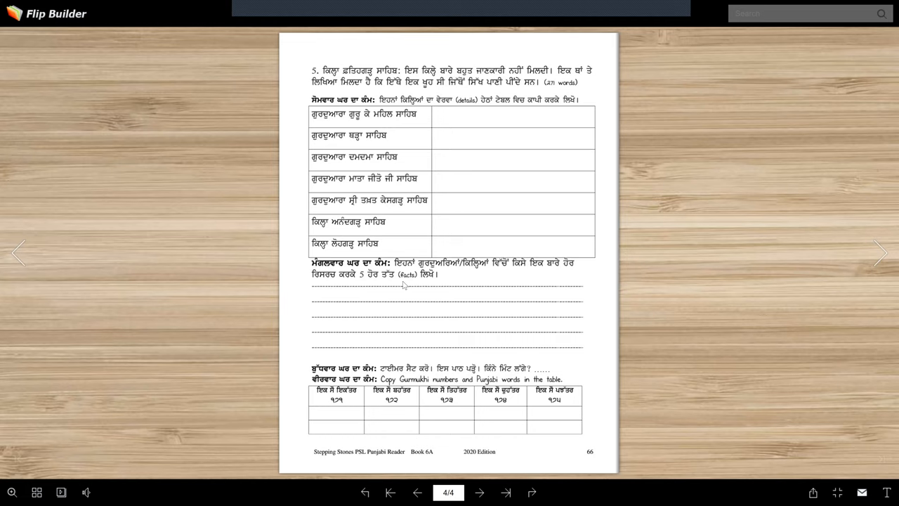
{"action": "mouse_move", "coordinate": [403, 283]}
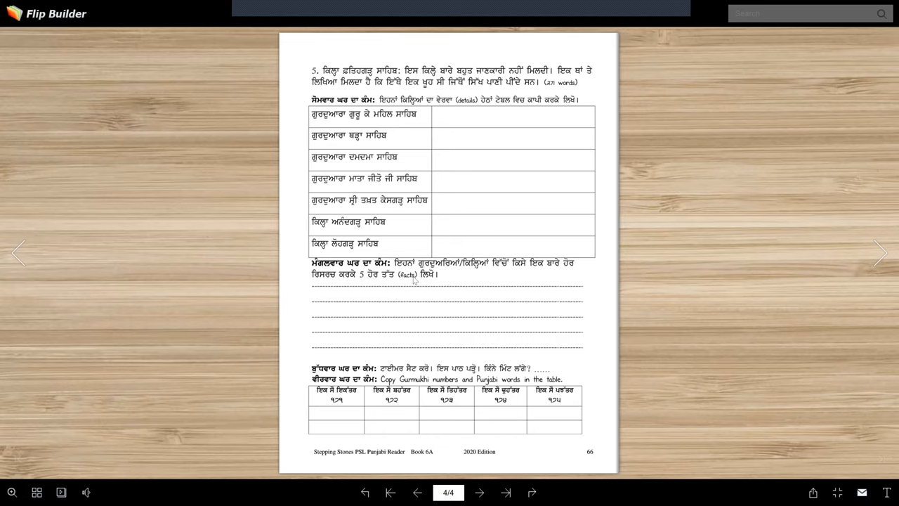
{"action": "mouse_move", "coordinate": [375, 286]}
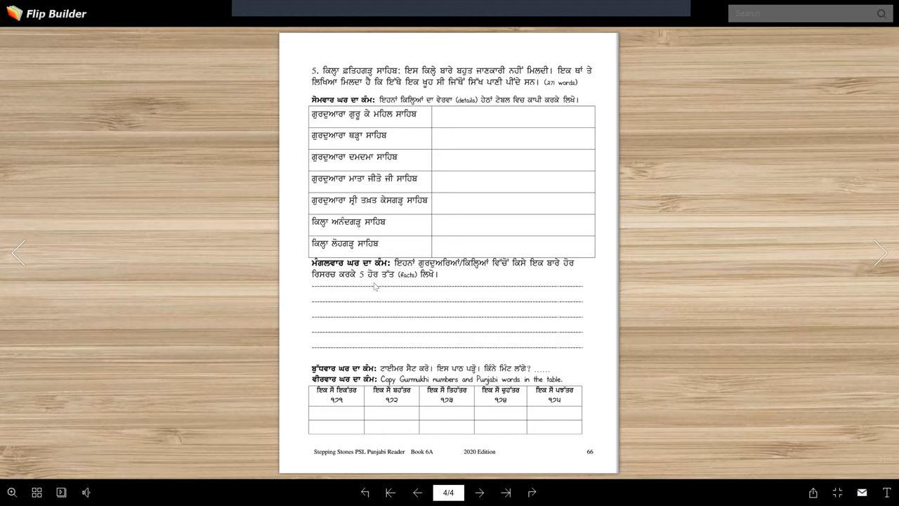
{"action": "mouse_move", "coordinate": [352, 364]}
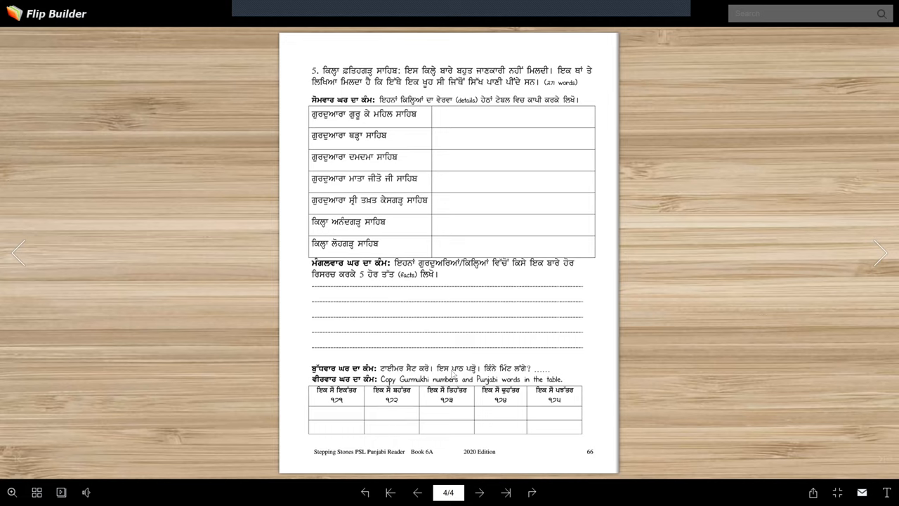
{"action": "mouse_move", "coordinate": [495, 378]}
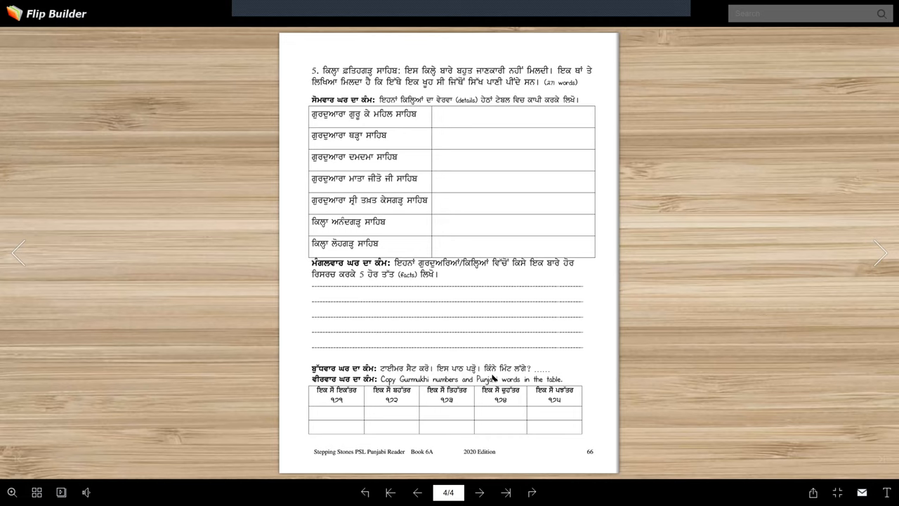
{"action": "mouse_move", "coordinate": [410, 388]}
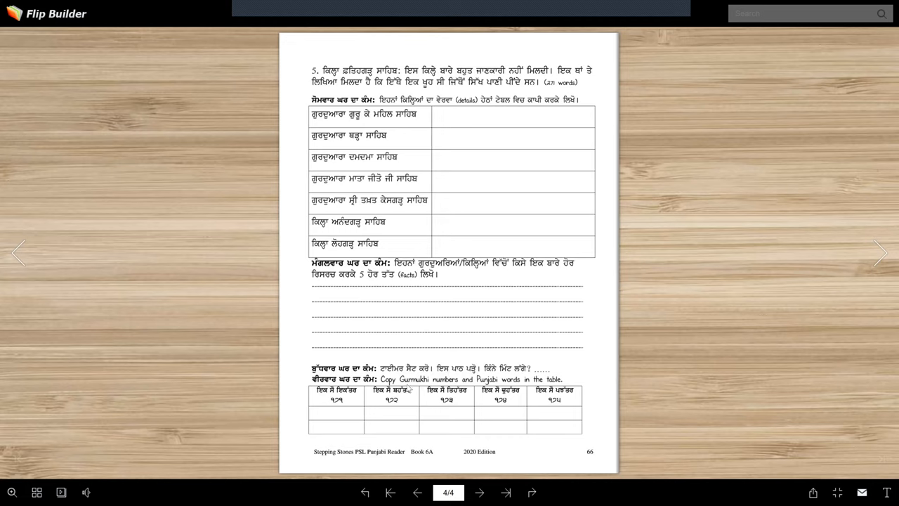
{"action": "mouse_move", "coordinate": [541, 382]}
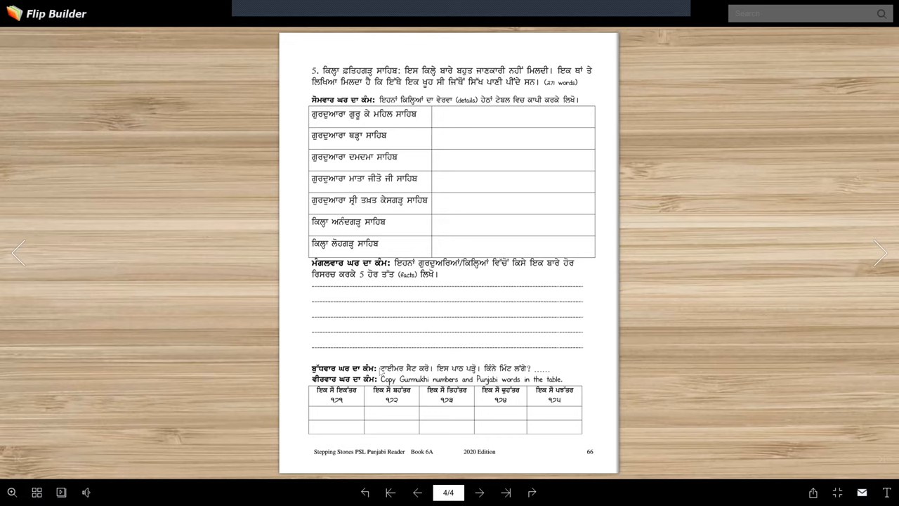
{"action": "mouse_move", "coordinate": [384, 370]}
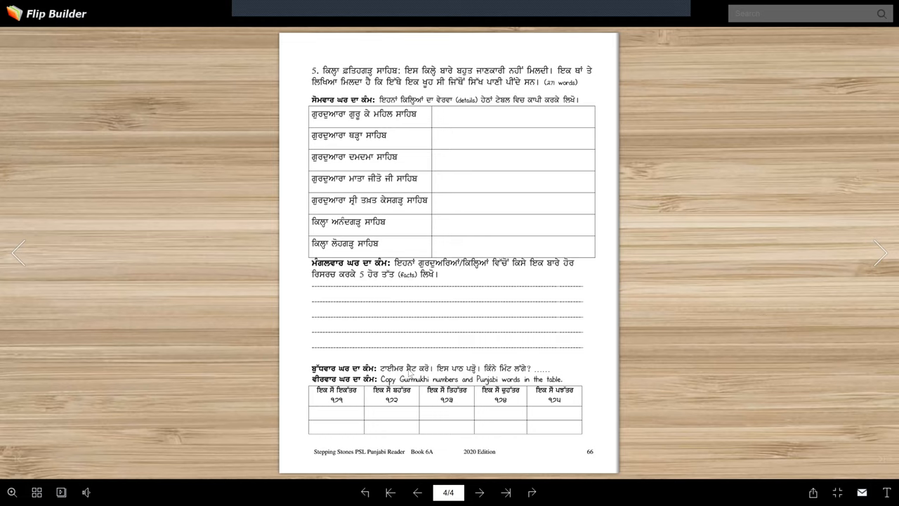
{"action": "mouse_move", "coordinate": [512, 376]}
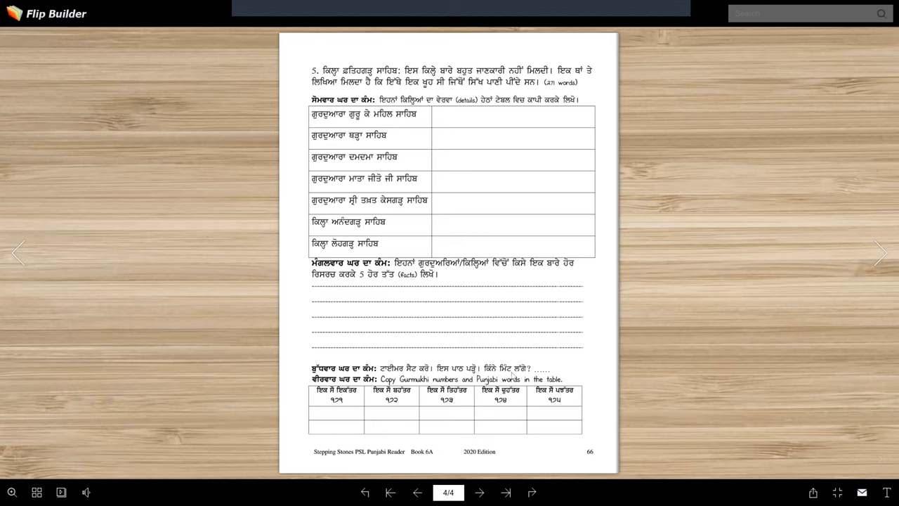
{"action": "mouse_move", "coordinate": [512, 376]}
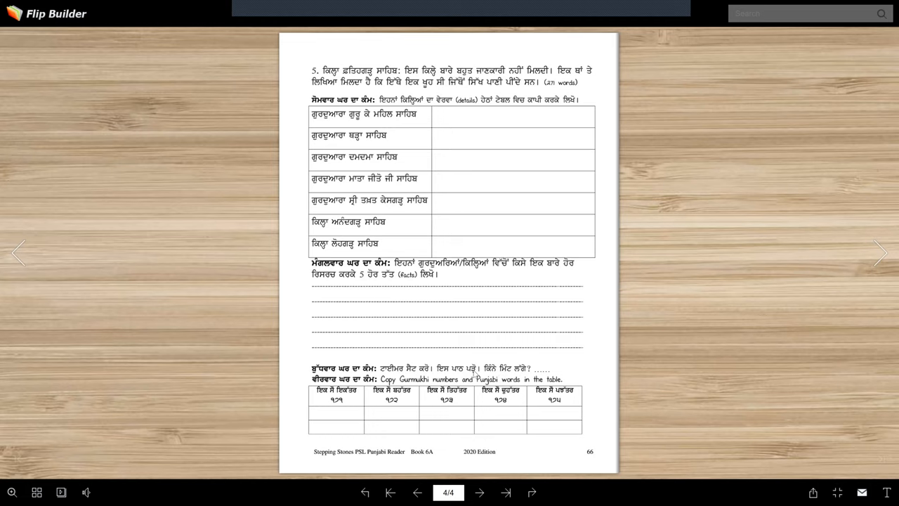
{"action": "mouse_move", "coordinate": [450, 386]}
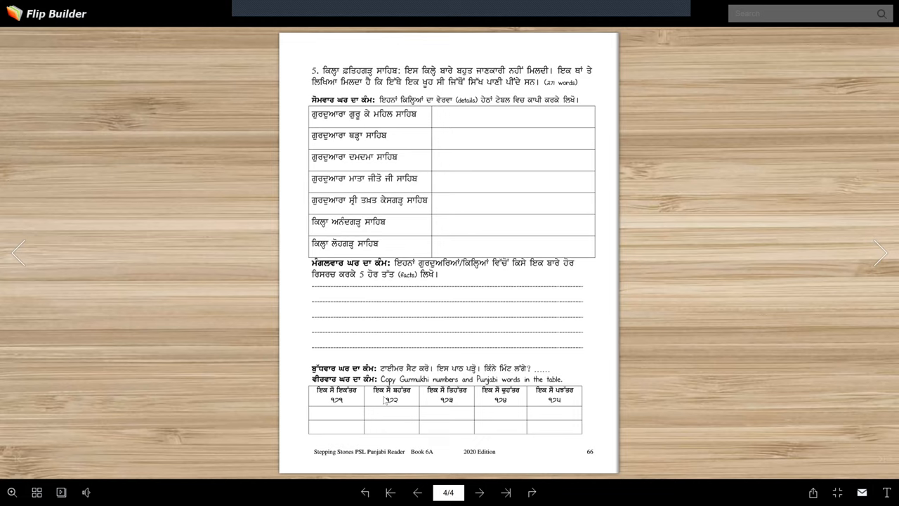
{"action": "mouse_move", "coordinate": [454, 404]}
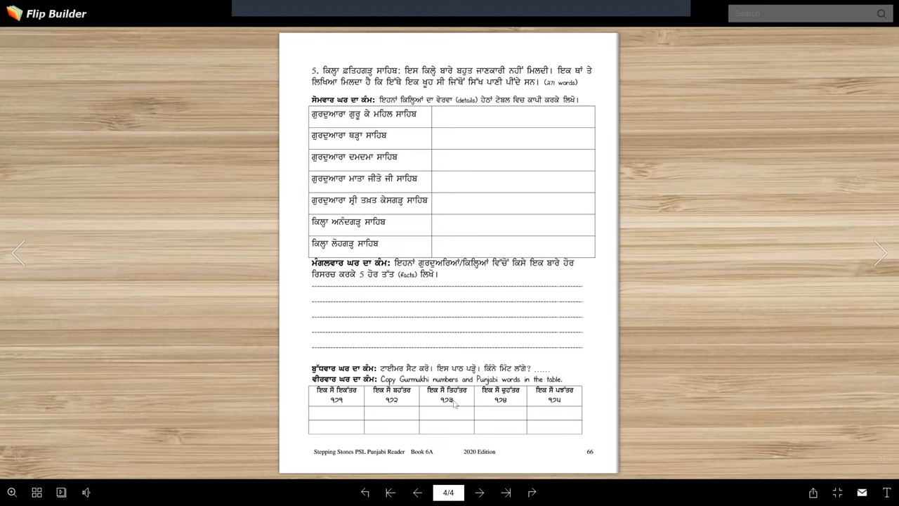
{"action": "mouse_move", "coordinate": [529, 409]}
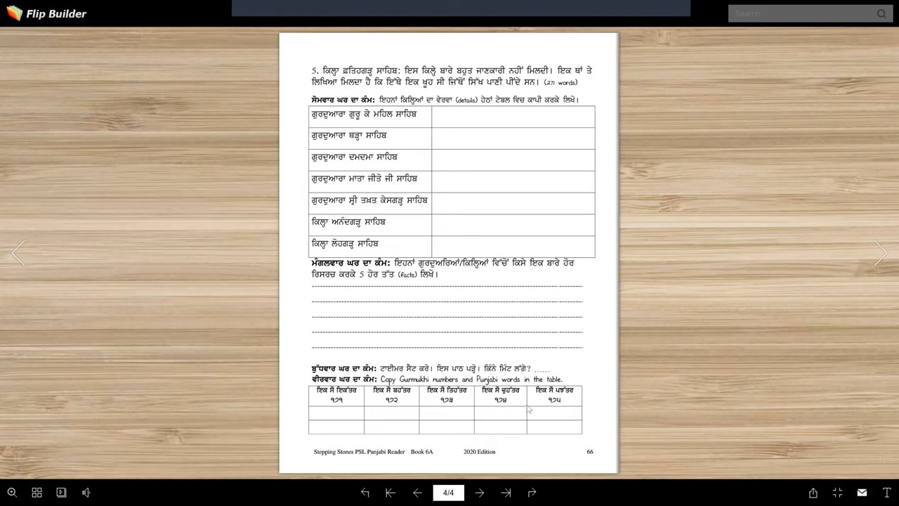
{"action": "mouse_move", "coordinate": [562, 405]}
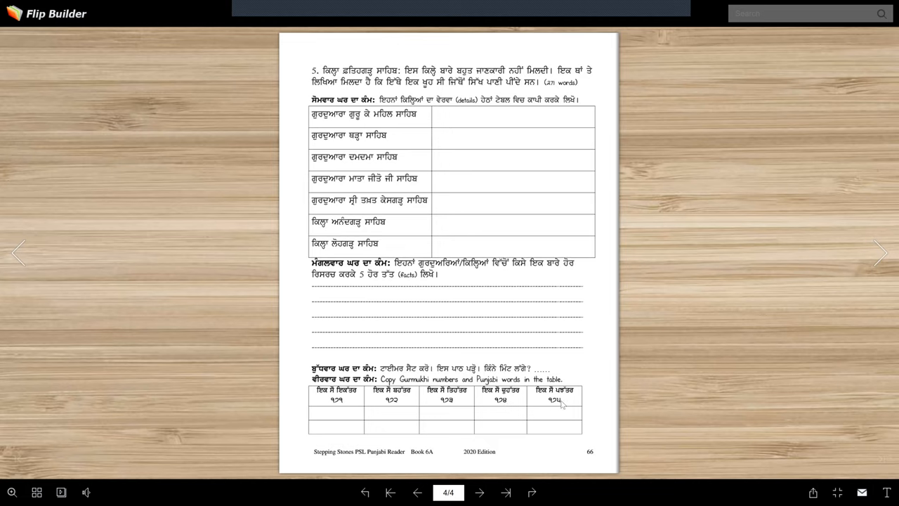
{"action": "mouse_move", "coordinate": [419, 427]}
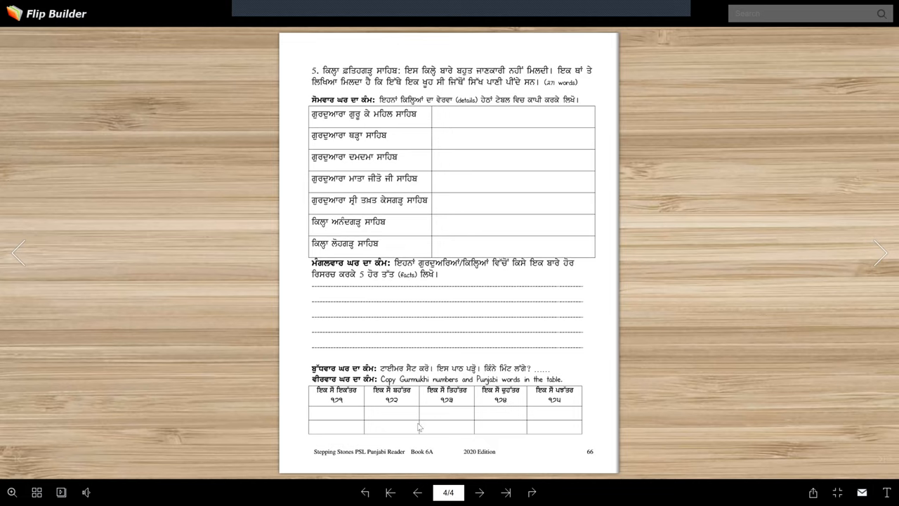
{"action": "mouse_move", "coordinate": [364, 428]}
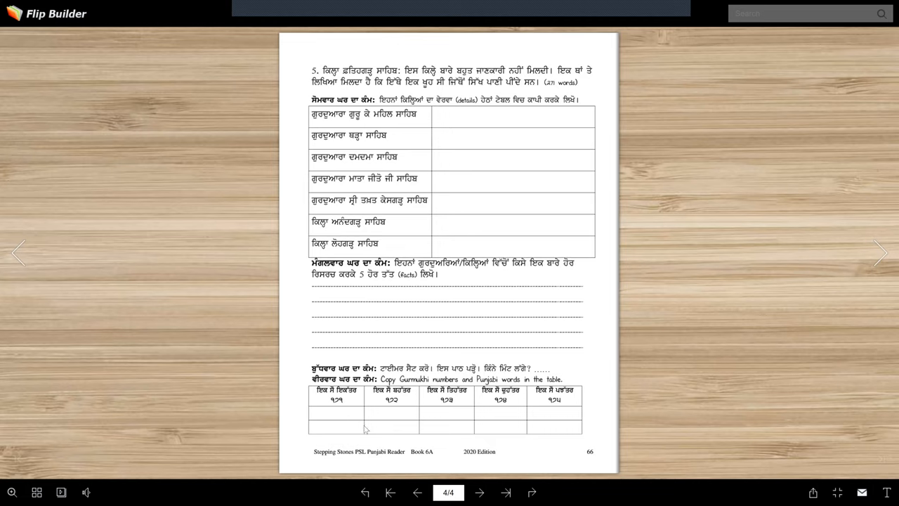
{"action": "mouse_move", "coordinate": [432, 184]}
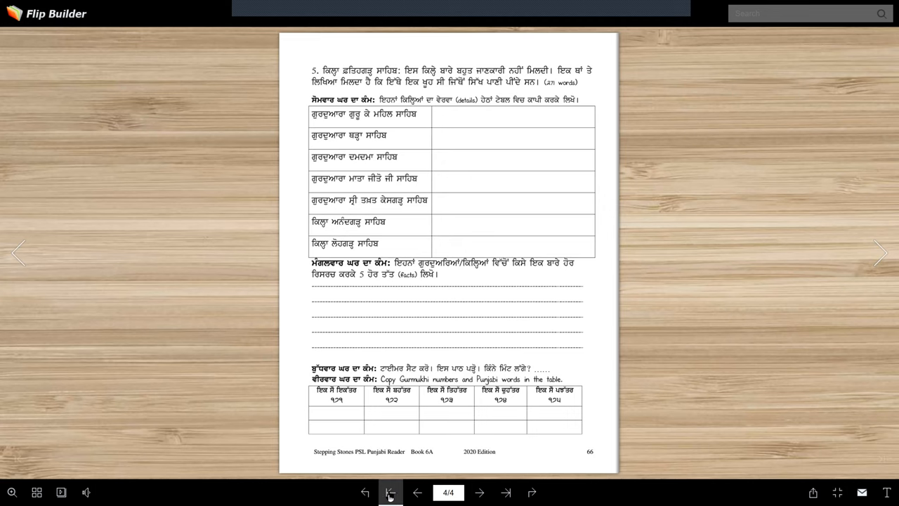
- Jump back to page 1, the Punjabi Reader 6A Lesson 21 cover
{"action": "left_click", "coordinate": [390, 491]}
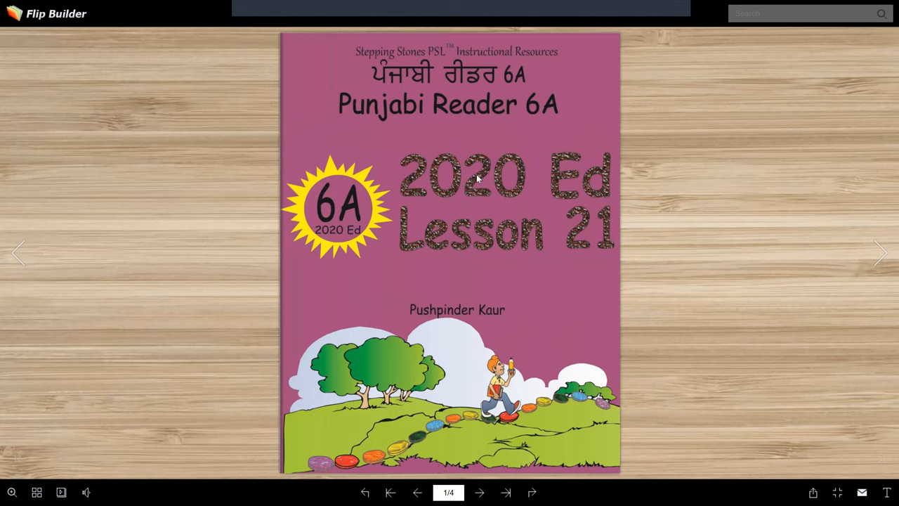
{"action": "mouse_move", "coordinate": [547, 253]}
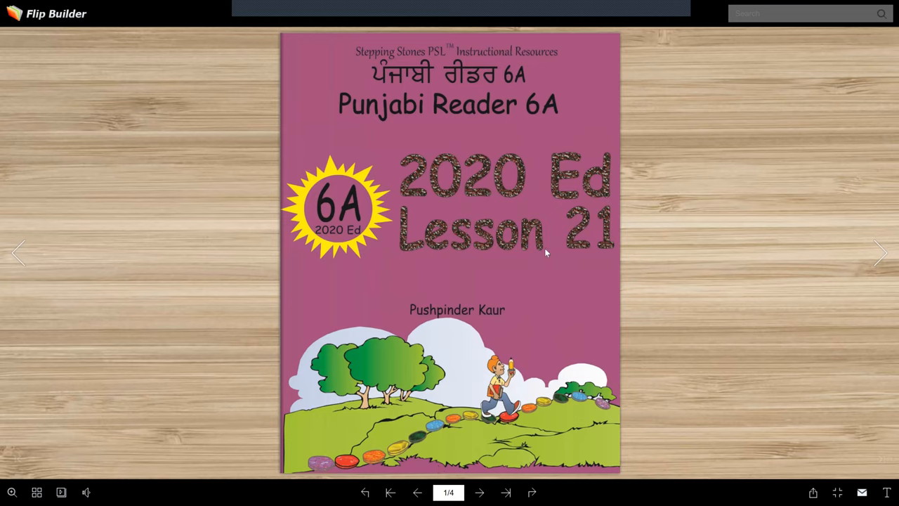
{"action": "mouse_move", "coordinate": [485, 232]}
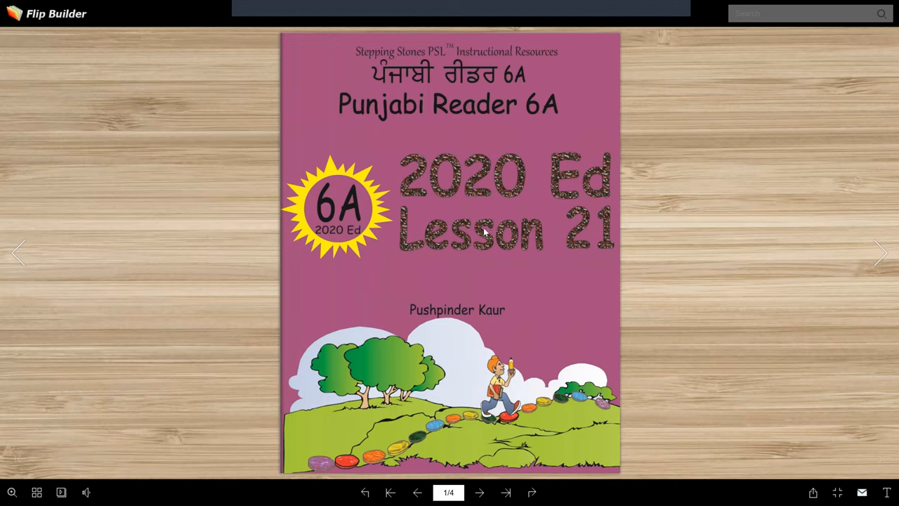
{"action": "mouse_move", "coordinate": [508, 256]}
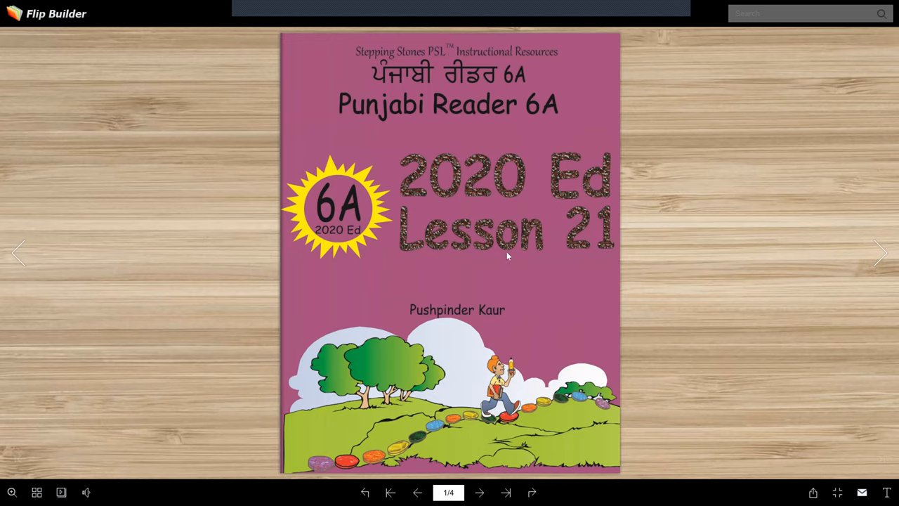
{"action": "mouse_move", "coordinate": [482, 283]}
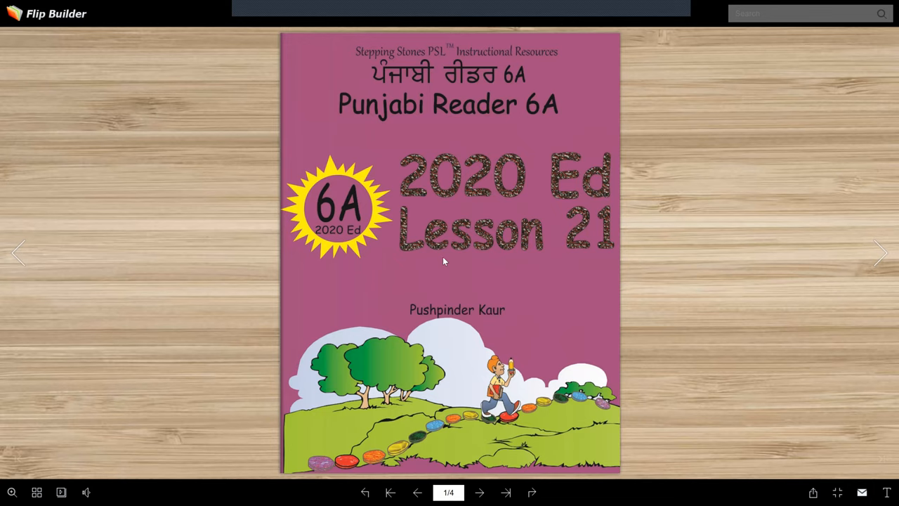
{"action": "mouse_move", "coordinate": [462, 237]}
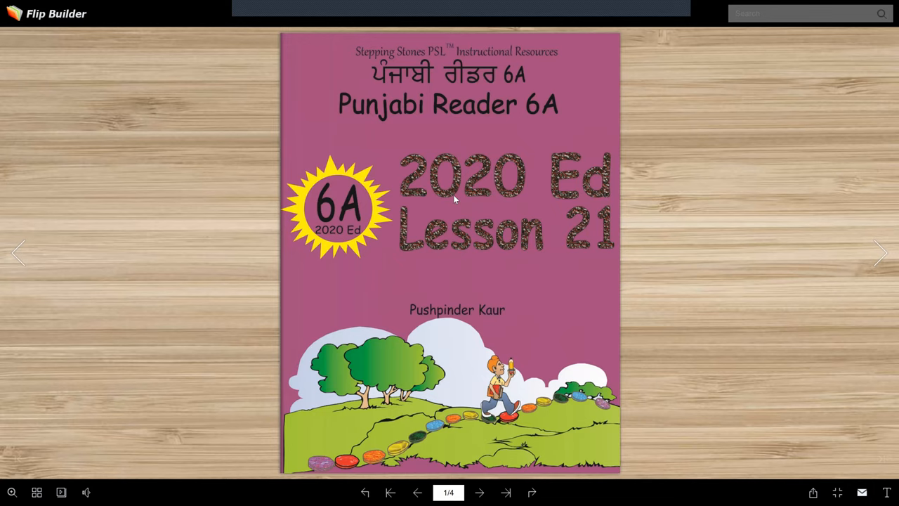
{"action": "mouse_move", "coordinate": [502, 205]}
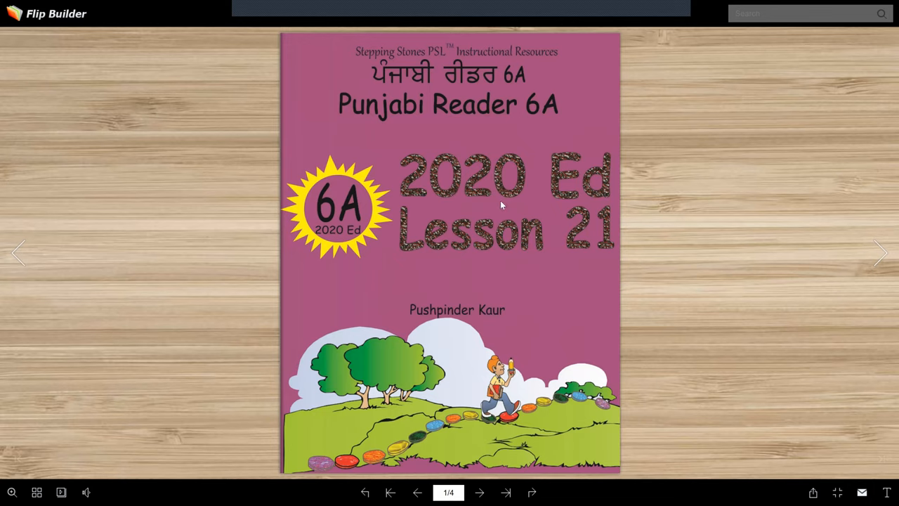
{"action": "mouse_move", "coordinate": [500, 167]}
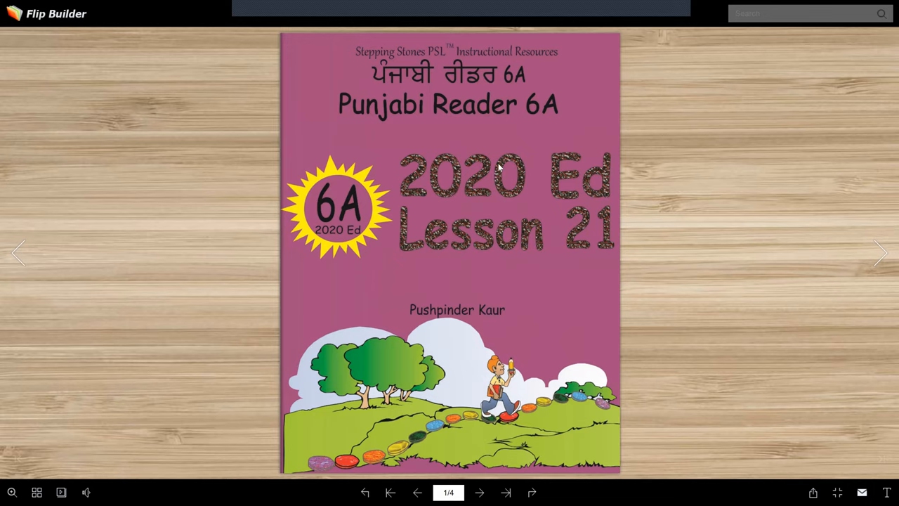